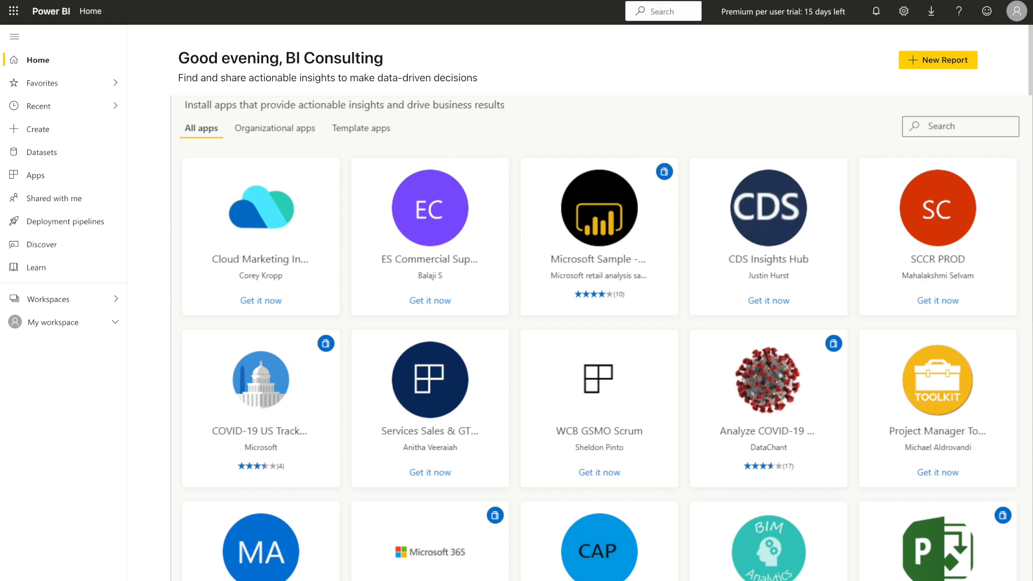
Return from the app gallery to the standard Power BI Home view
left_click(37, 60)
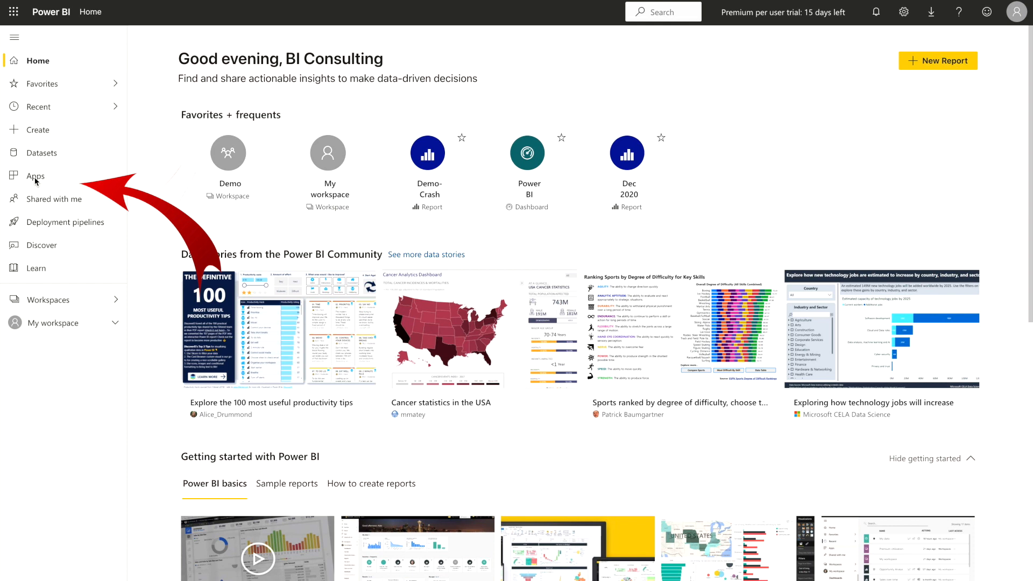
Show the Apps page, which lists no installed apps yet
left_click(35, 175)
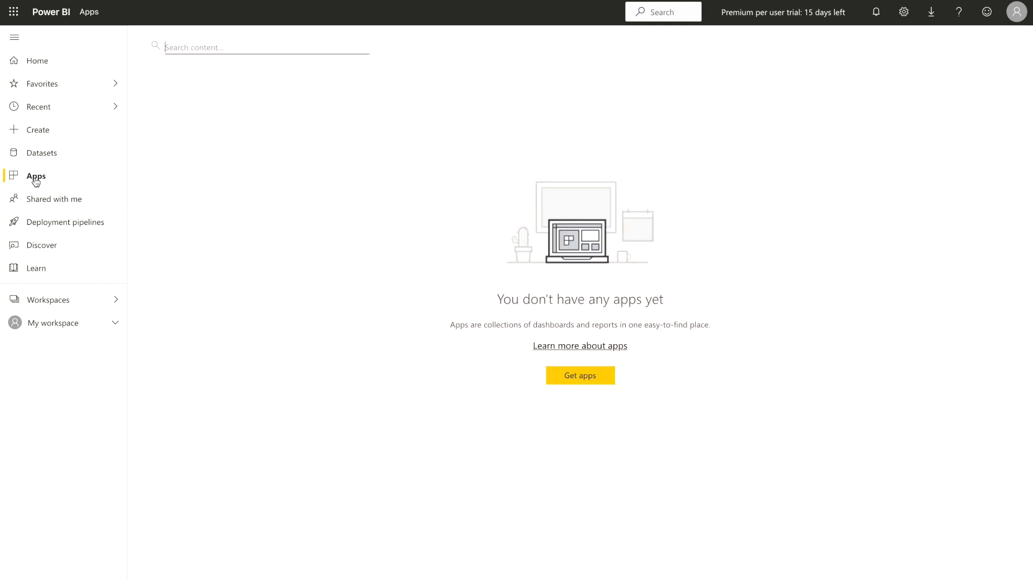
mouse_move(286, 331)
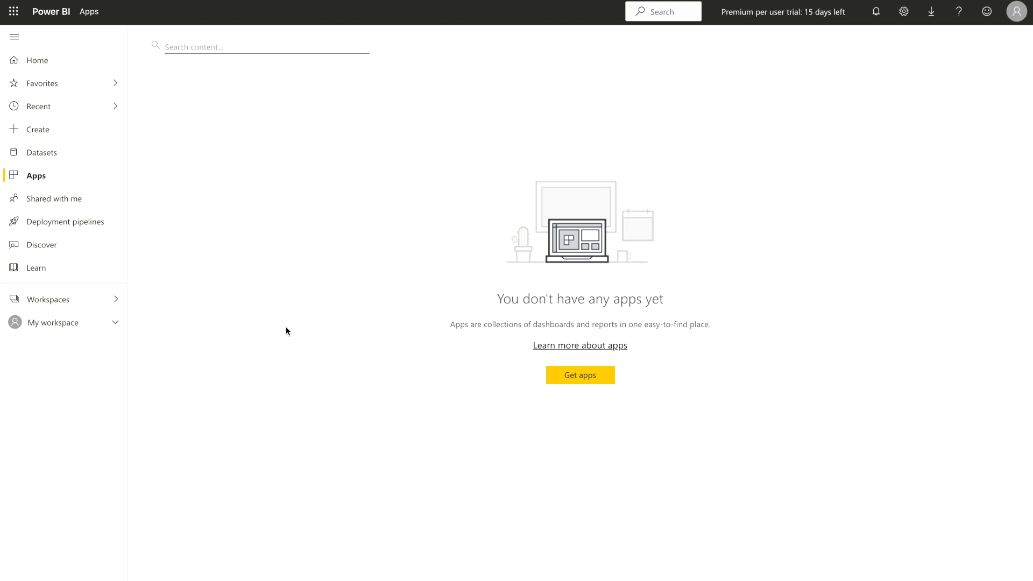
mouse_move(595, 387)
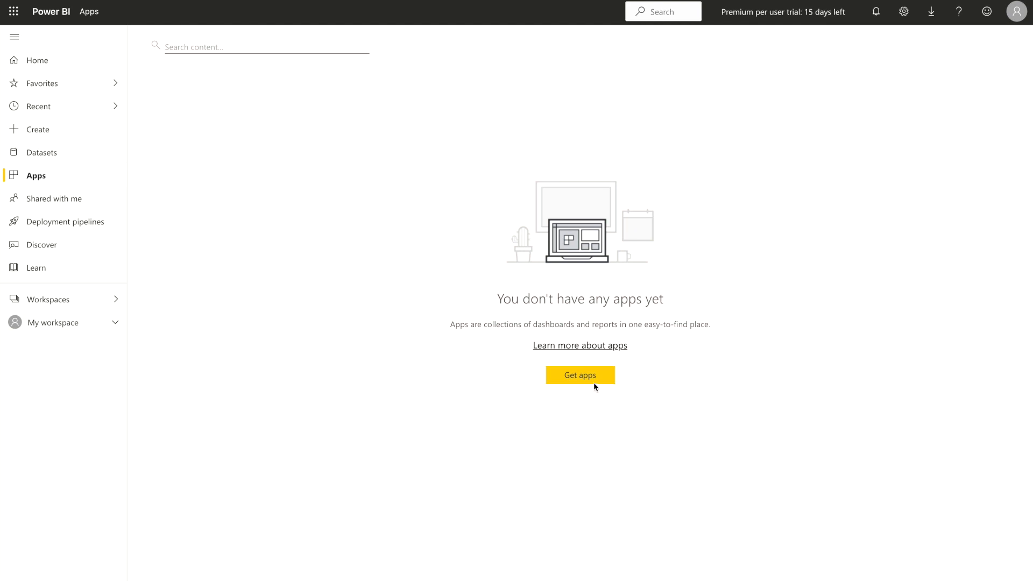
Browse the available apps and view the YouTube Analytics app's details
left_click(579, 374)
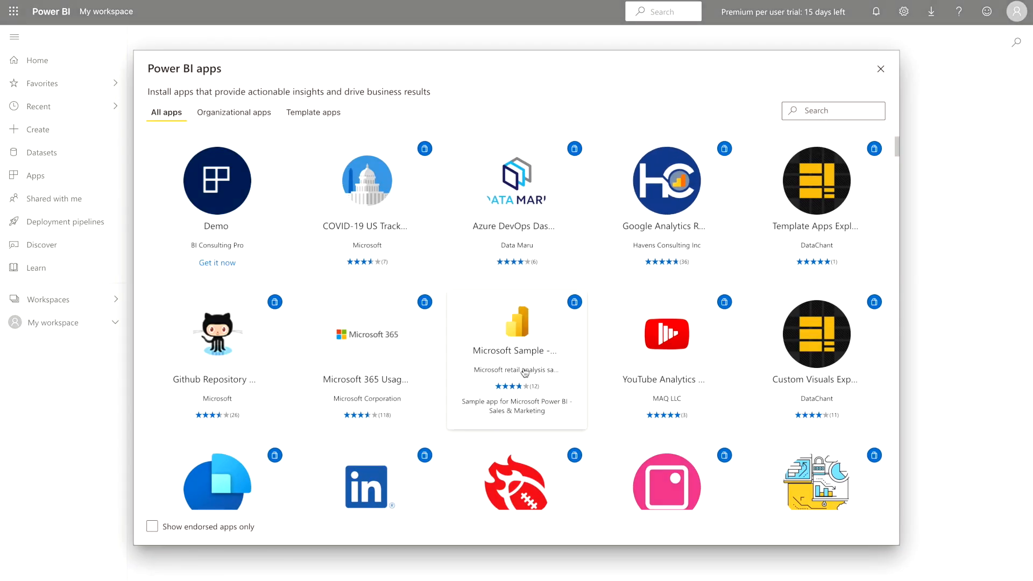
scroll("down", 3)
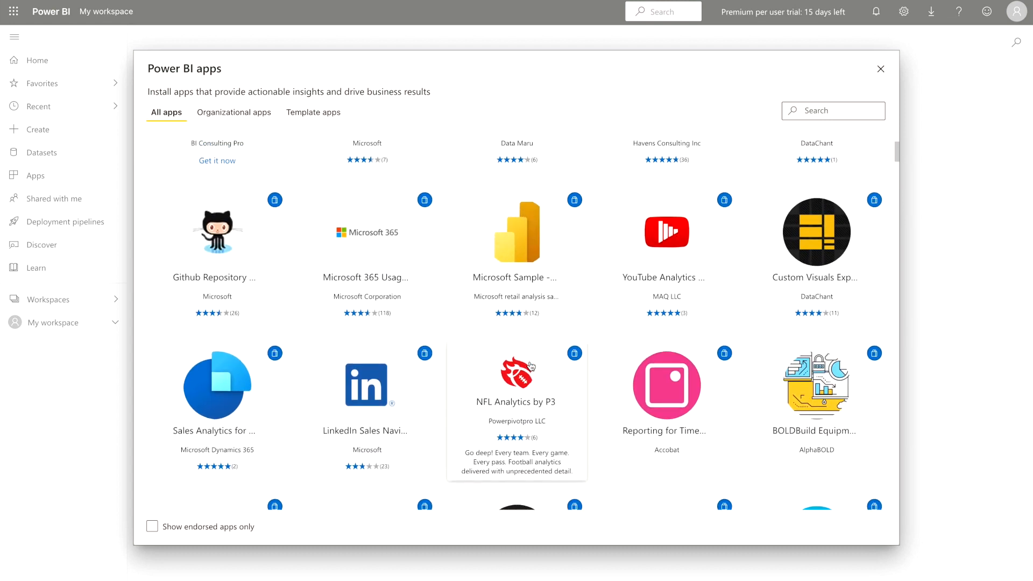
scroll("up", 3)
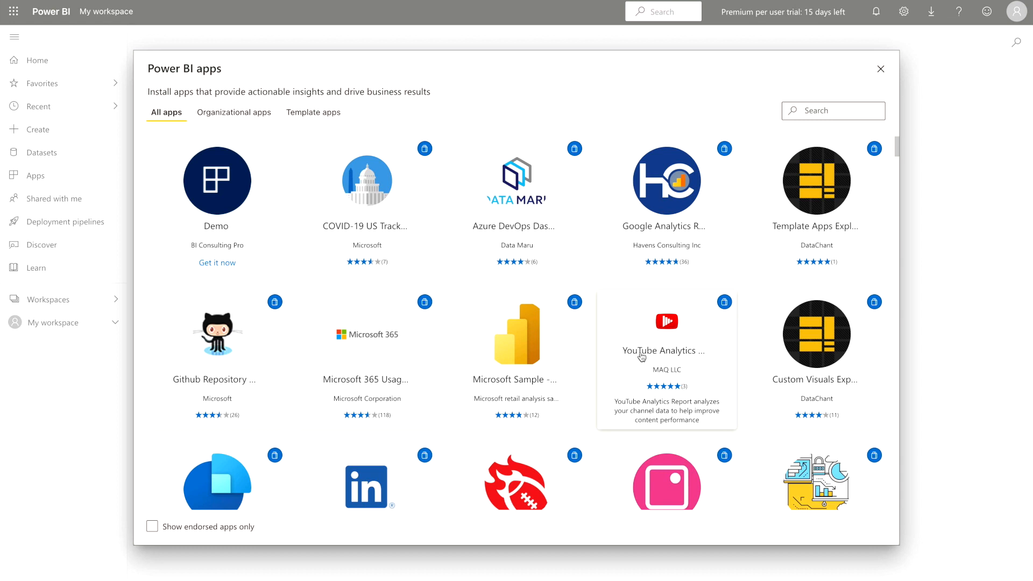
left_click(666, 332)
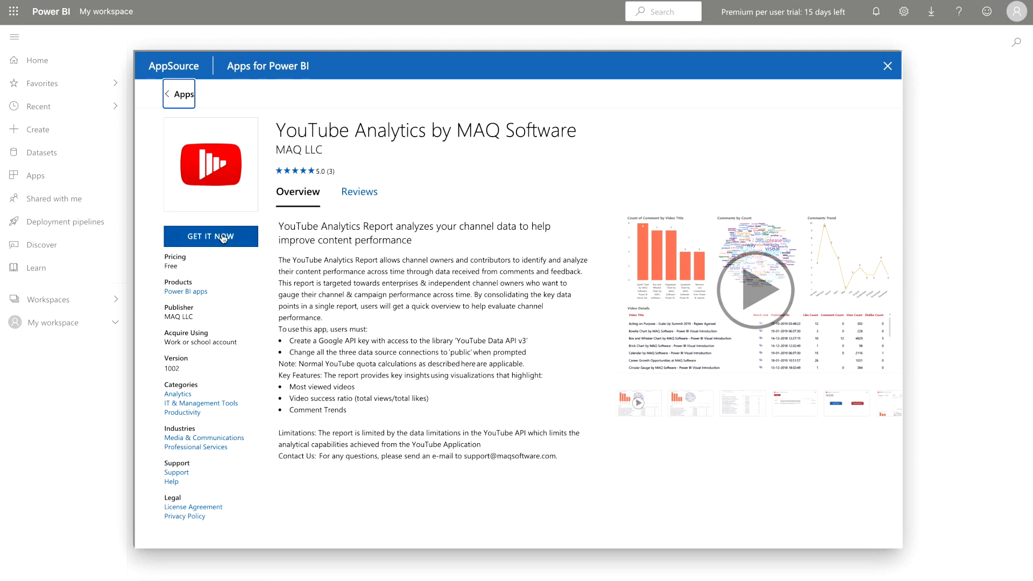
Install the YouTube Analytics app, accepting the publisher terms
left_click(211, 236)
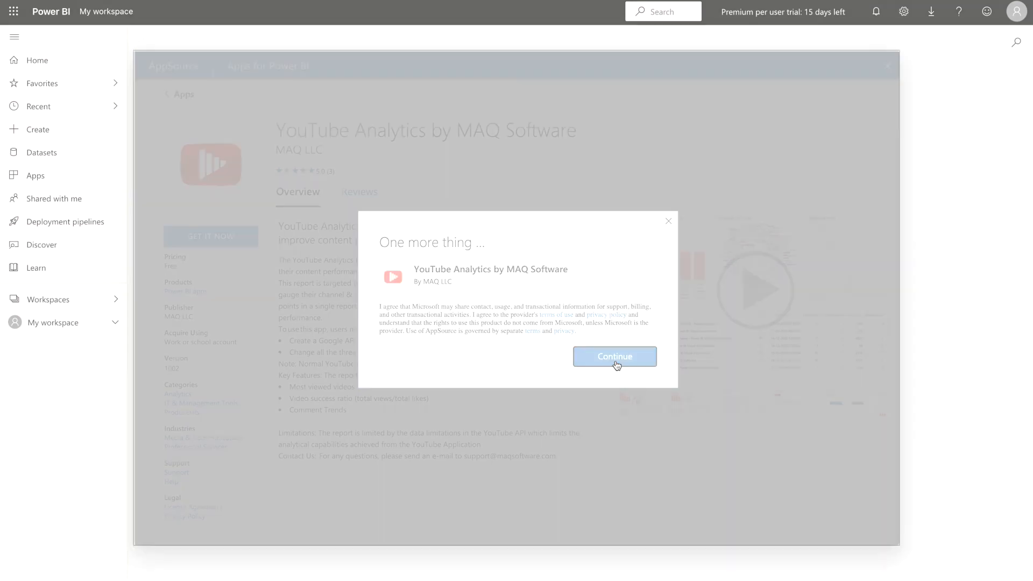
left_click(613, 356)
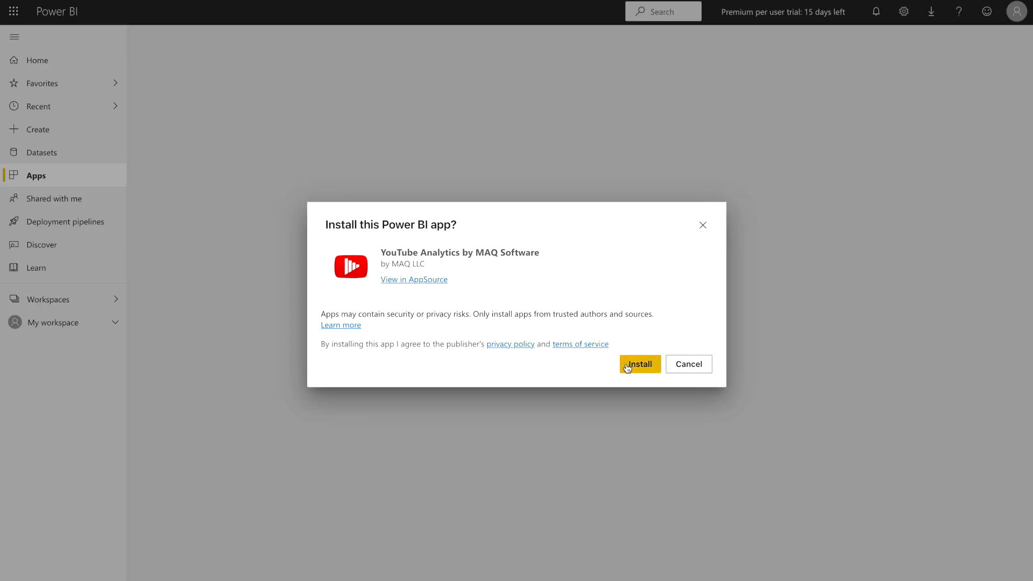
left_click(638, 364)
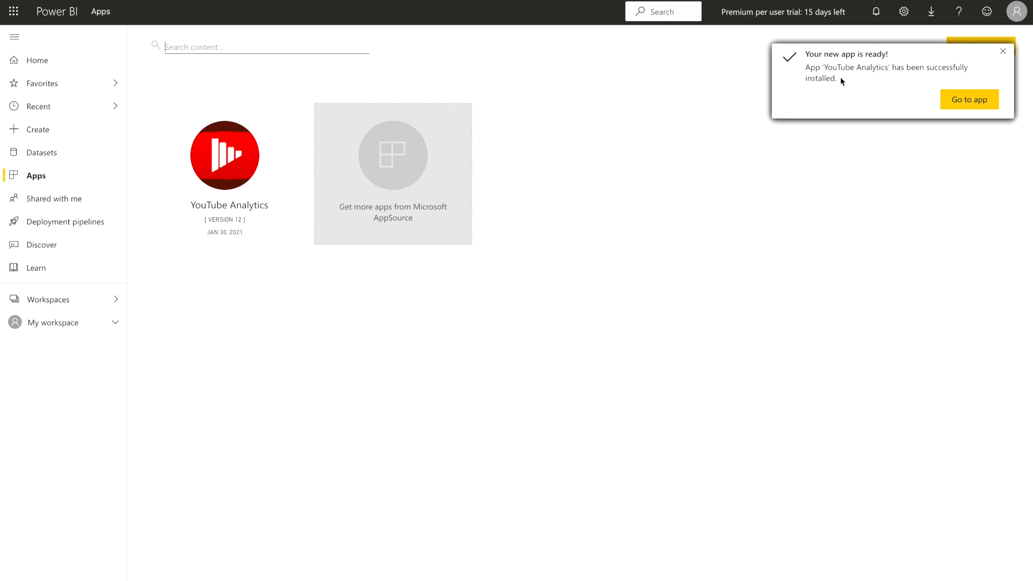
mouse_move(969, 99)
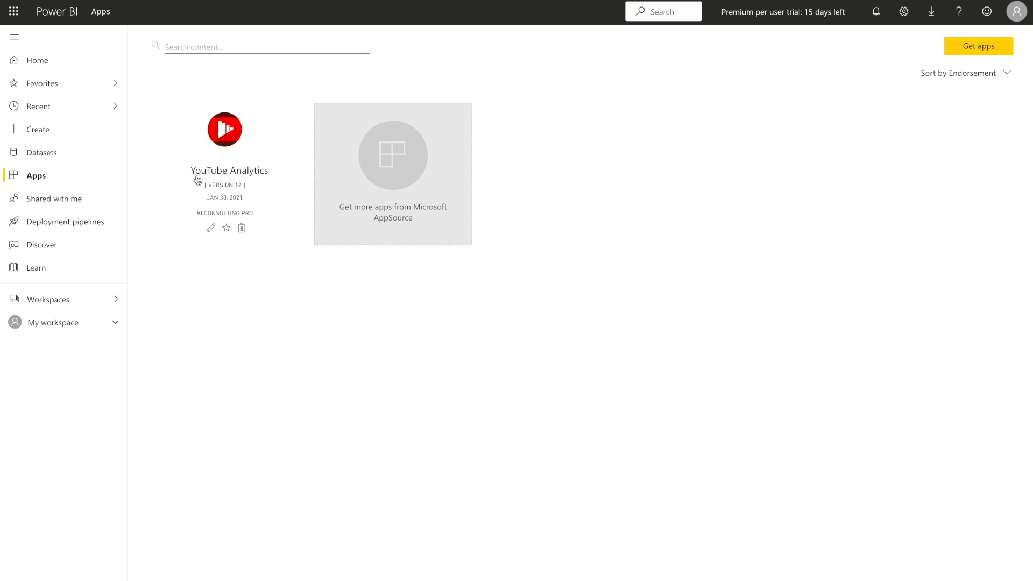
View the YouTube Analytics sample report, cancel connecting real data, and list the workspaces
left_click(224, 129)
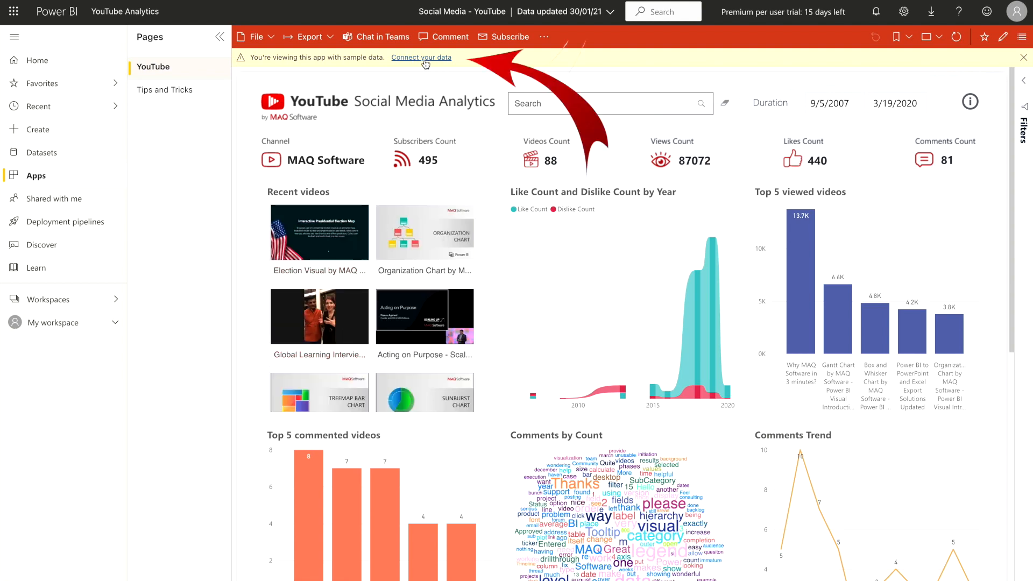
left_click(421, 57)
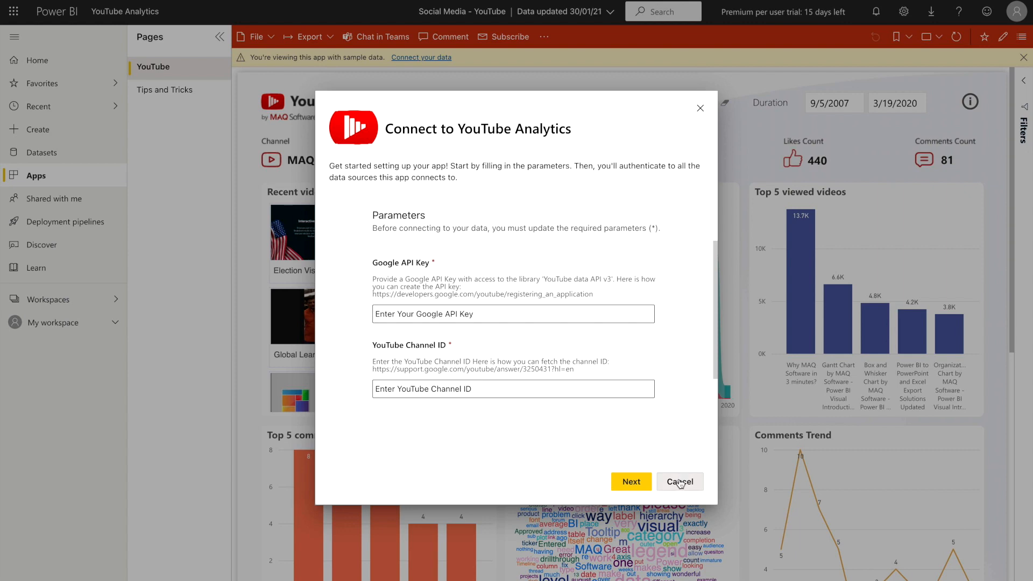
left_click(679, 482)
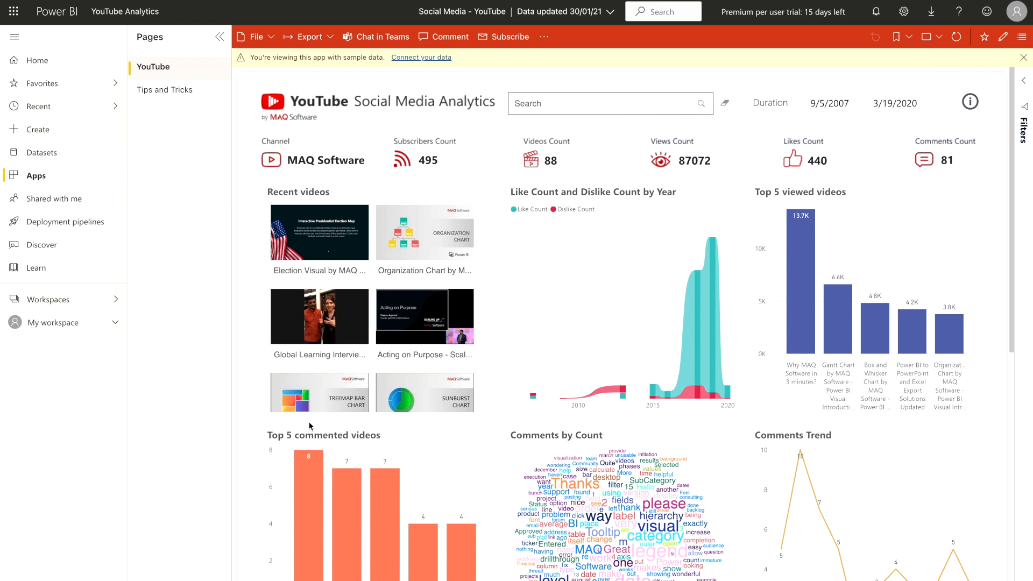
left_click(47, 299)
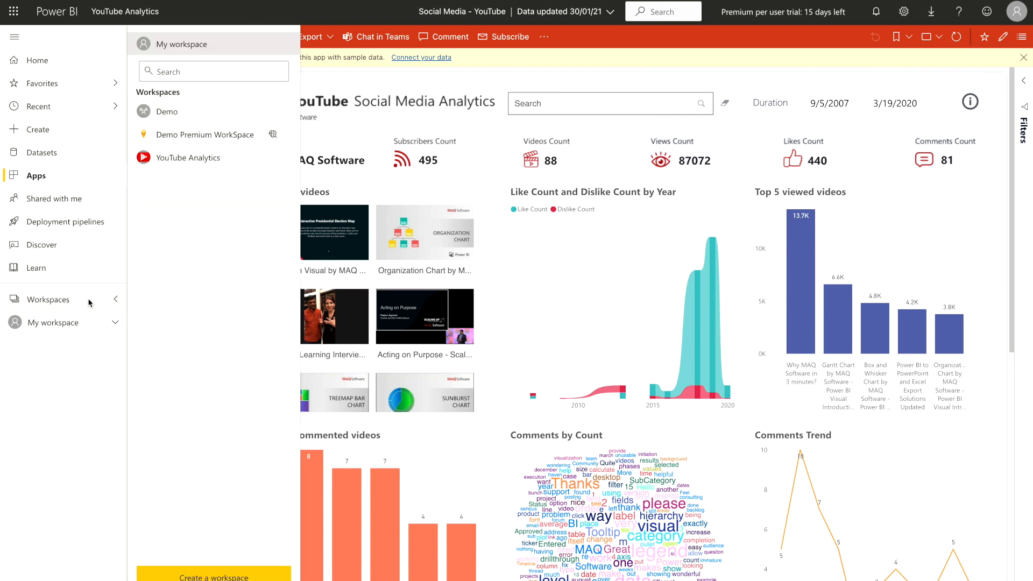
mouse_move(167, 110)
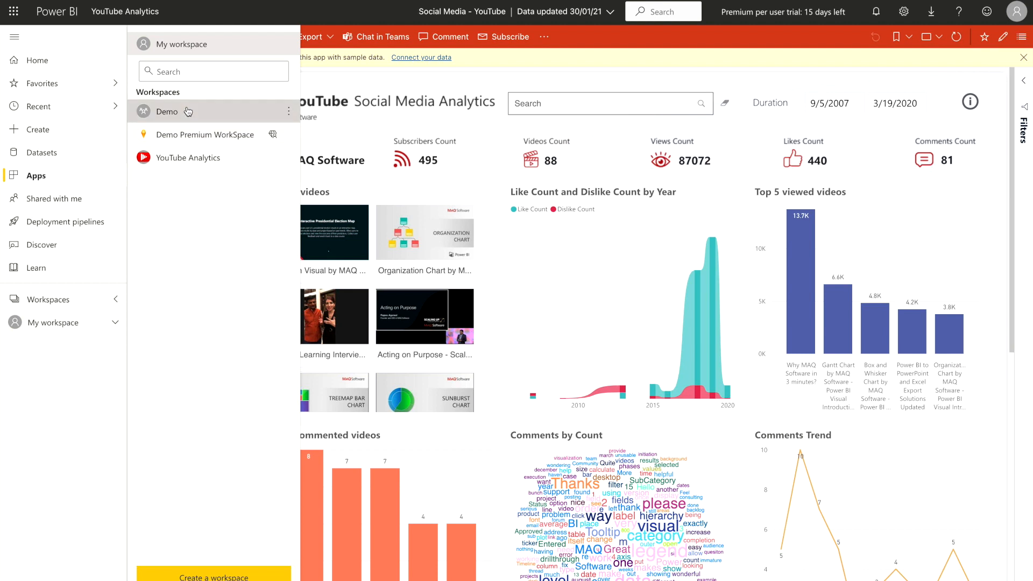
In the Demo workspace, toggle Dec 2020 Update out of the app and back in
left_click(167, 111)
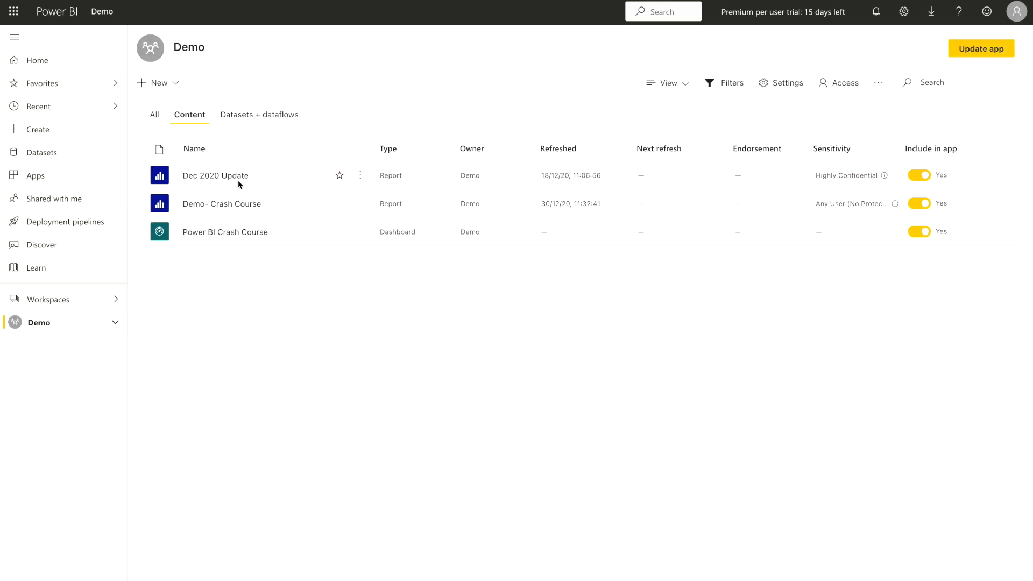
mouse_move(244, 244)
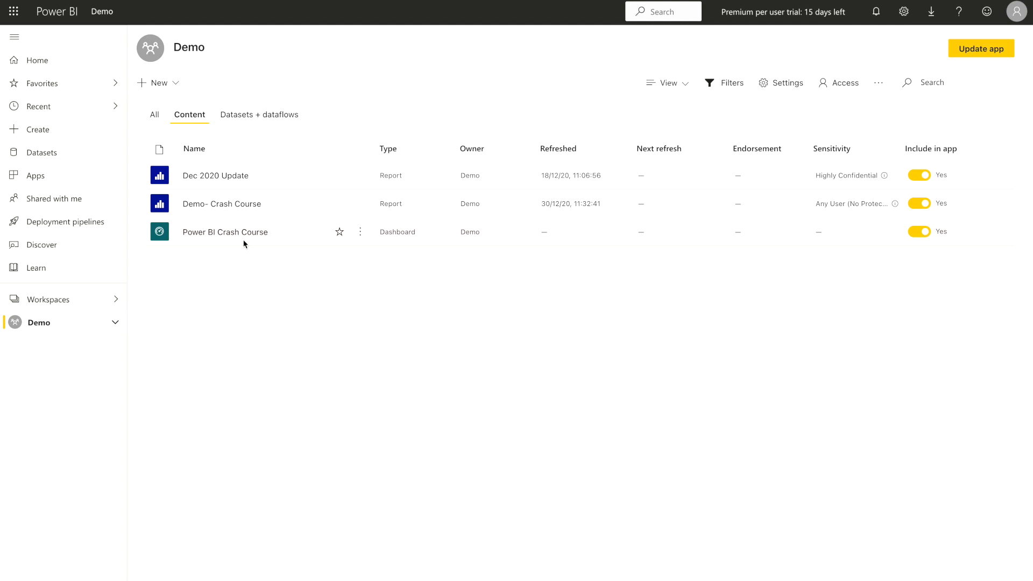
mouse_move(747, 327)
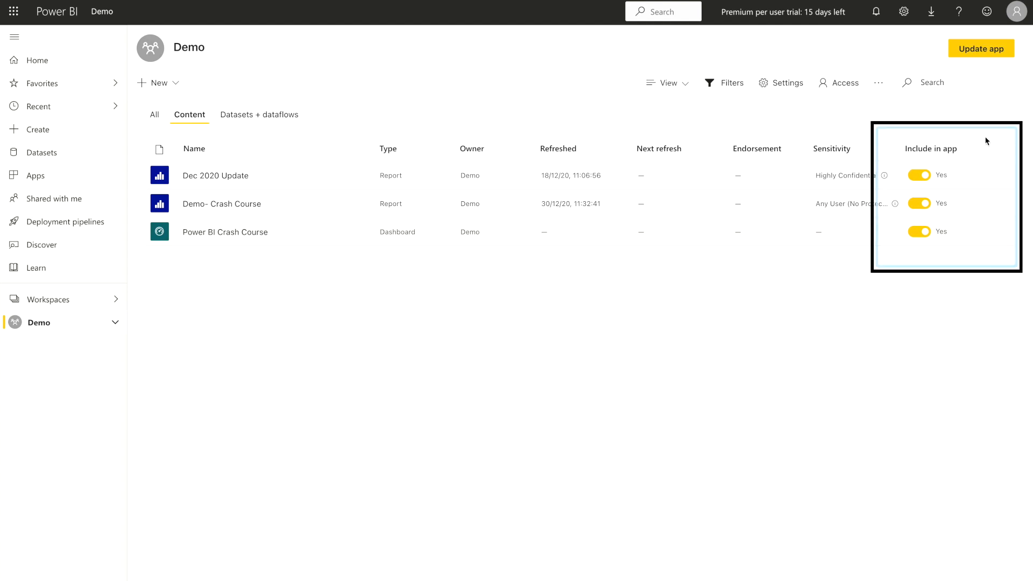
mouse_move(958, 292)
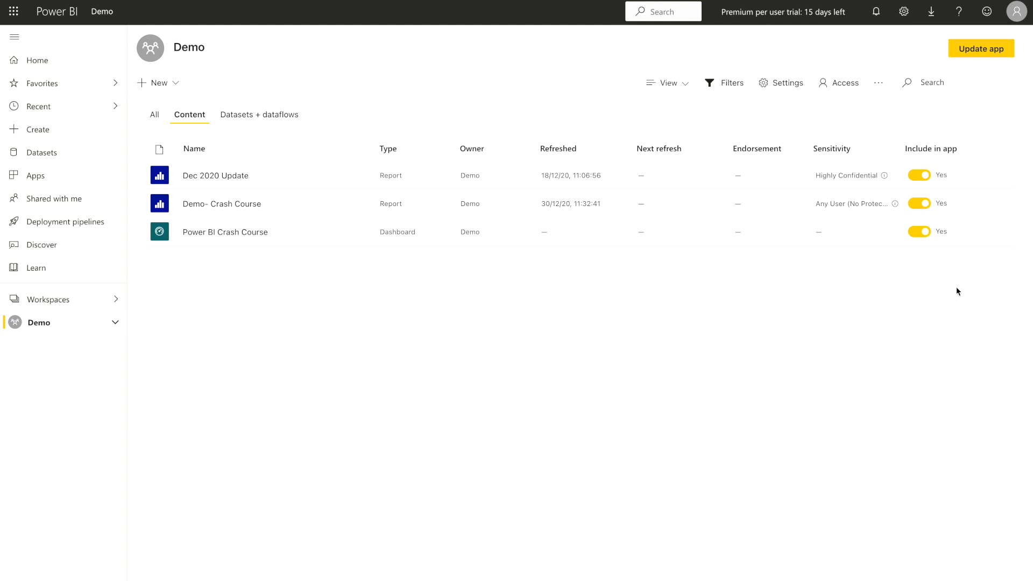
mouse_move(964, 313)
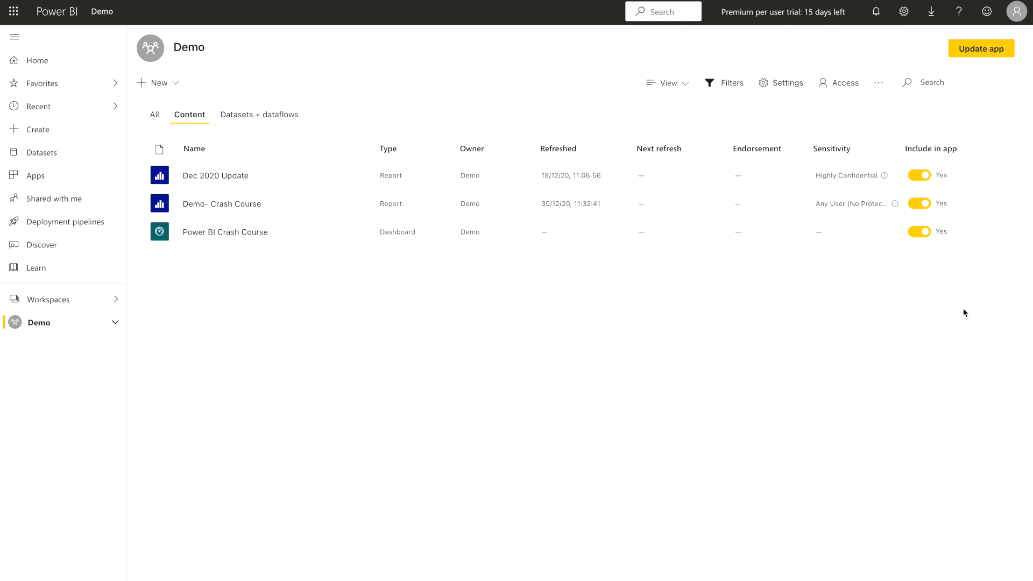
mouse_move(959, 288)
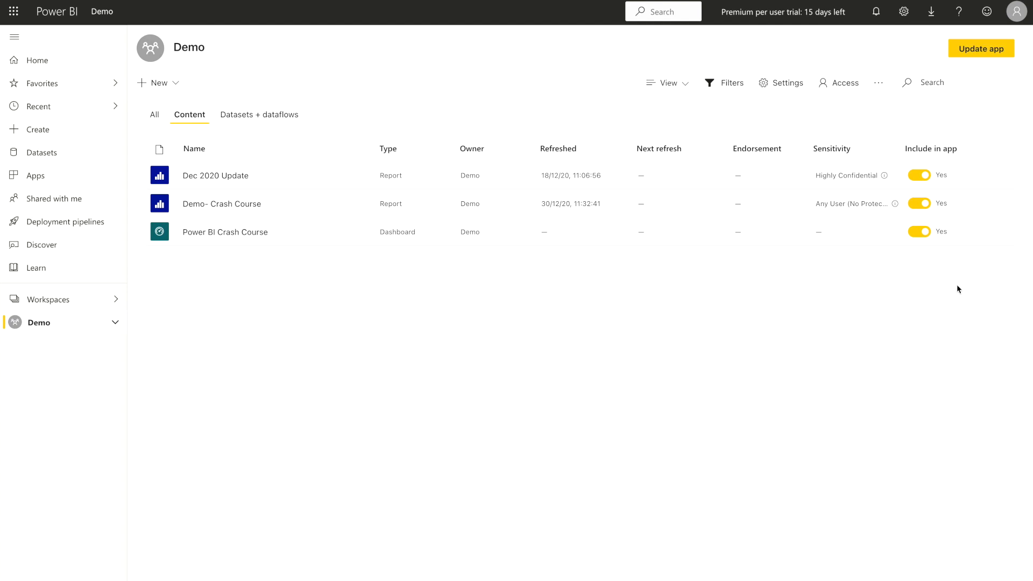
left_click(918, 175)
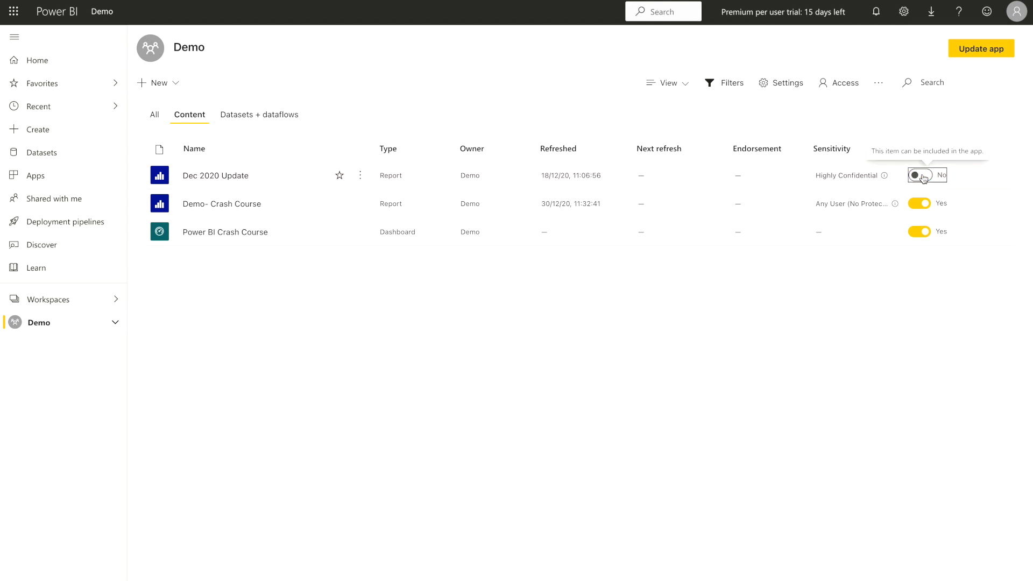
left_click(920, 175)
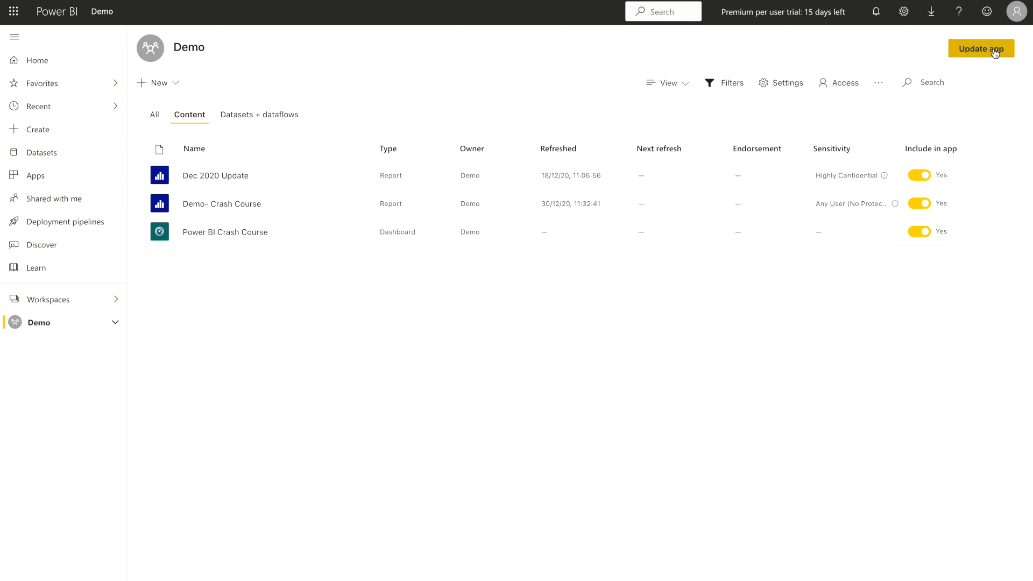
Start updating the app and rename it to 'Demo App'
left_click(978, 48)
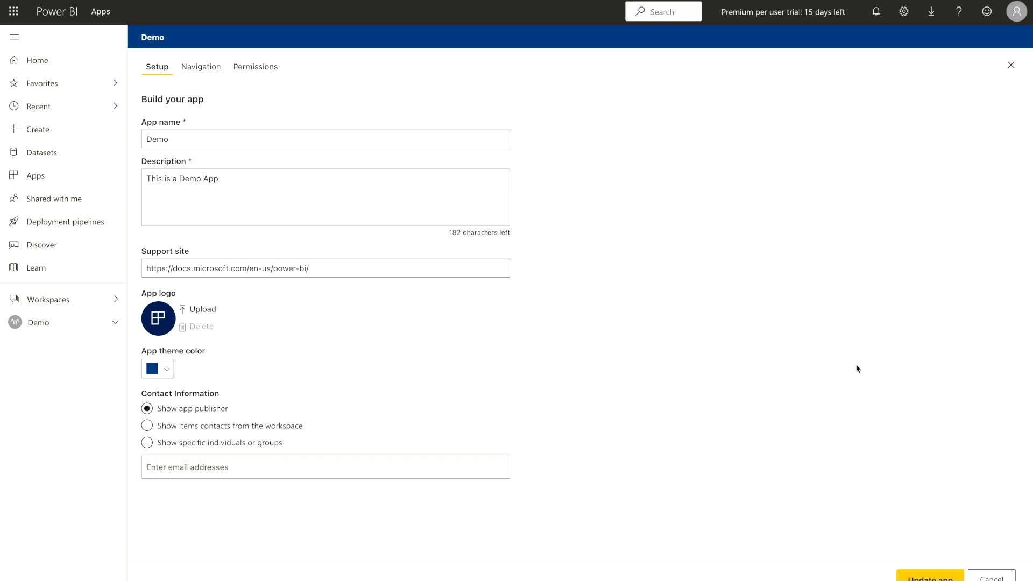
mouse_move(167, 86)
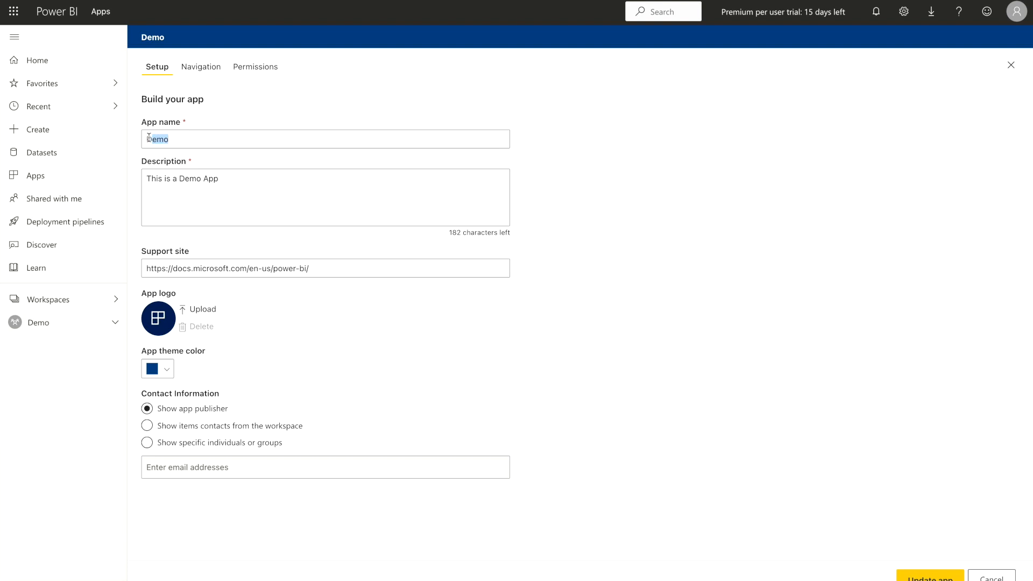
double_click(157, 139)
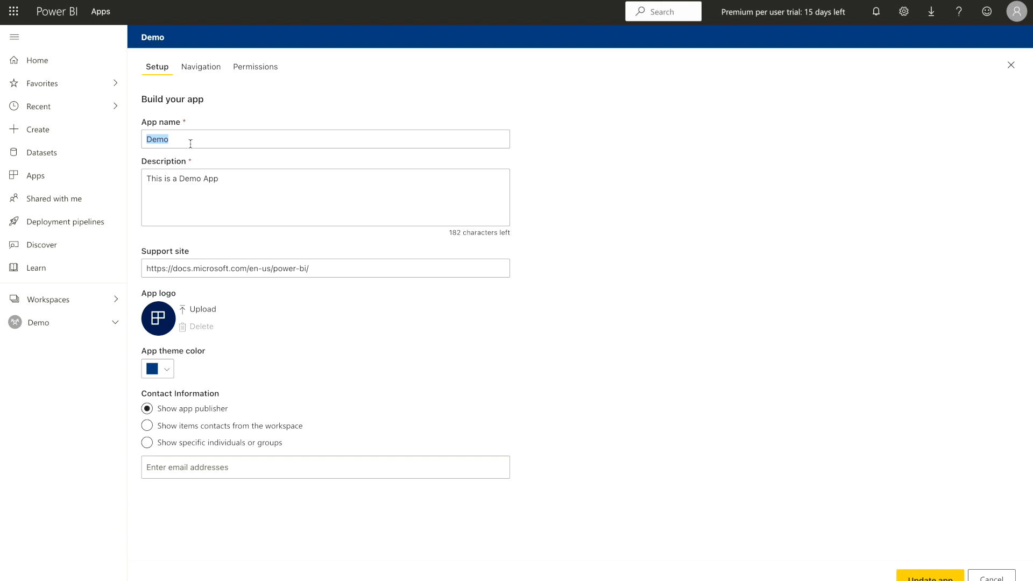
type("A")
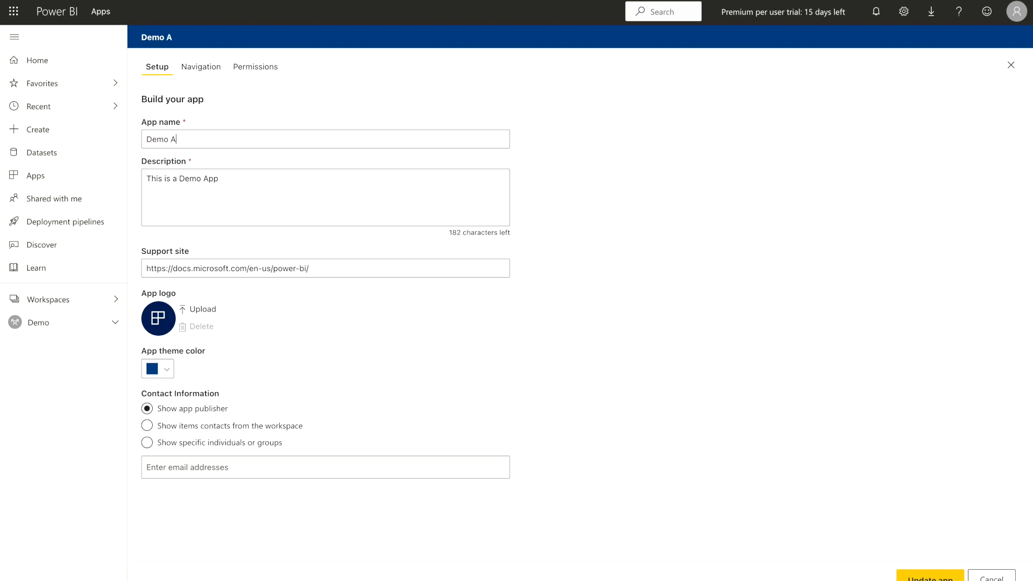
type("pp")
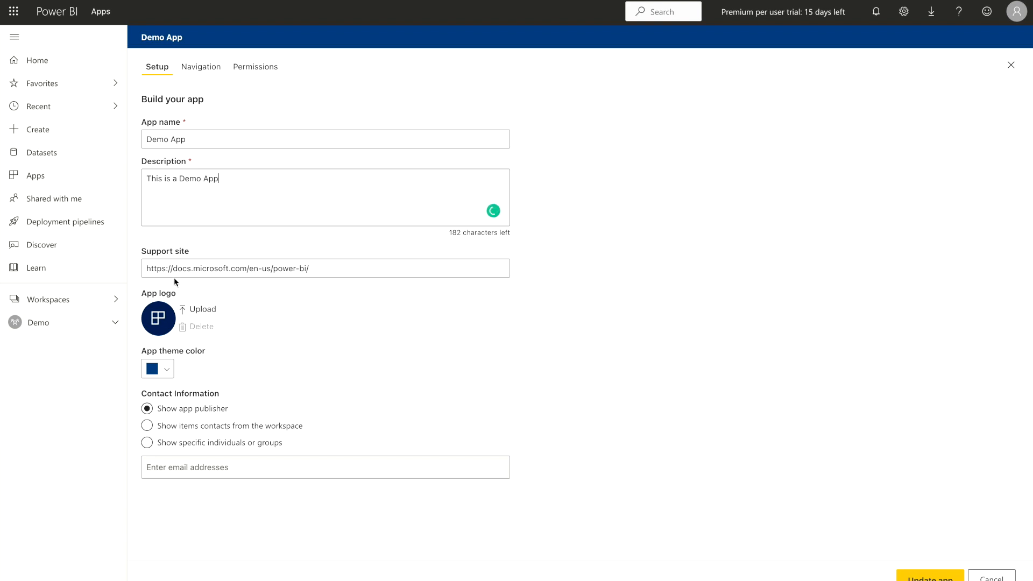
mouse_move(326, 269)
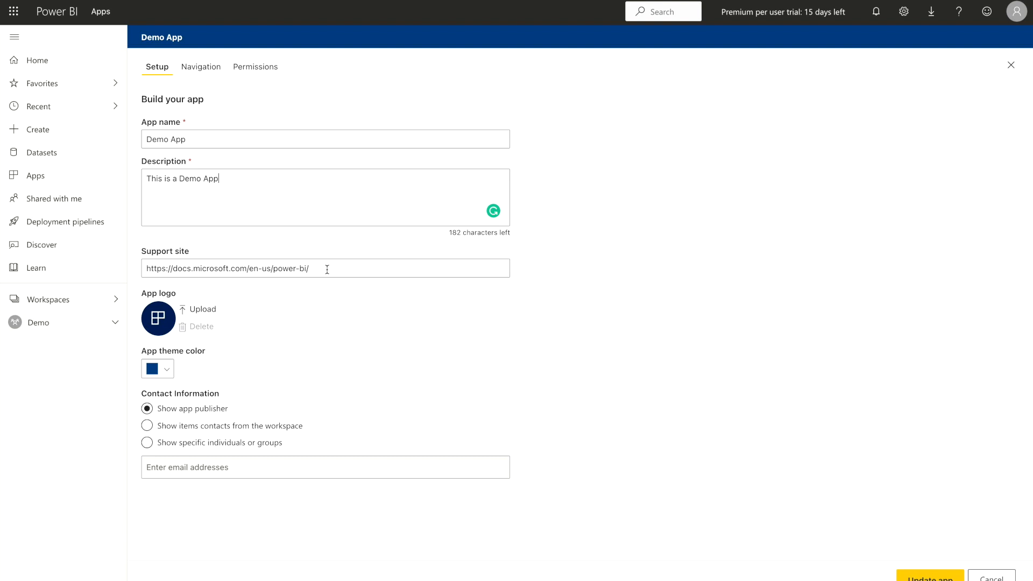
mouse_move(260, 290)
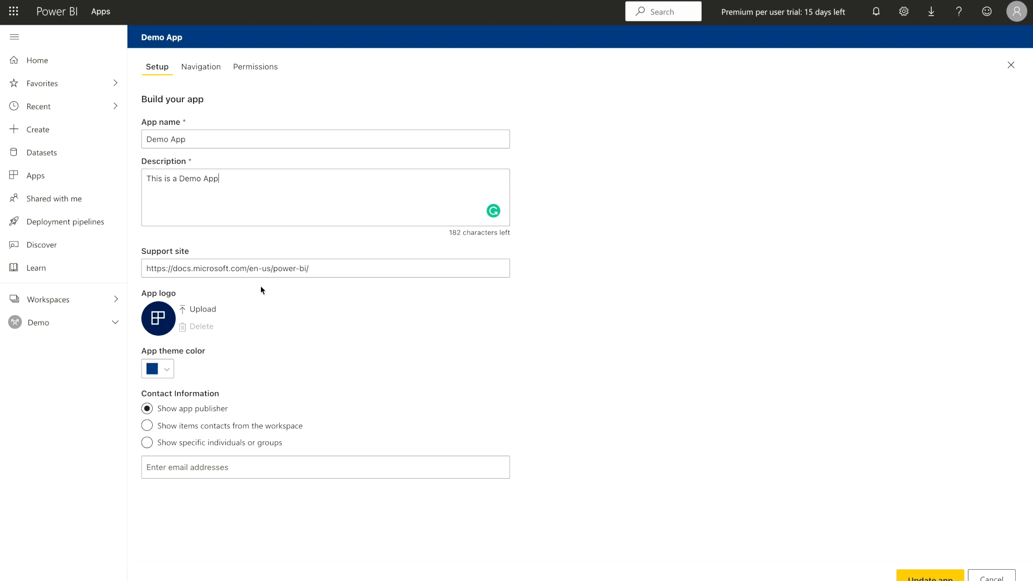
mouse_move(204, 310)
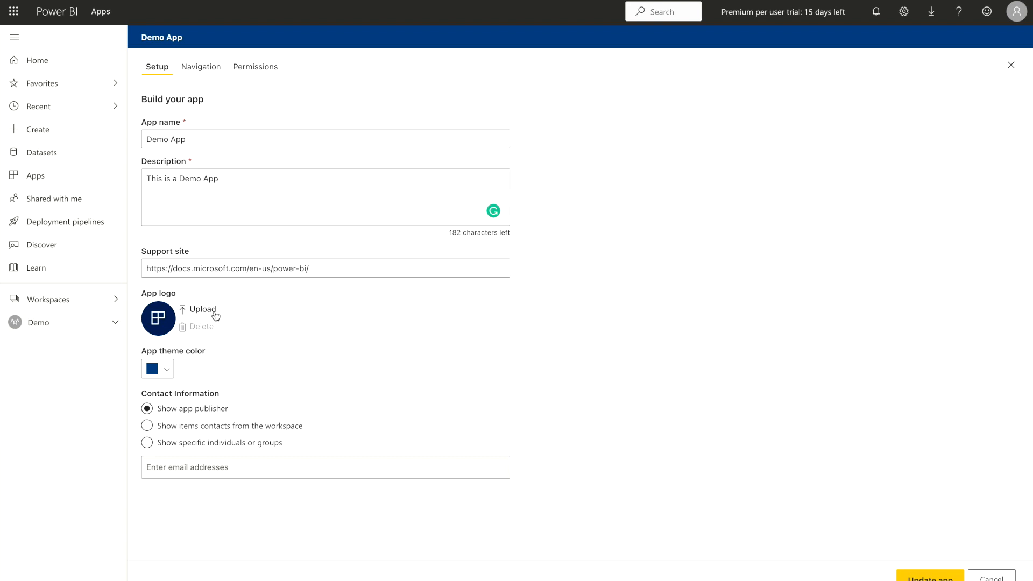
Upload the diamond PNG image as the app logo
left_click(202, 310)
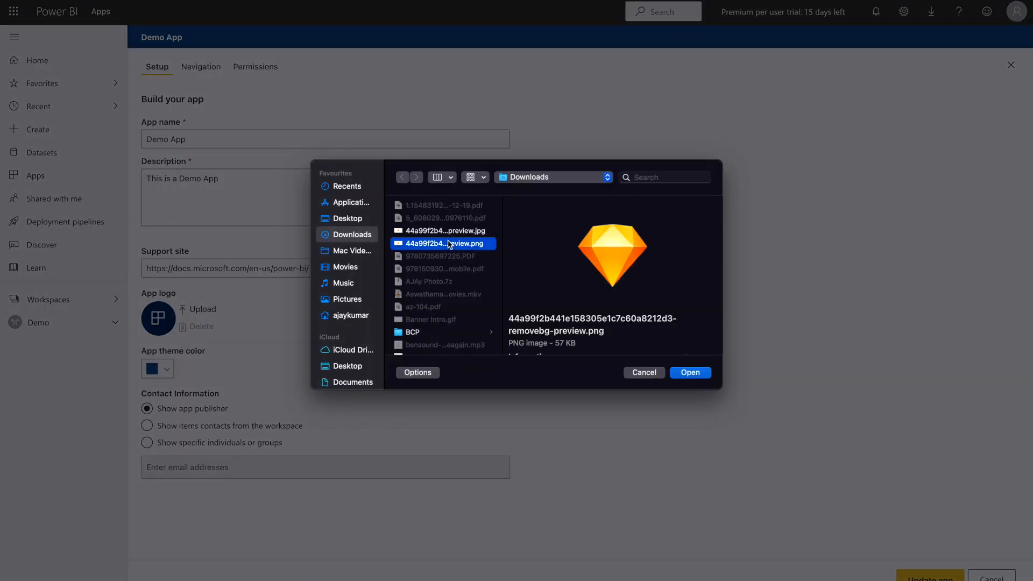
mouse_move(655, 287)
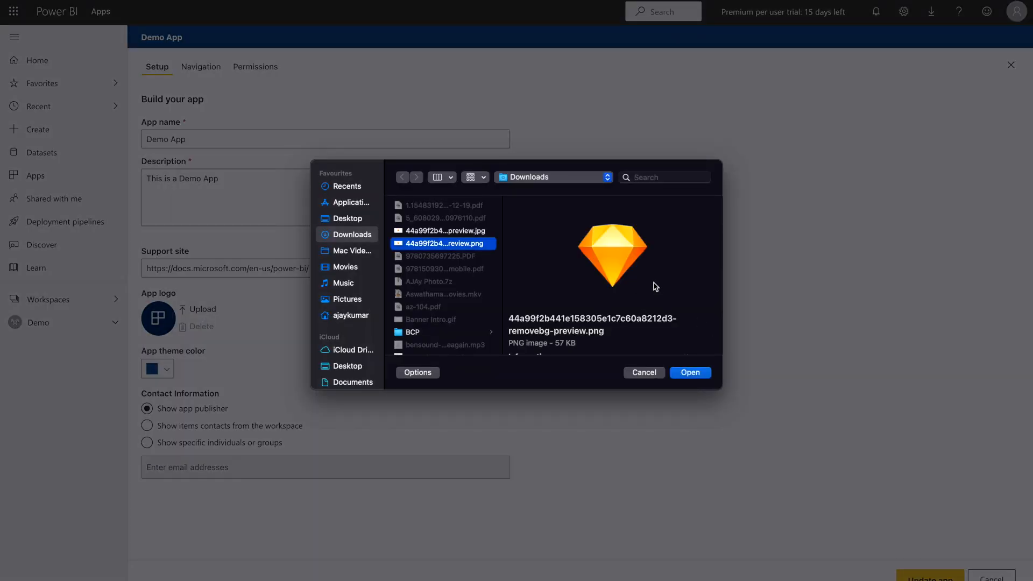
left_click(689, 372)
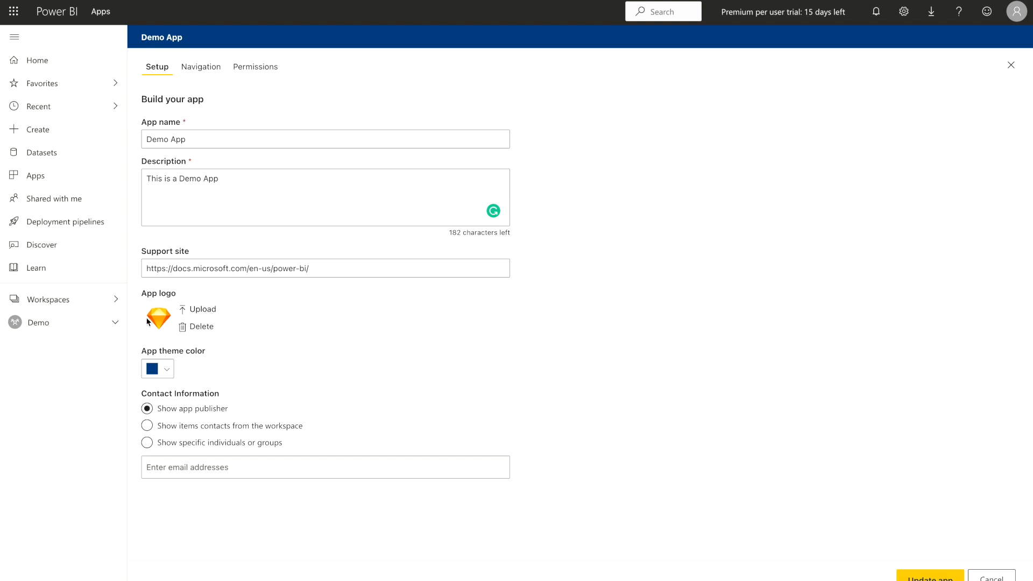
left_click(153, 368)
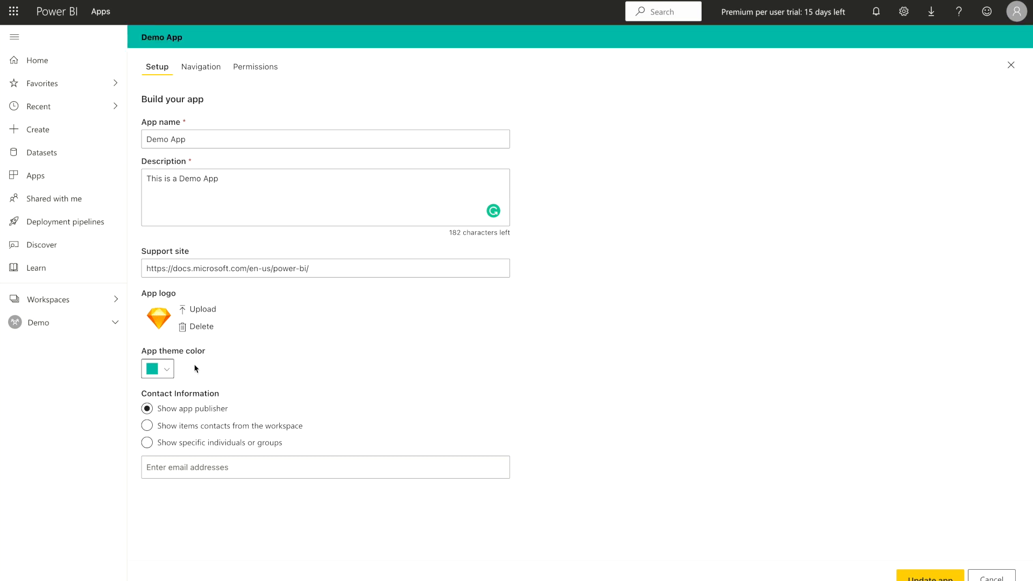
Try a dark blue theme colour, then settle on dark teal
left_click(168, 368)
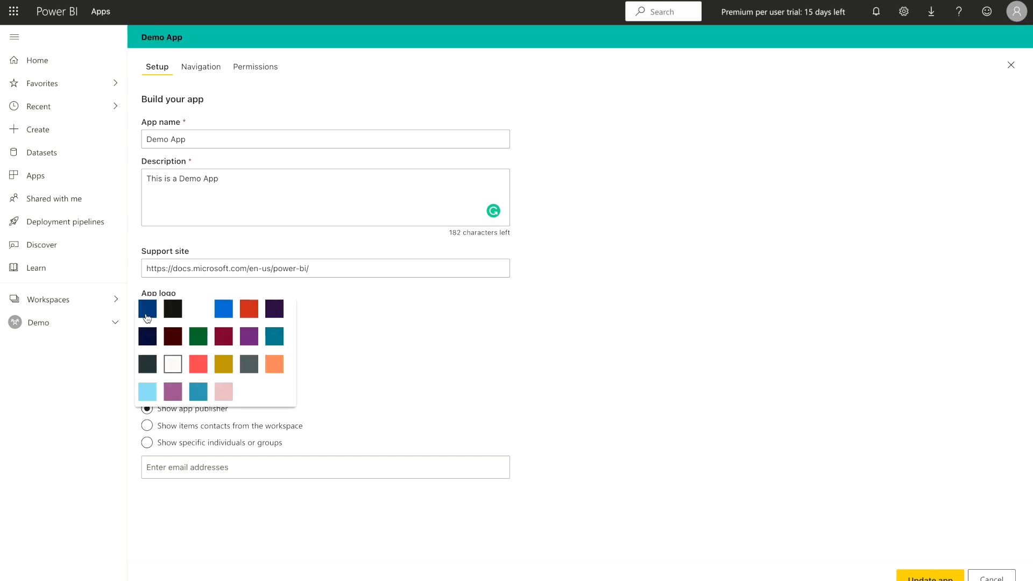
left_click(148, 309)
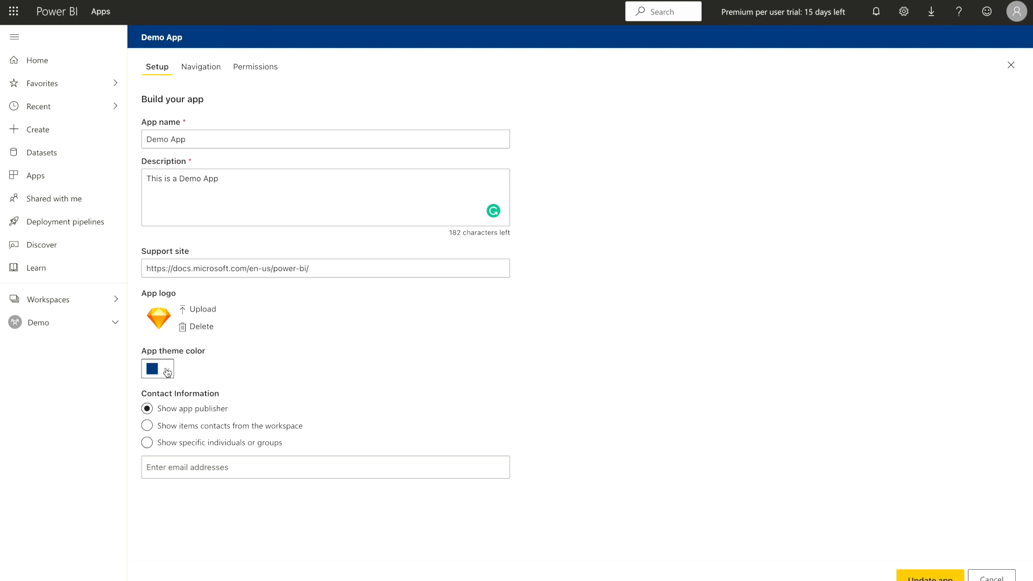
left_click(157, 368)
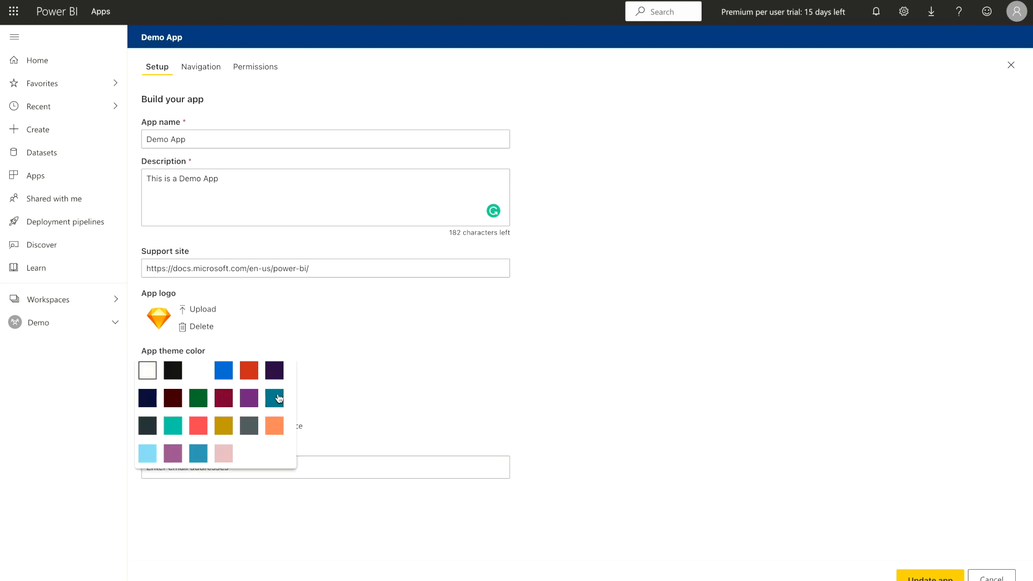
left_click(275, 398)
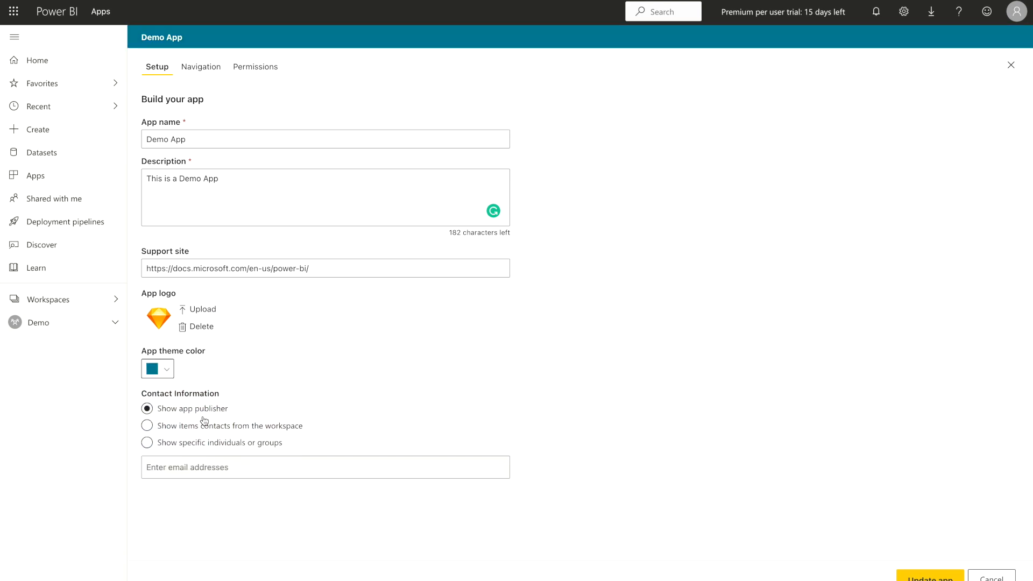
mouse_move(233, 409)
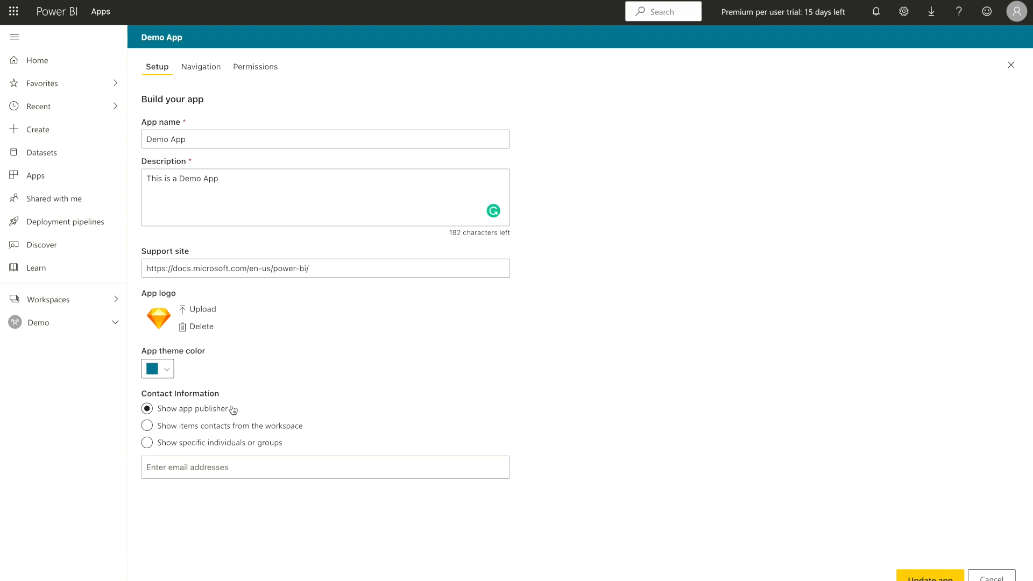
mouse_move(168, 417)
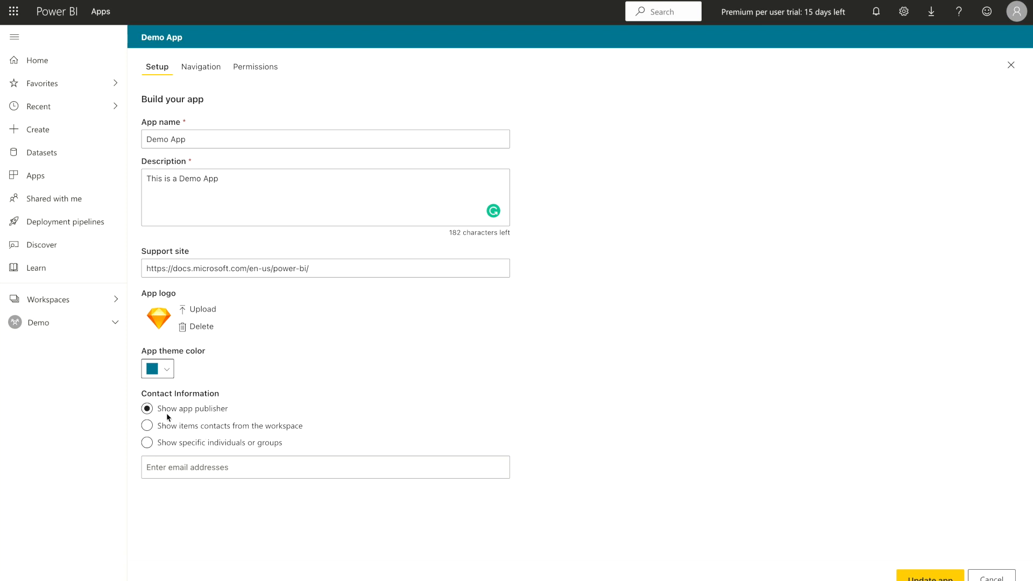
mouse_move(205, 416)
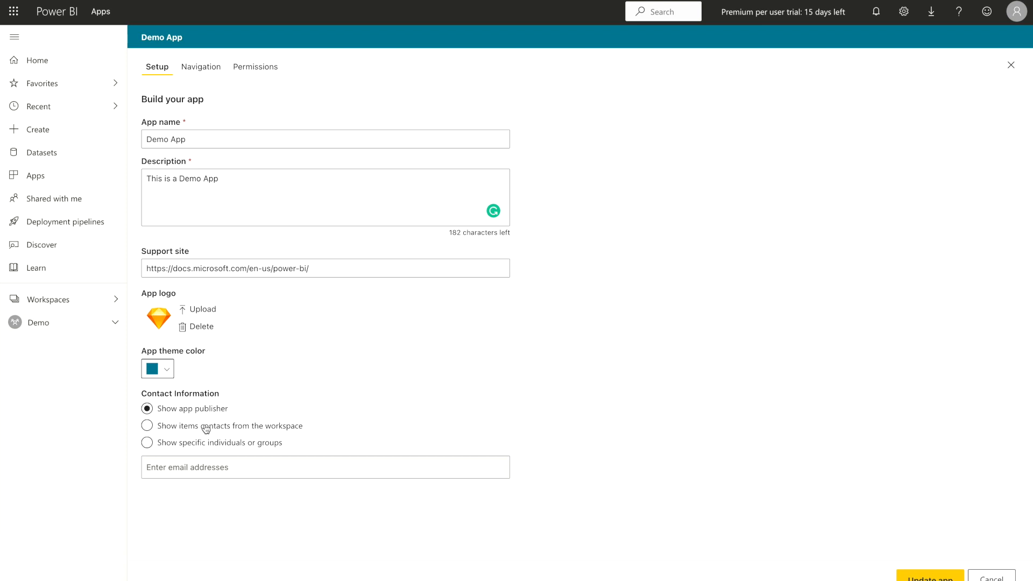
mouse_move(212, 429)
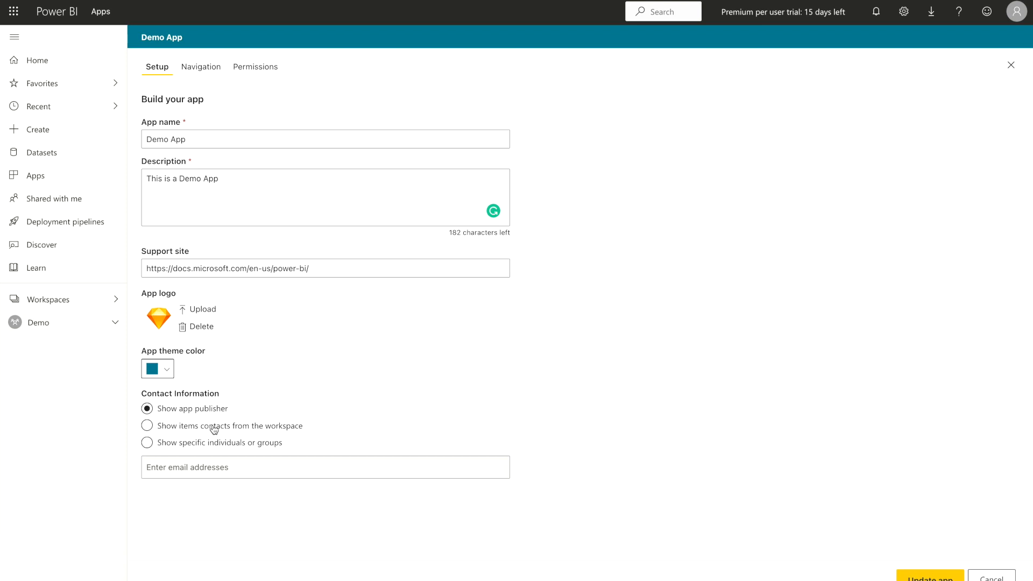
mouse_move(230, 454)
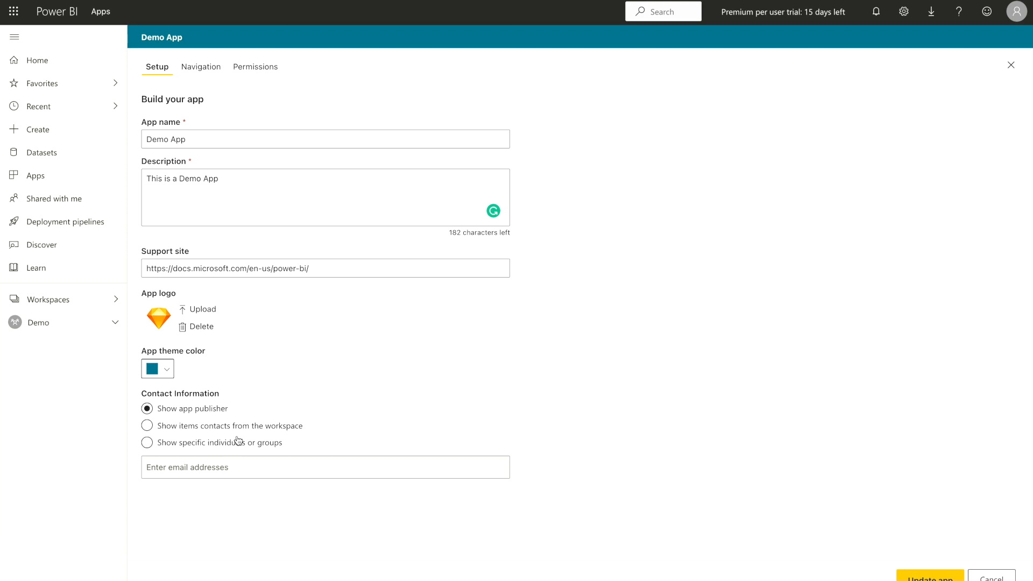
mouse_move(290, 452)
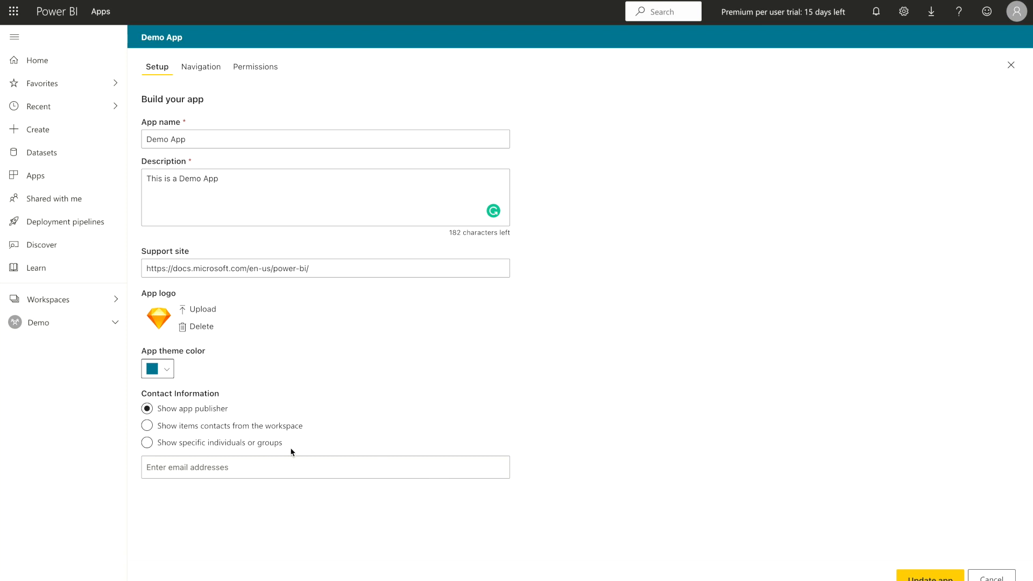
mouse_move(207, 95)
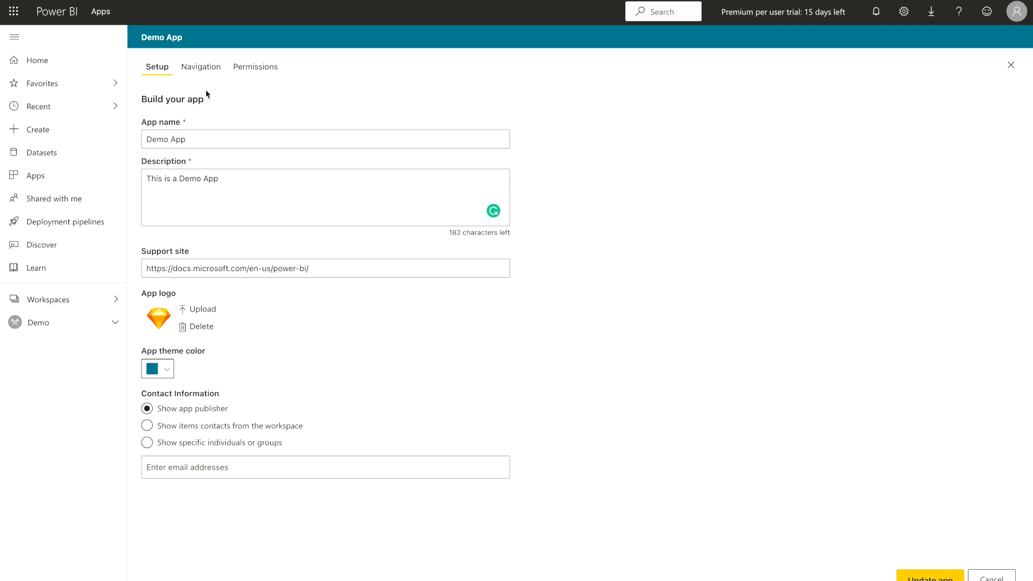
Show the Demo App's navigation settings listing its dashboards and reports
left_click(200, 67)
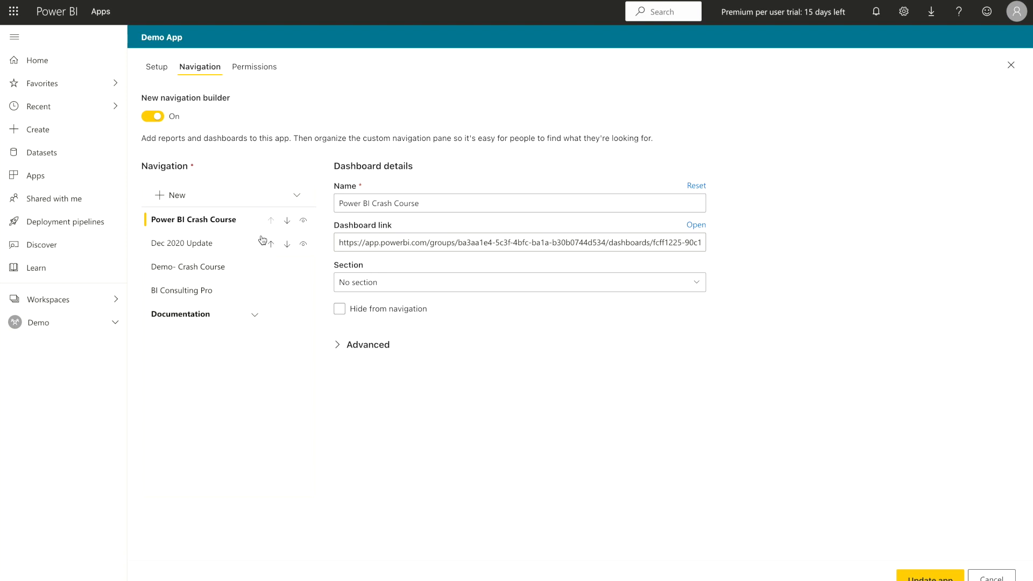
mouse_move(258, 158)
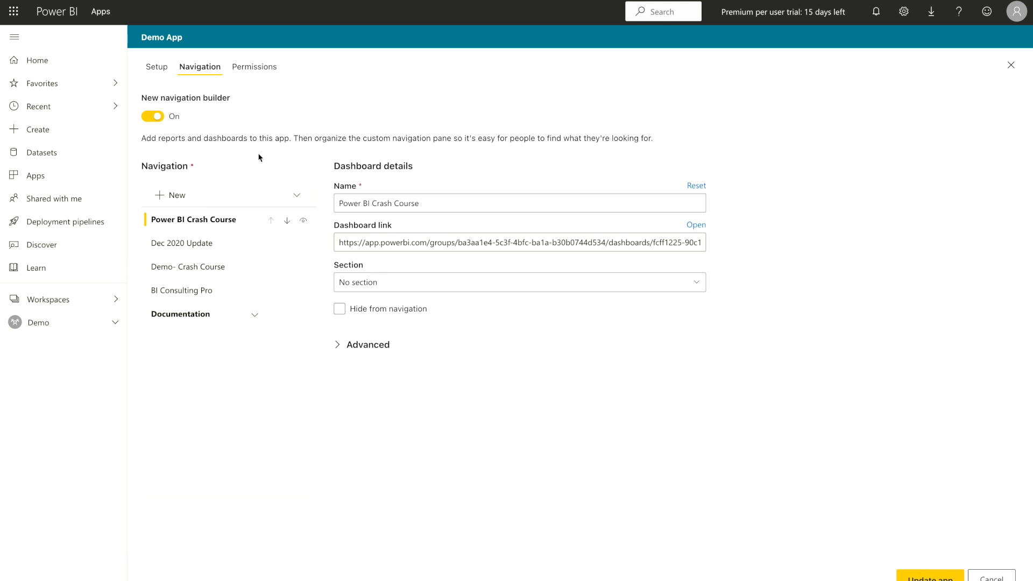
mouse_move(18, 165)
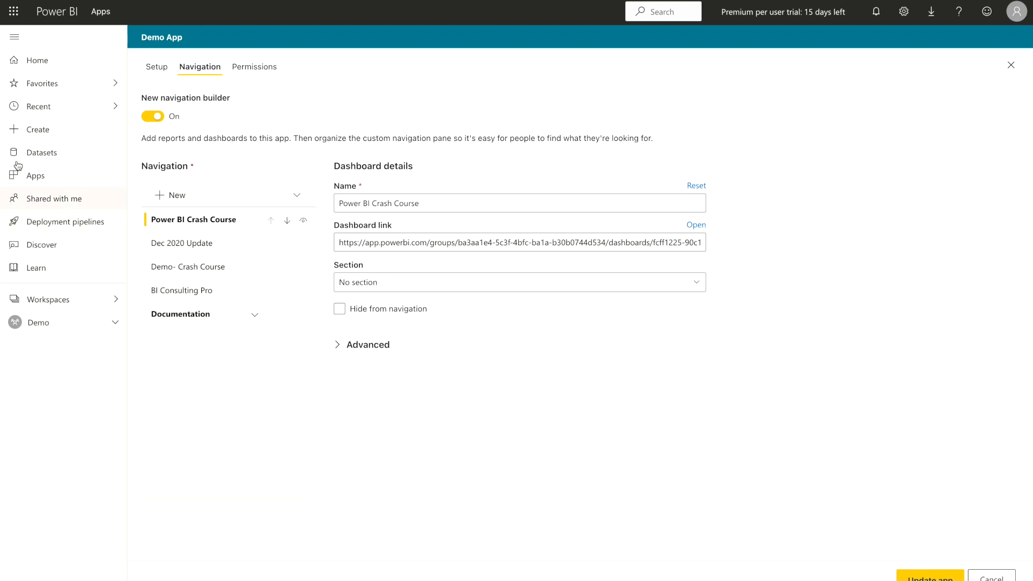
mouse_move(237, 169)
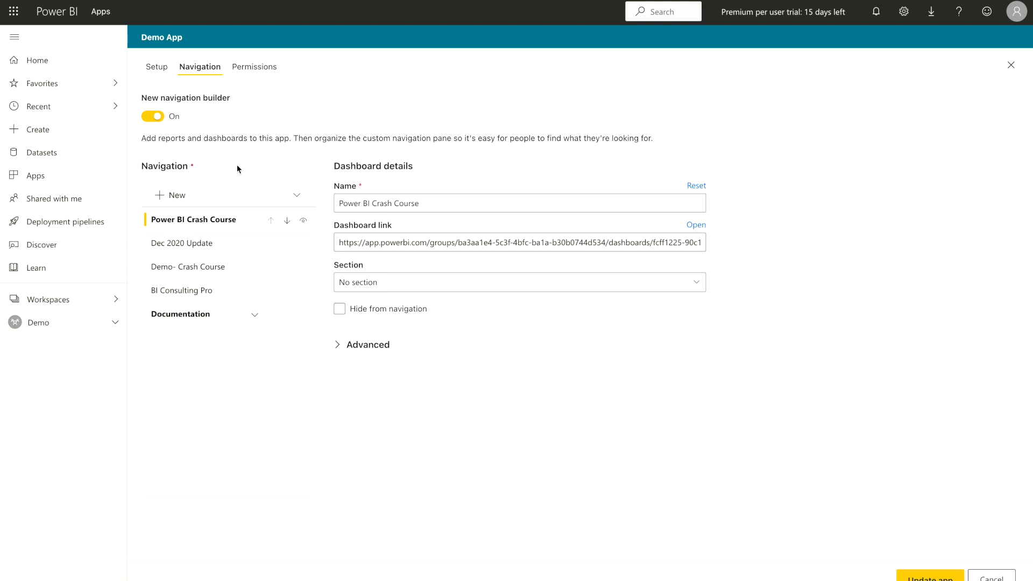
Inspect the Documentation section and Crash Course dashboard, then offer new section or link
left_click(180, 314)
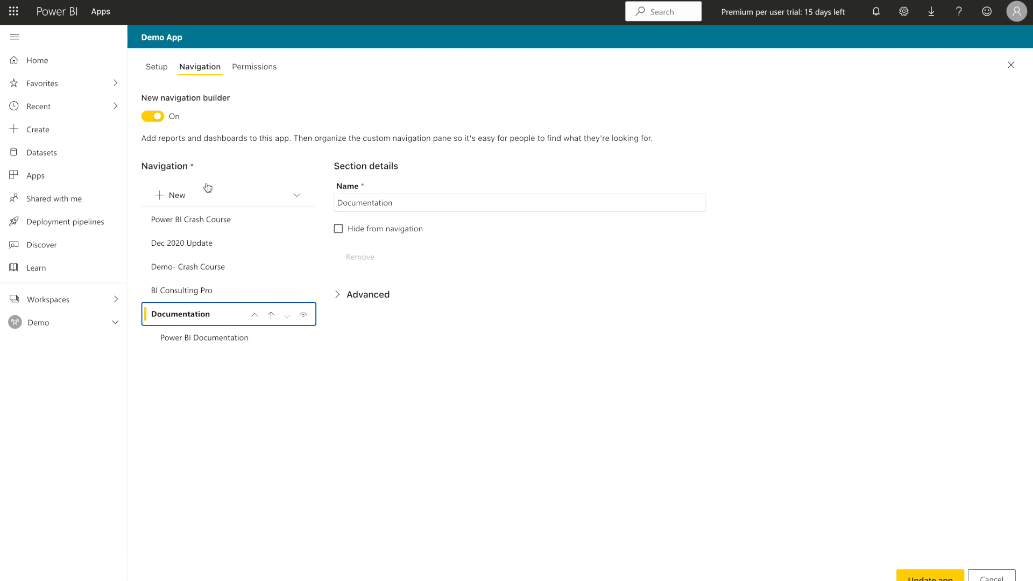
mouse_move(193, 318)
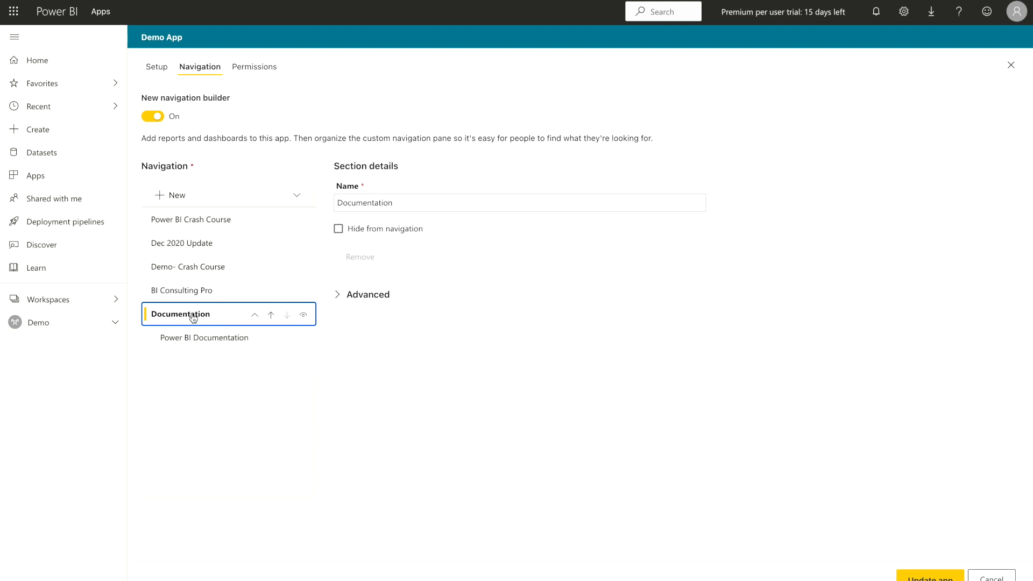
mouse_move(247, 199)
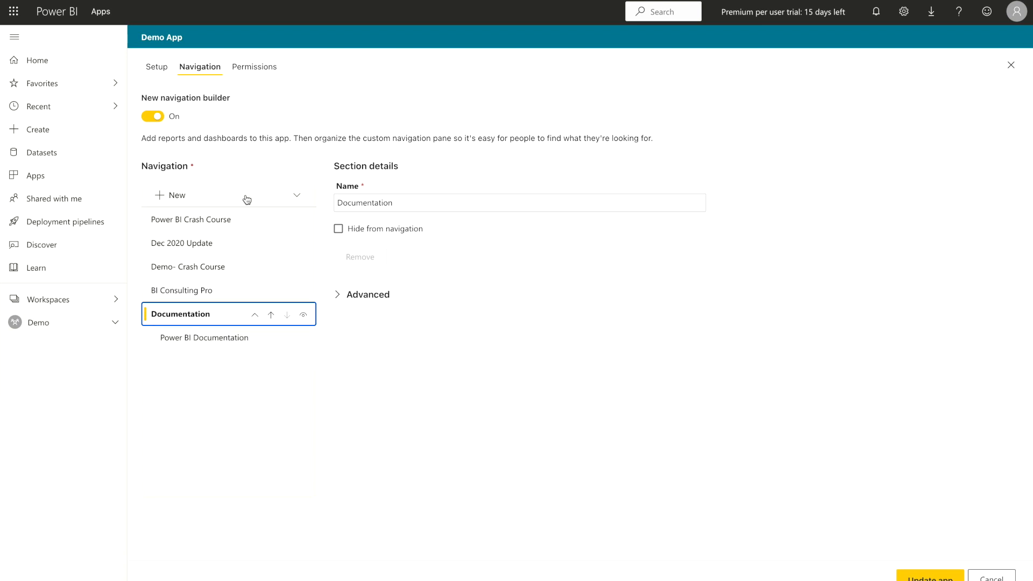
left_click(191, 219)
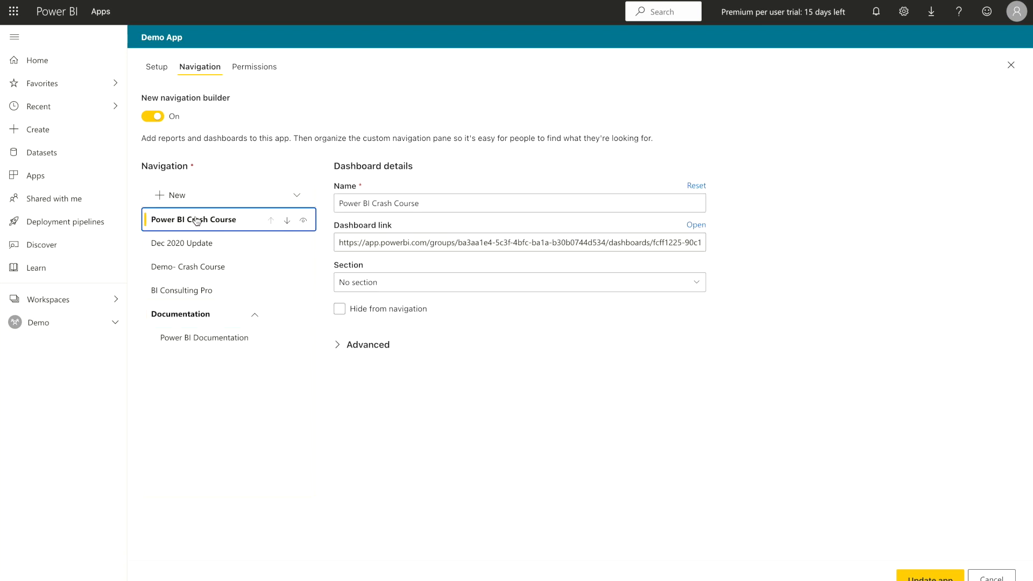
mouse_move(222, 251)
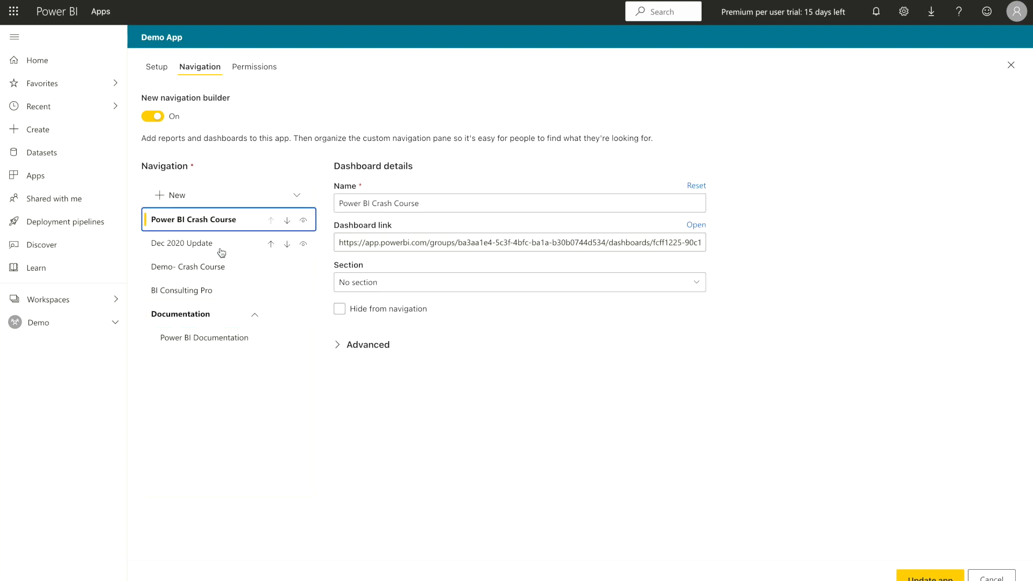
mouse_move(231, 251)
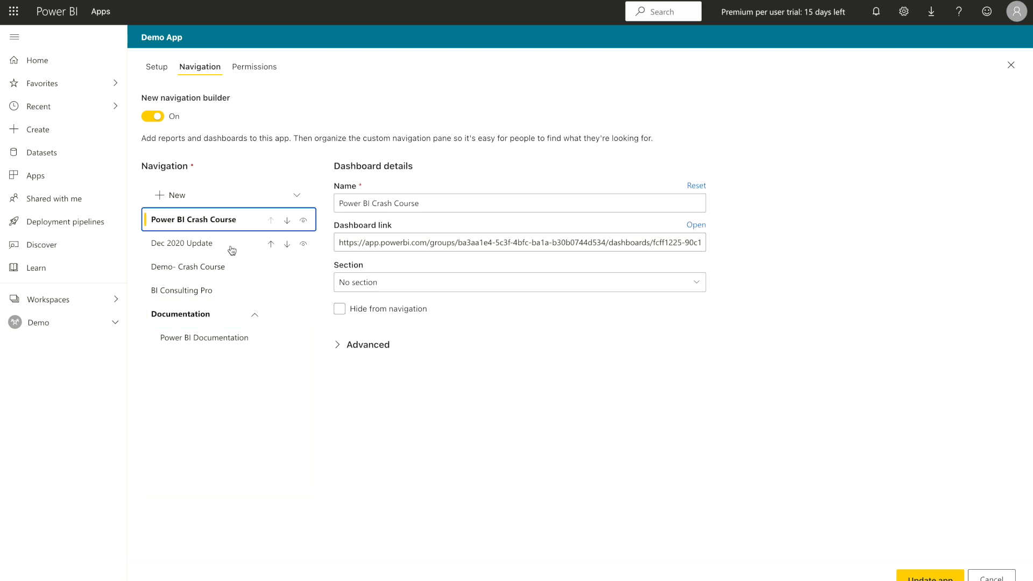
mouse_move(252, 219)
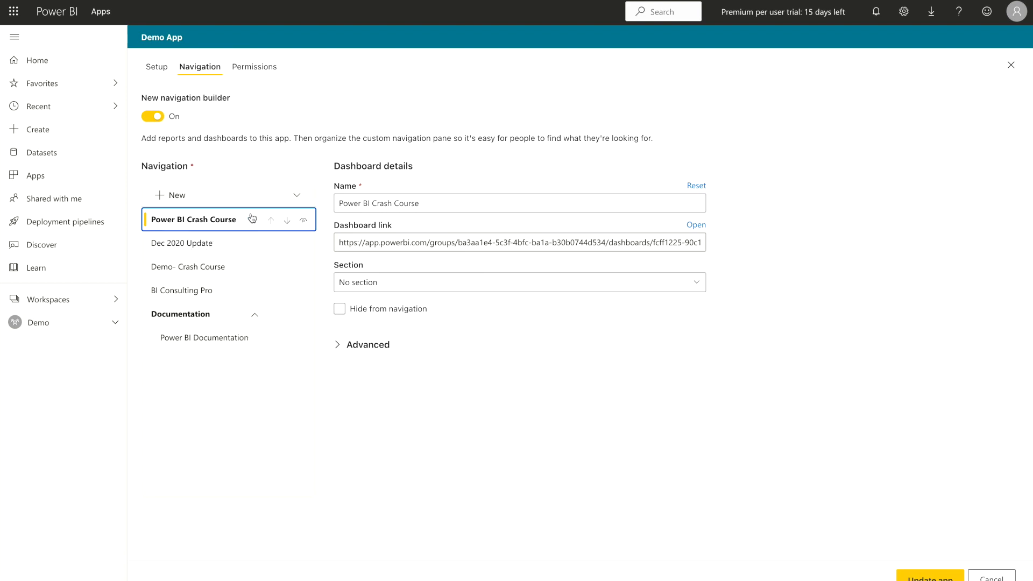
mouse_move(226, 267)
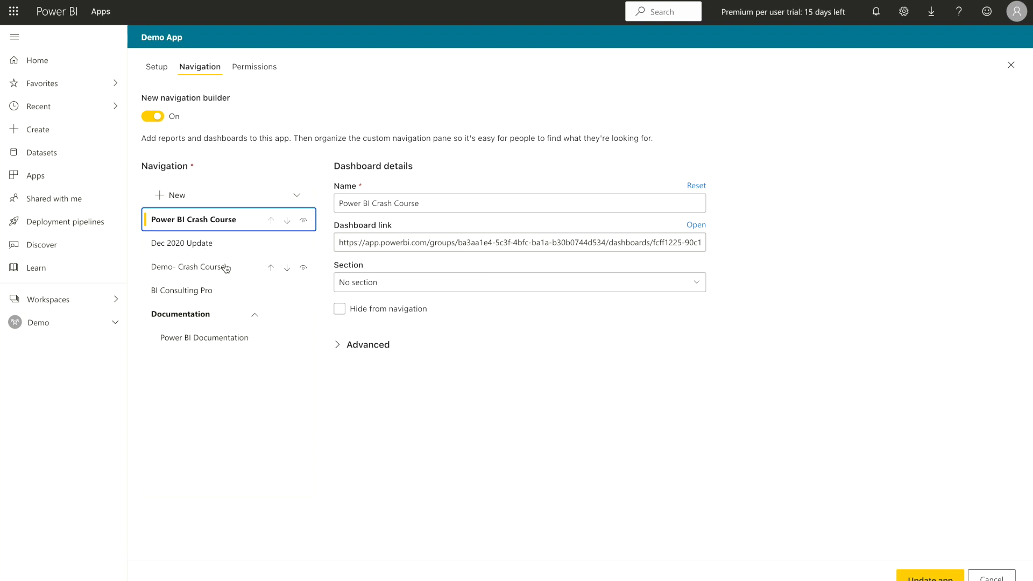
mouse_move(207, 295)
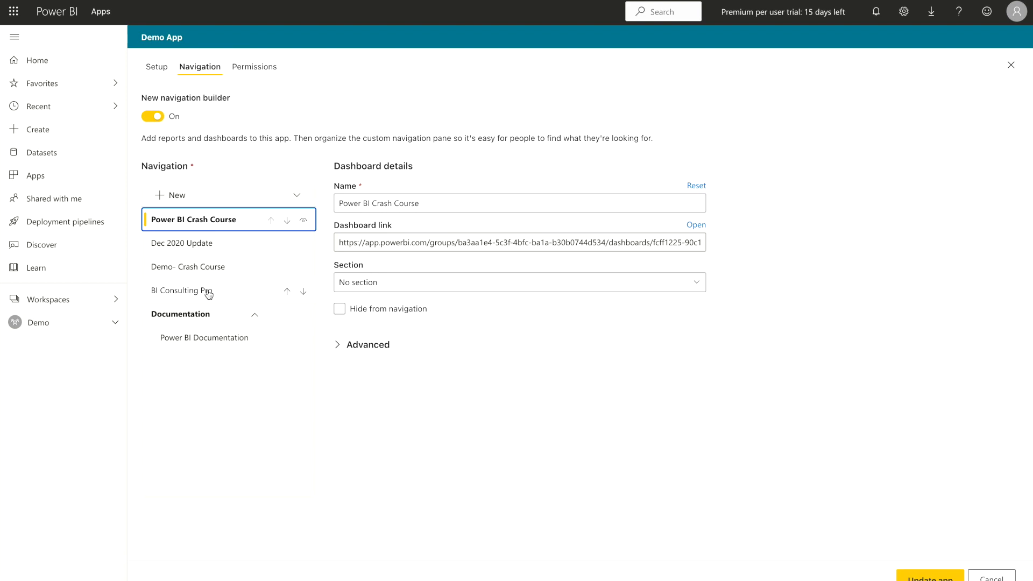
mouse_move(196, 297)
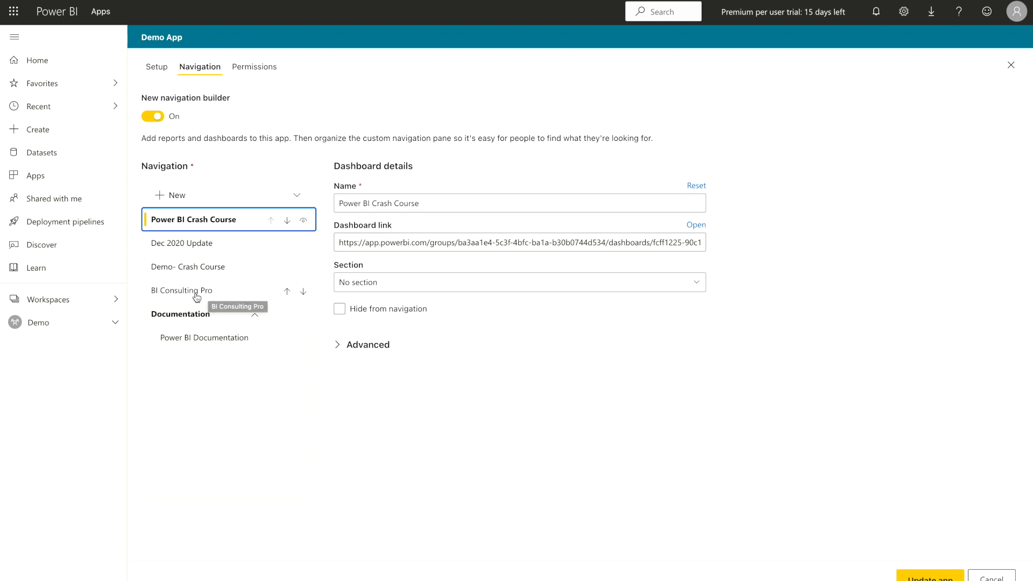
mouse_move(230, 301)
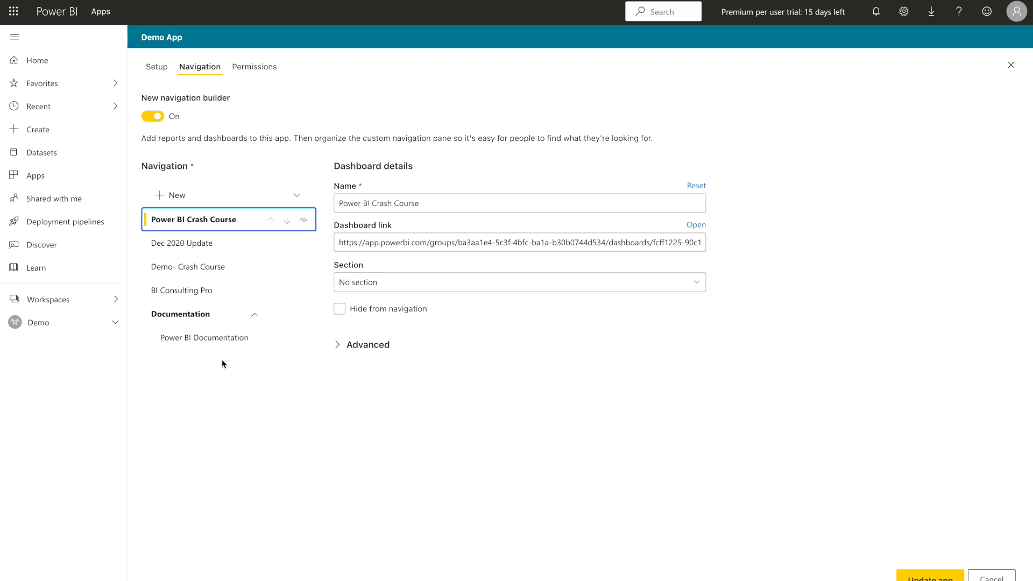
left_click(176, 195)
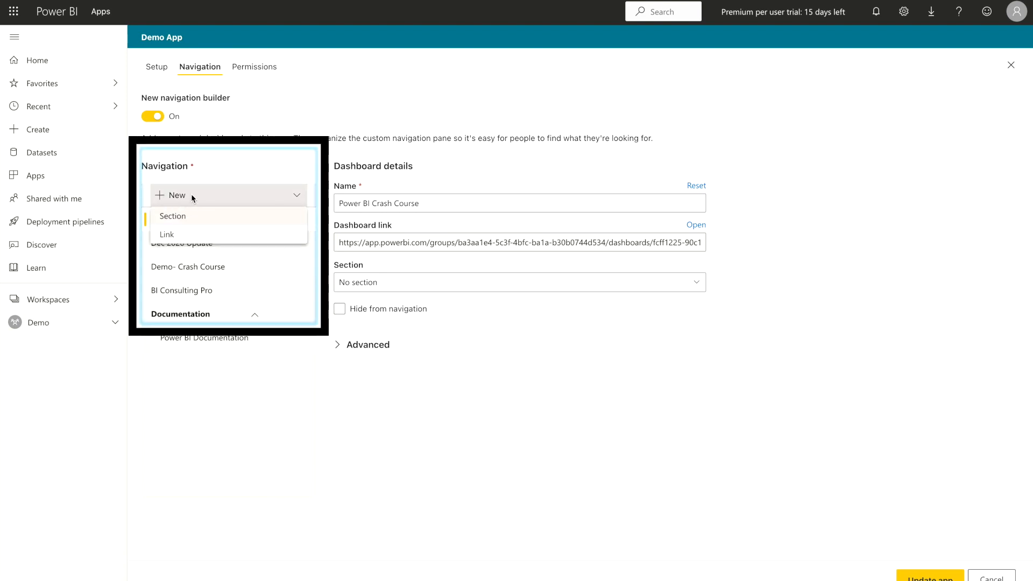
mouse_move(191, 234)
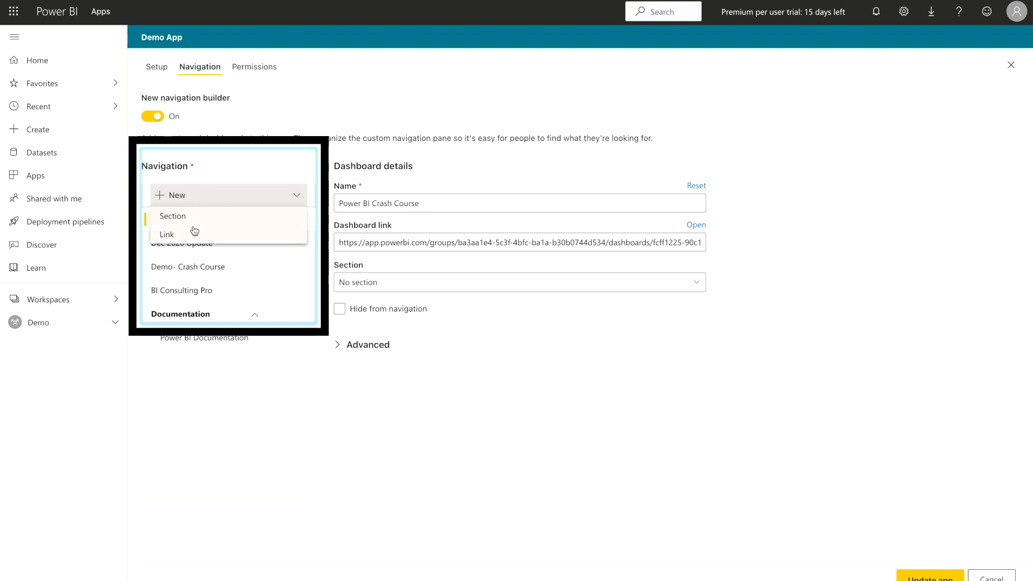
mouse_move(198, 219)
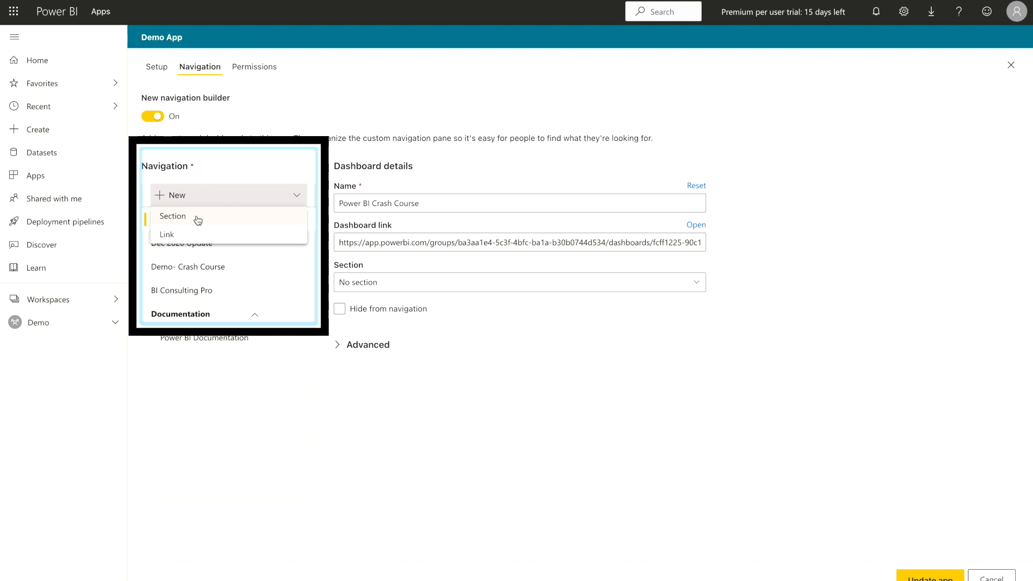
Add a new navigation section named 'Dictionary' below Documentation
left_click(172, 215)
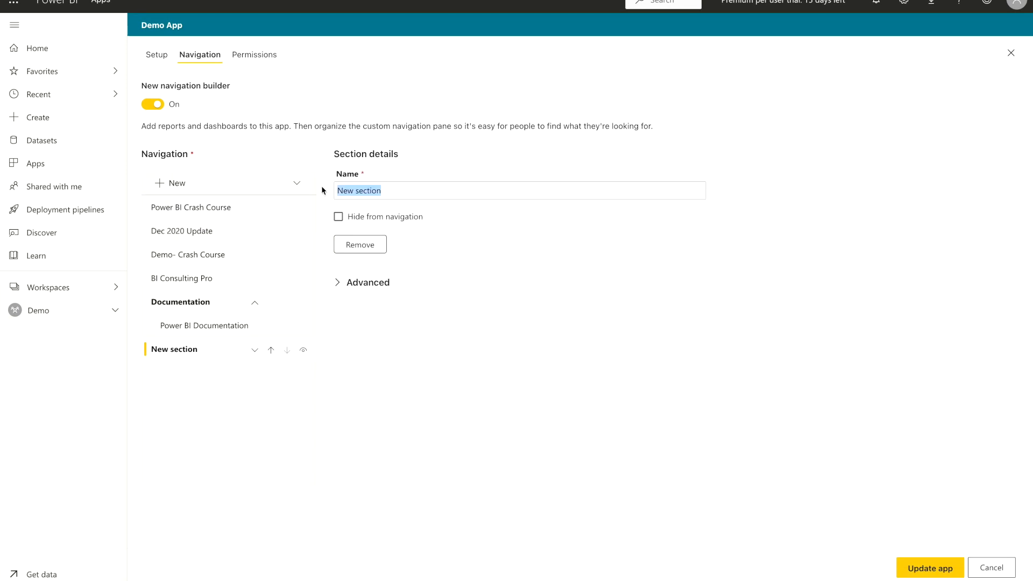
type("Diction")
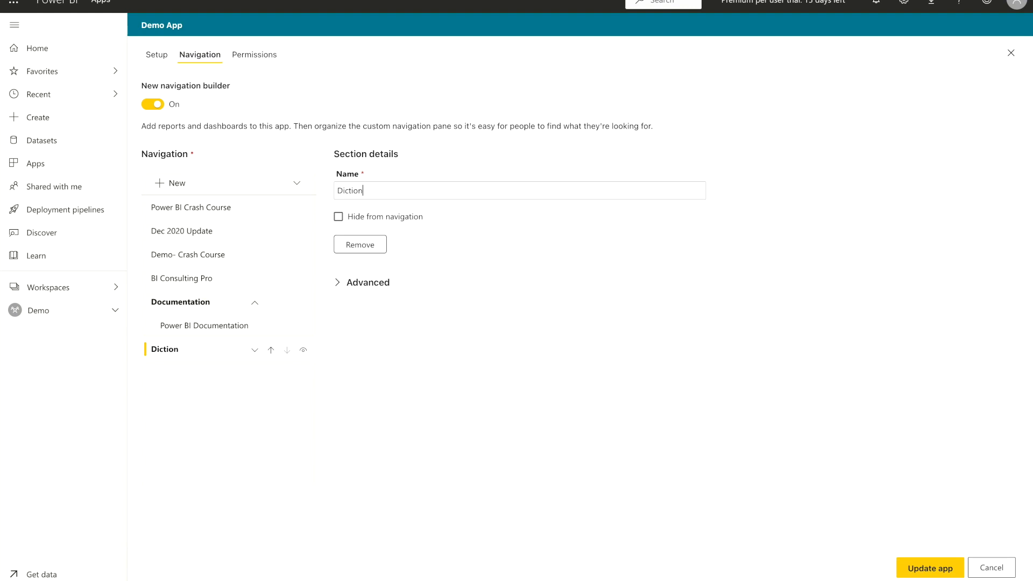
type("ary")
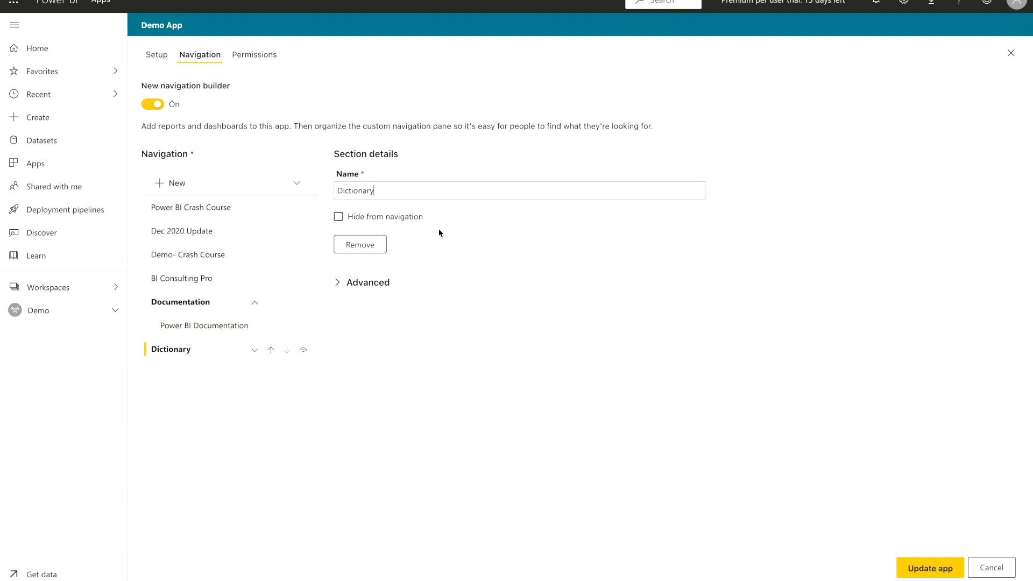
mouse_move(248, 382)
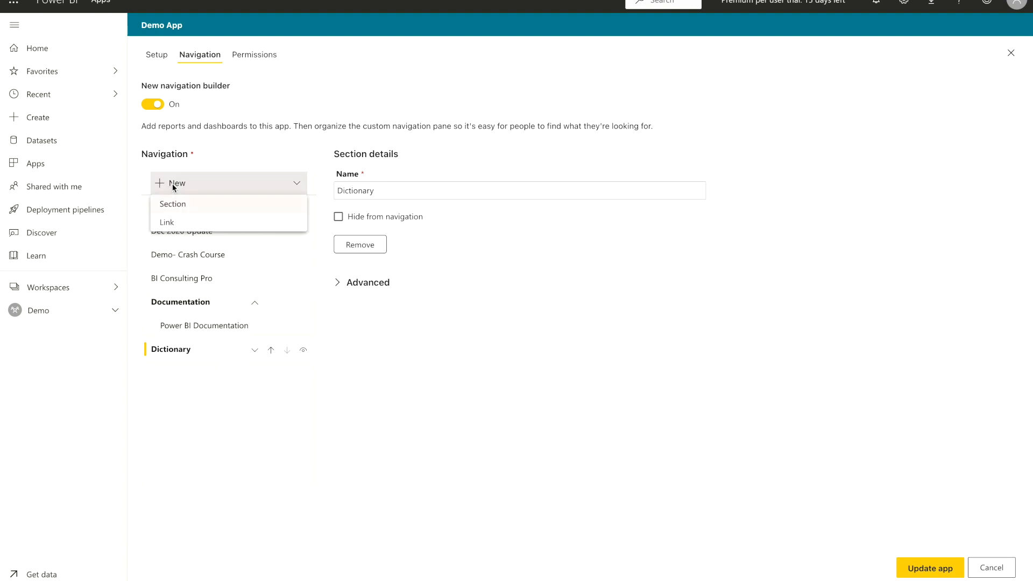
mouse_move(167, 222)
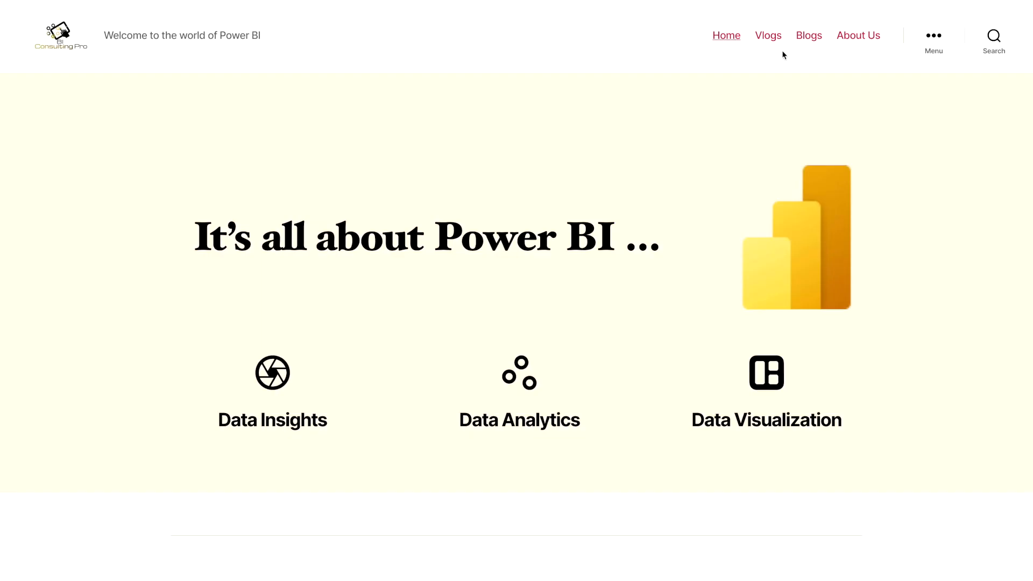
mouse_move(859, 36)
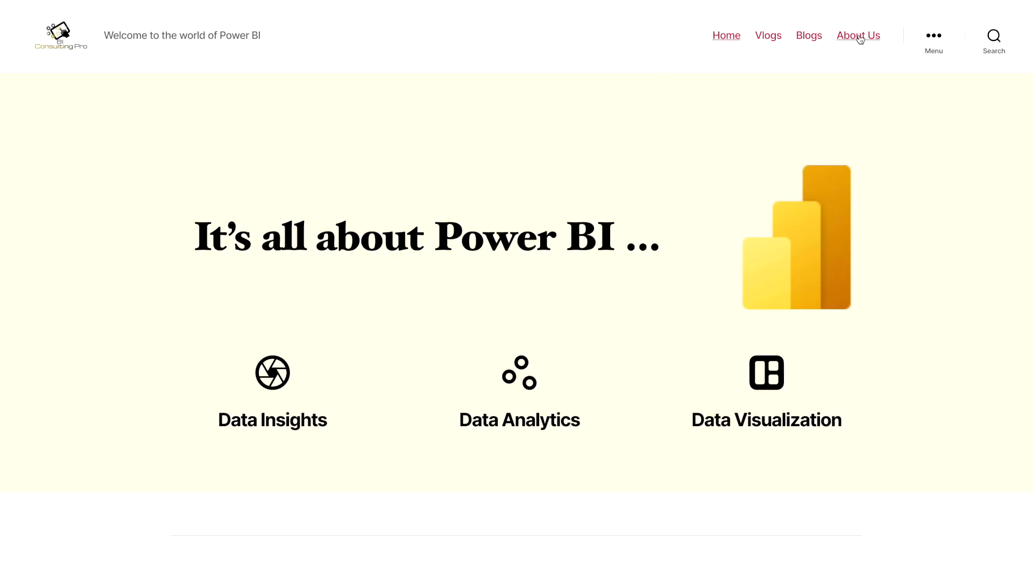
Visit the BI Consulting Pro About Us page, then return to Power BI
left_click(857, 35)
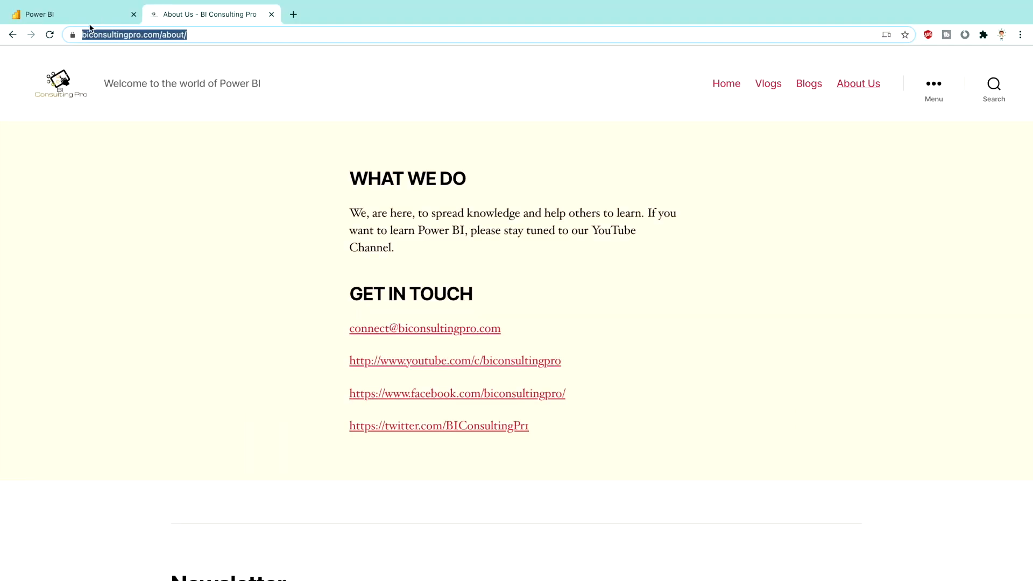
left_click(39, 14)
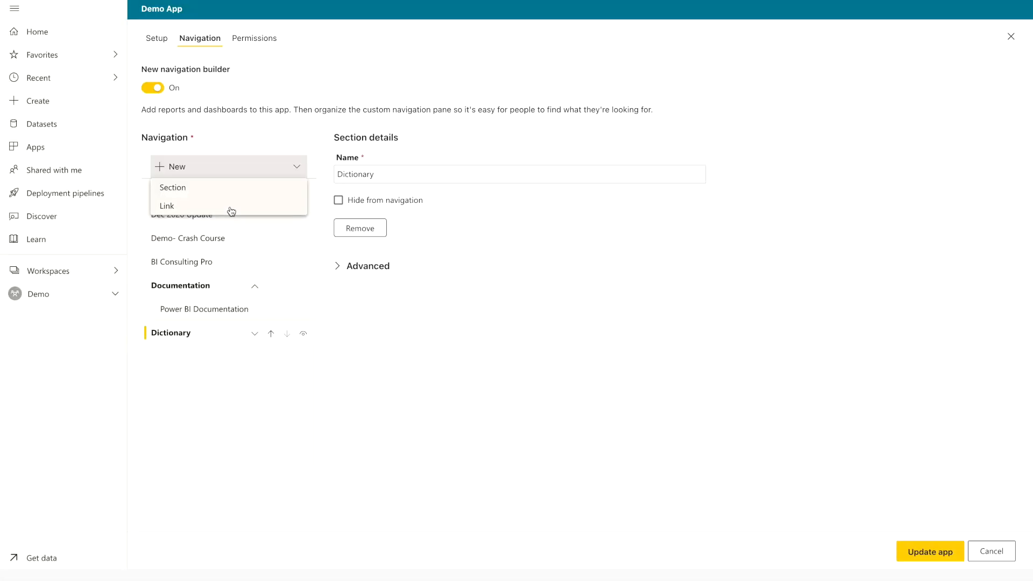
left_click(166, 205)
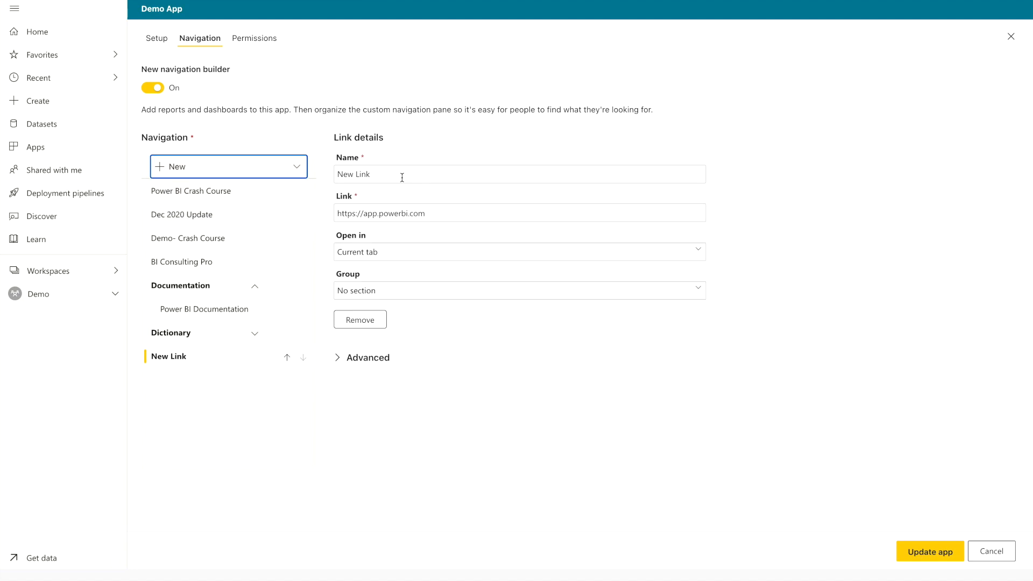
type("Ab")
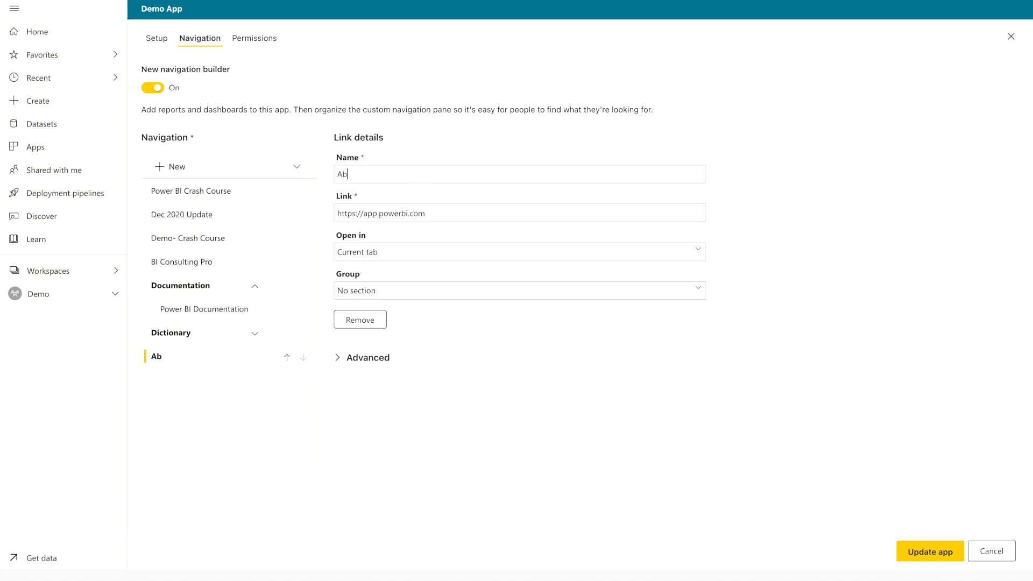
type("About Us")
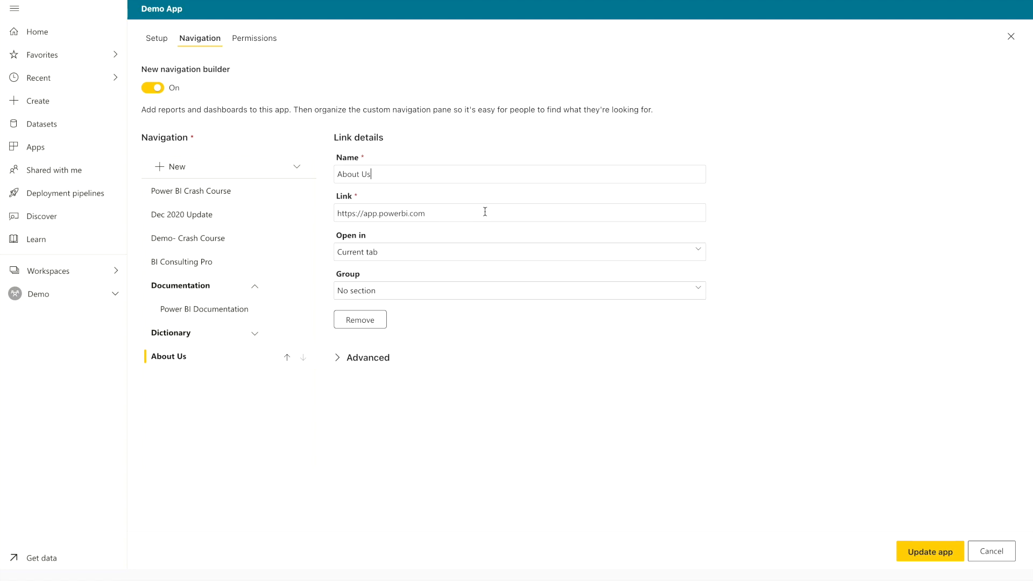
type("https://www.biconsultingpro.com/about/")
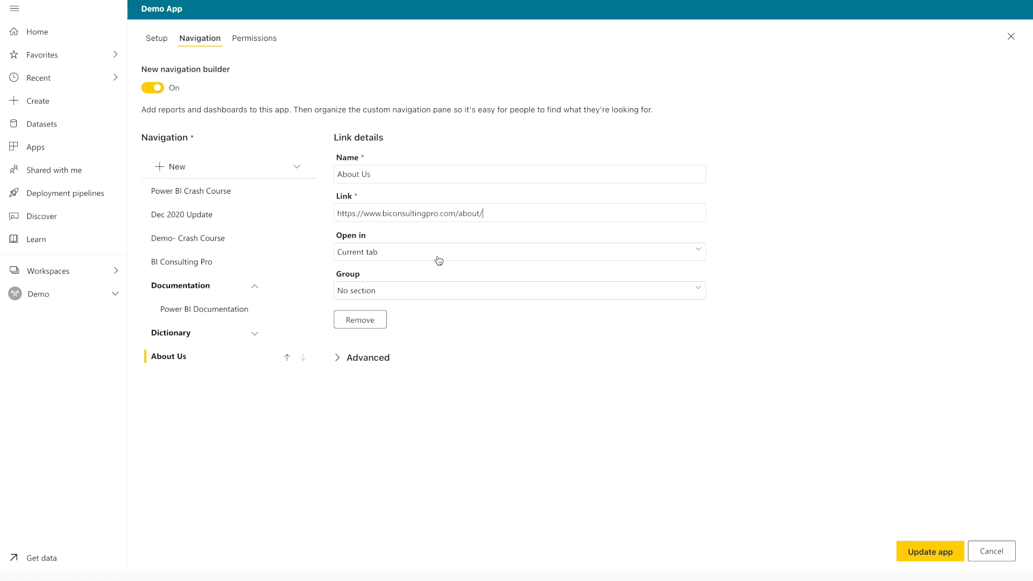
left_click(518, 251)
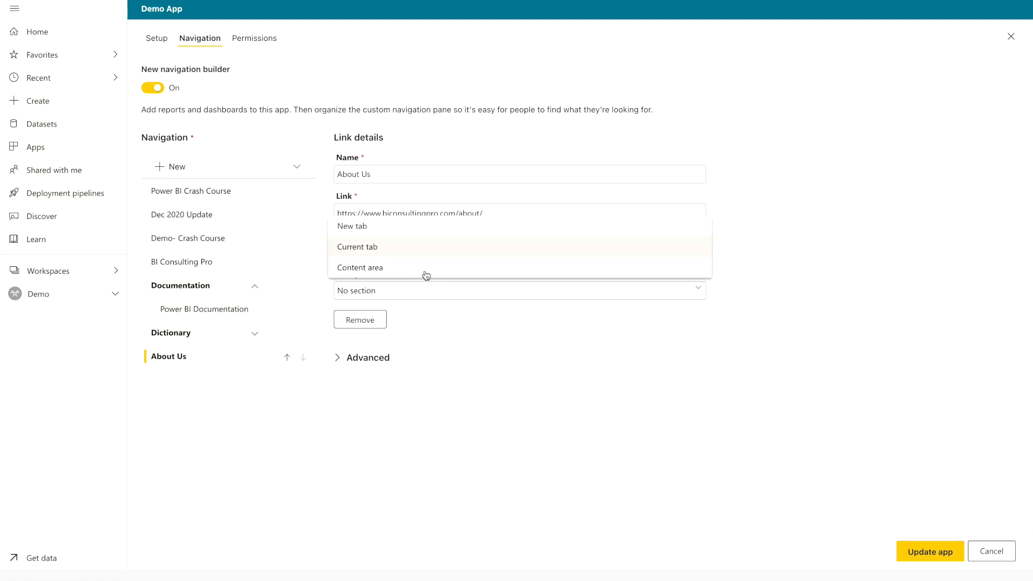
mouse_move(426, 237)
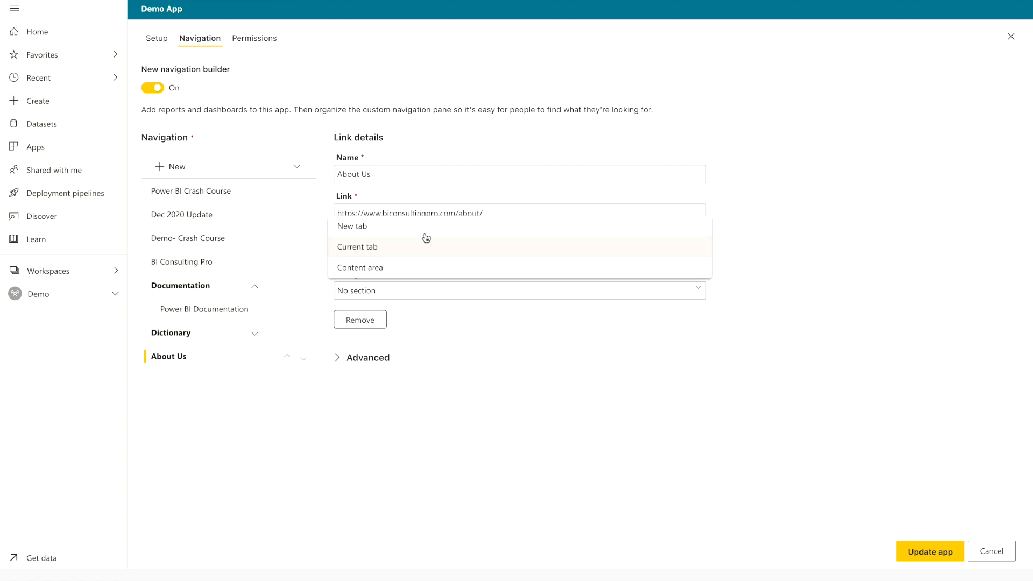
mouse_move(431, 236)
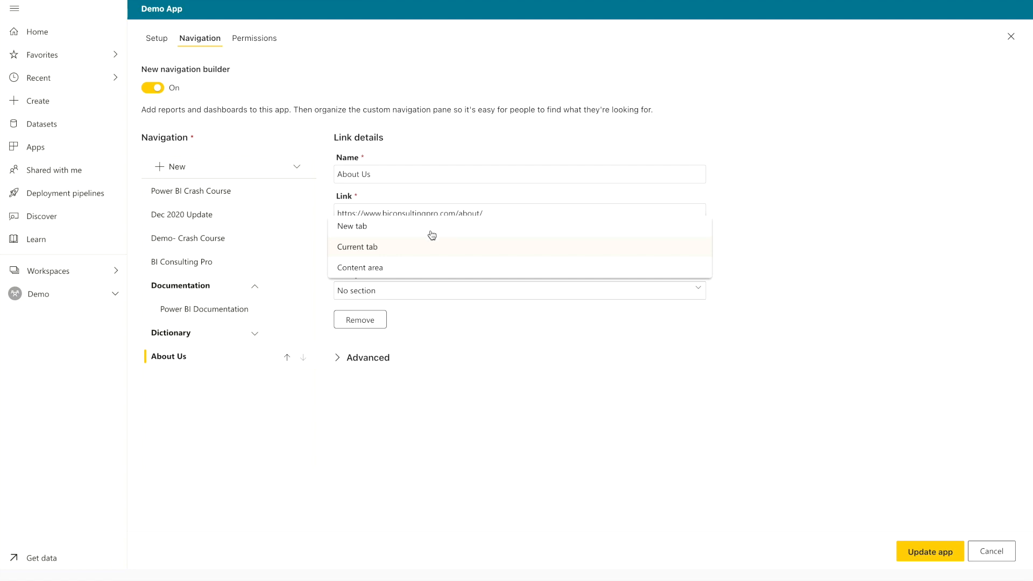
mouse_move(427, 251)
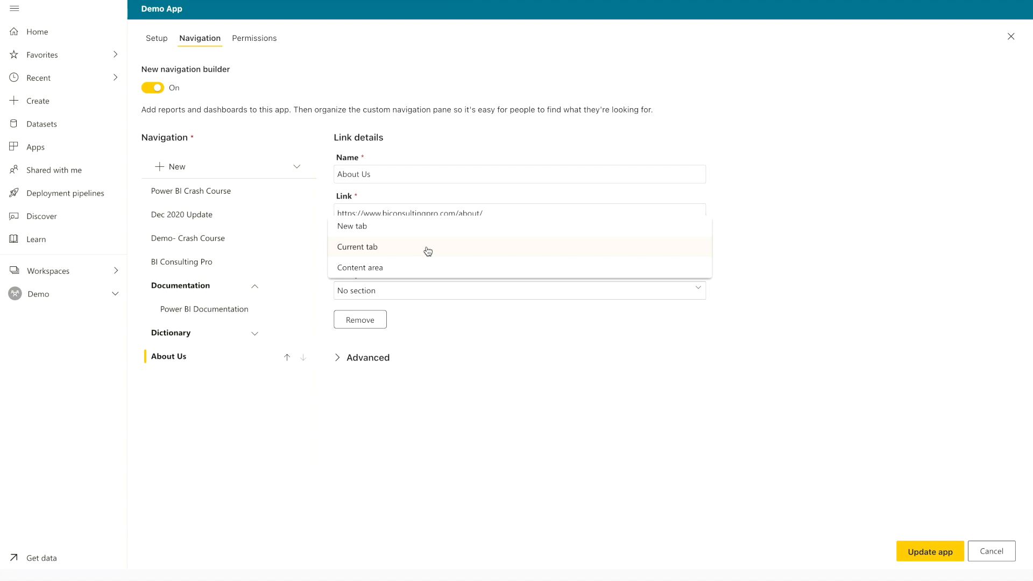
mouse_move(421, 274)
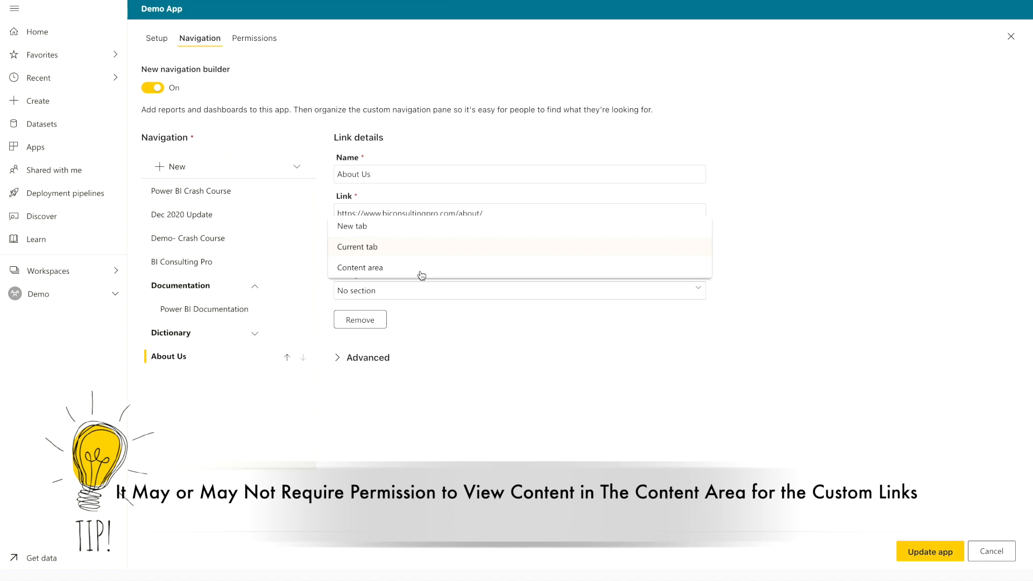
left_click(359, 267)
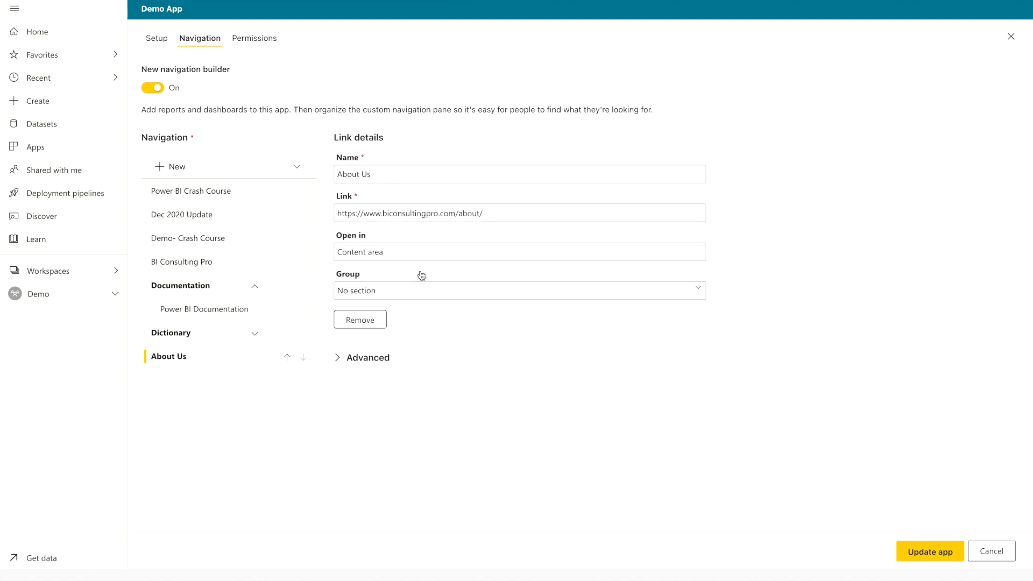
mouse_move(454, 339)
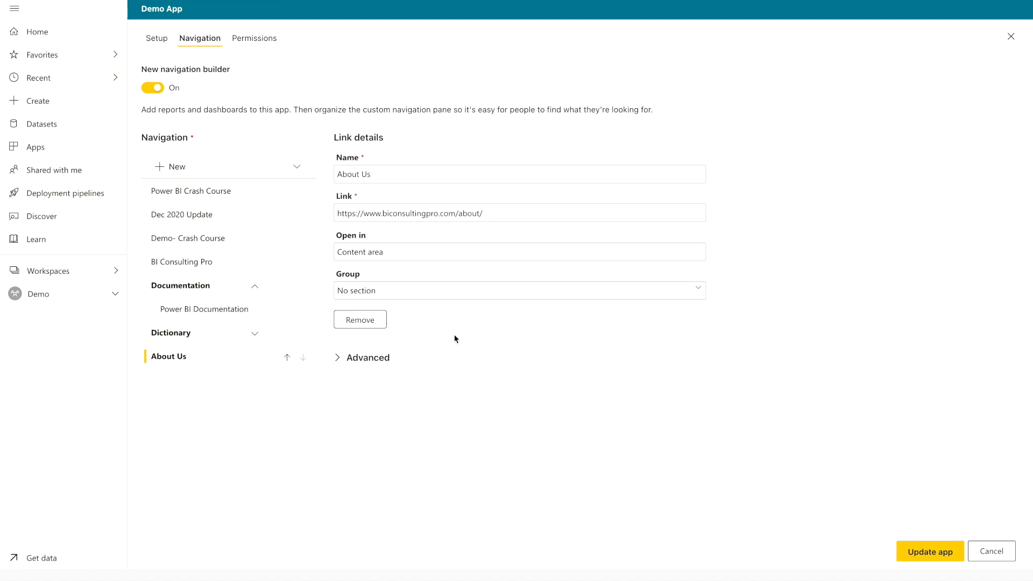
mouse_move(203, 300)
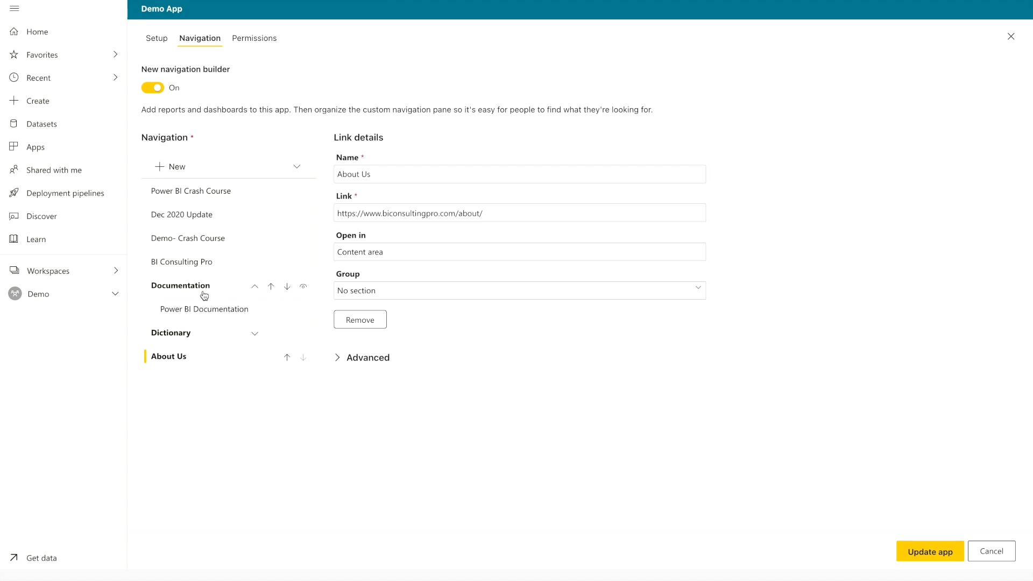
left_click(205, 309)
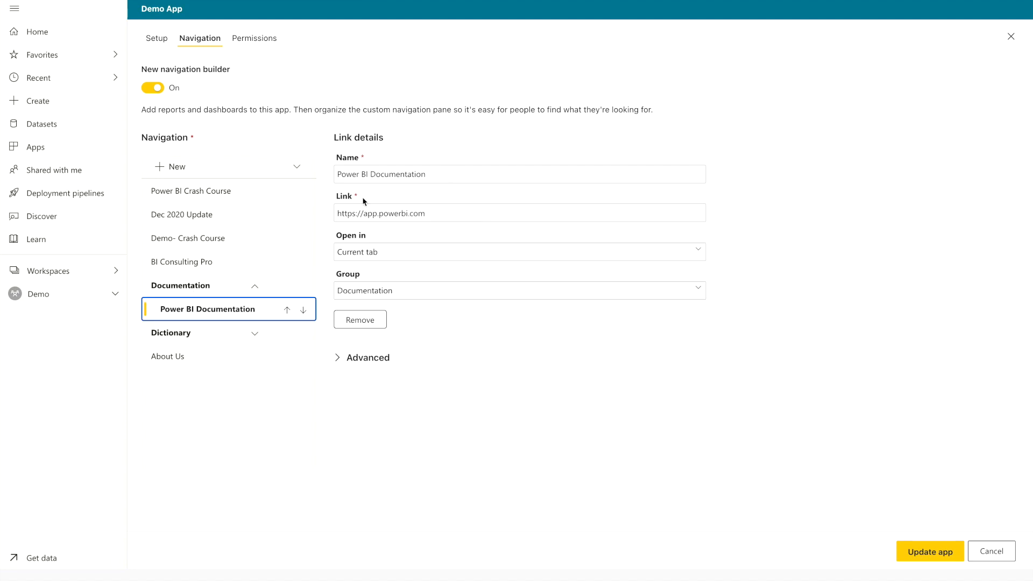
mouse_move(438, 213)
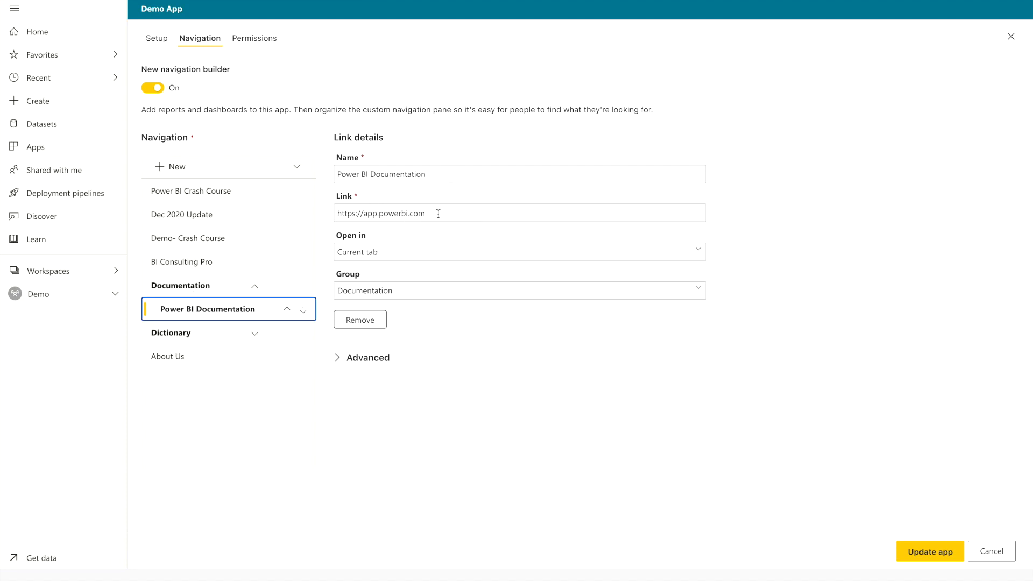
double_click(380, 213)
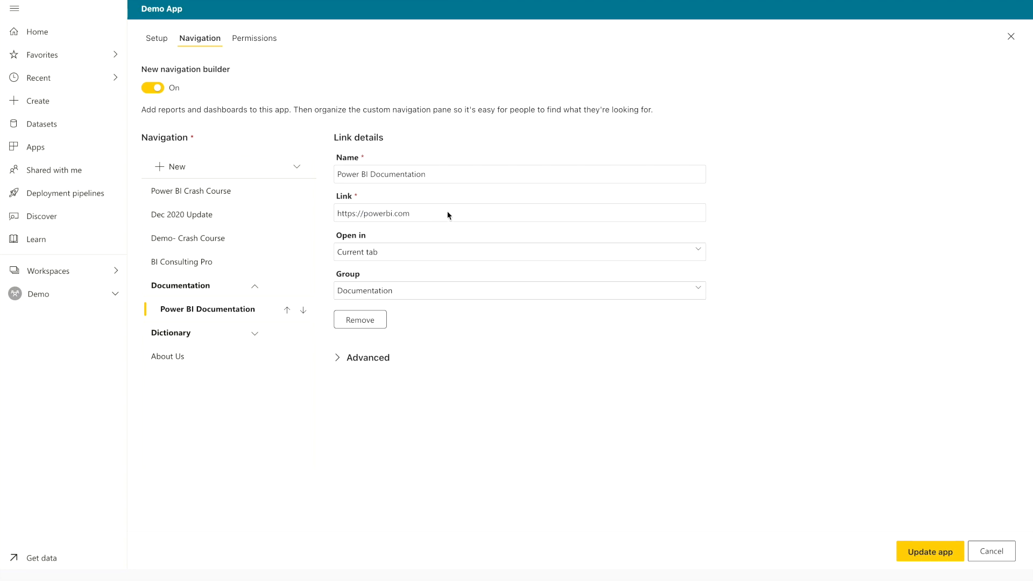
left_click(409, 213)
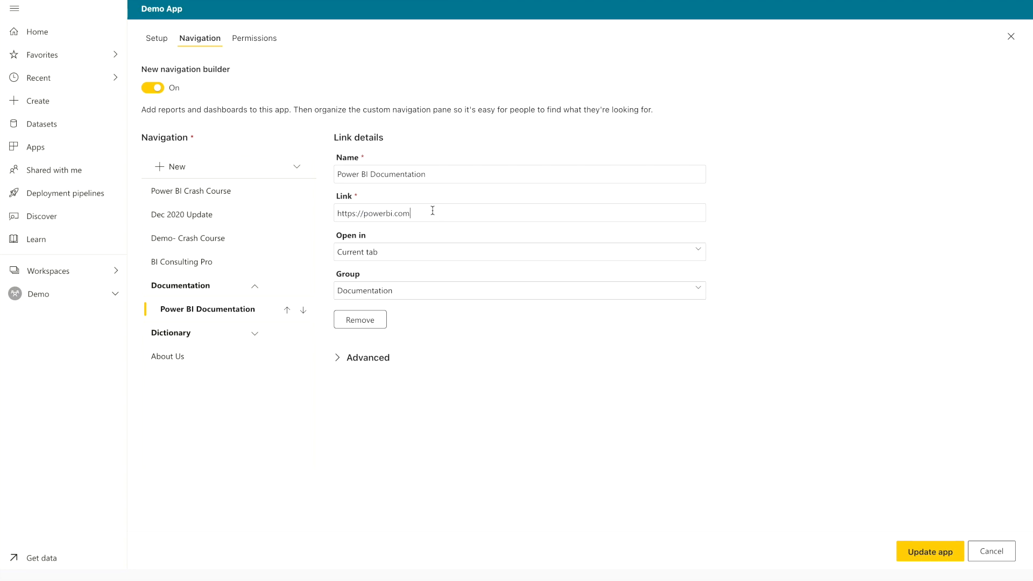
type("https://docs.microsoft.com/en-us/power-bi/")
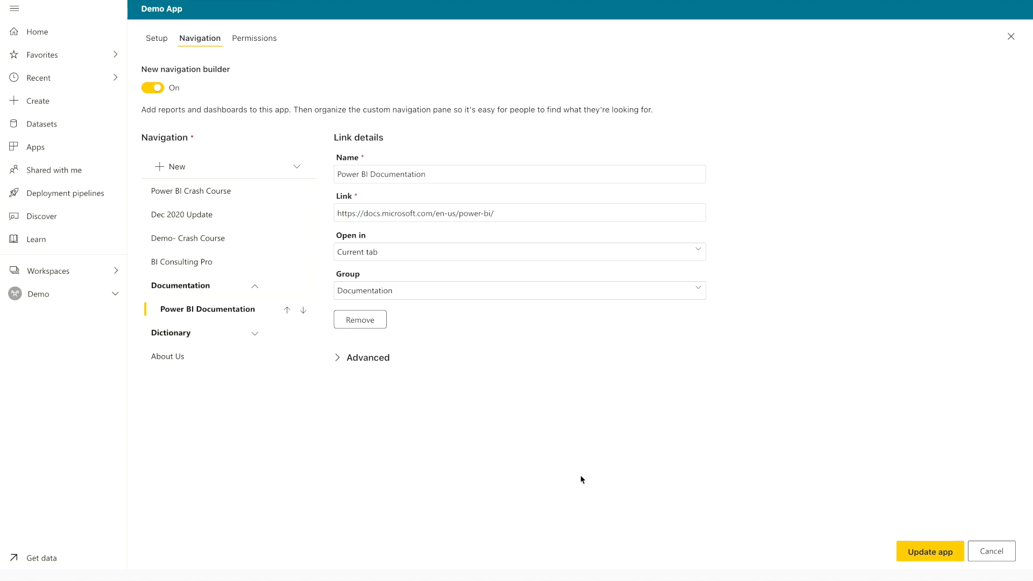
mouse_move(410, 342)
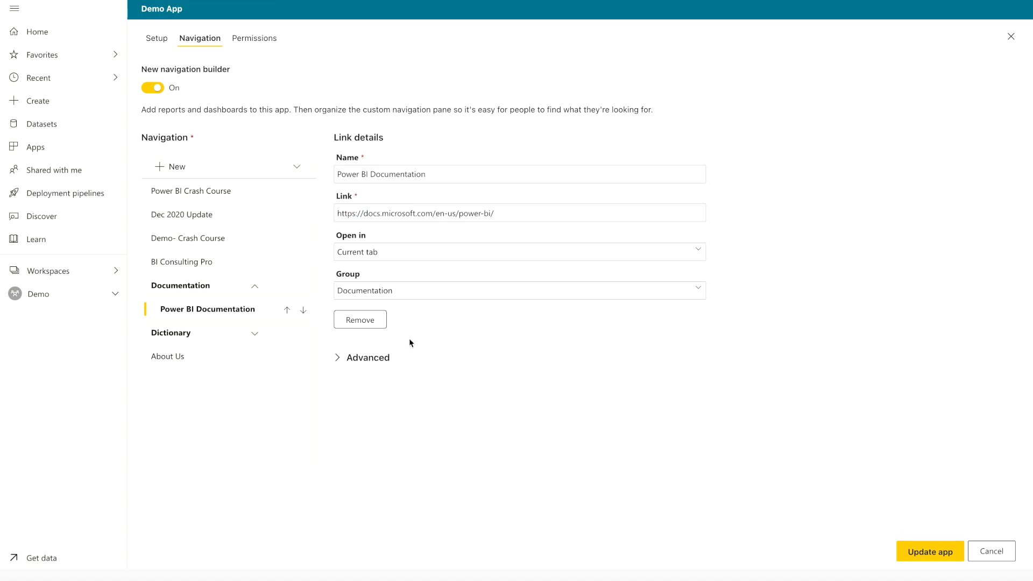
mouse_move(271, 221)
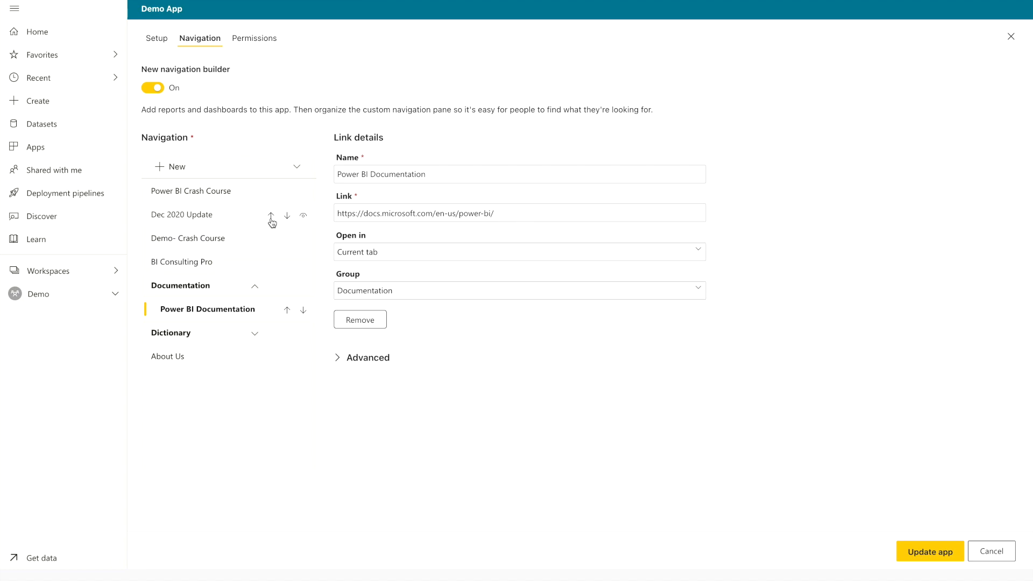
mouse_move(271, 215)
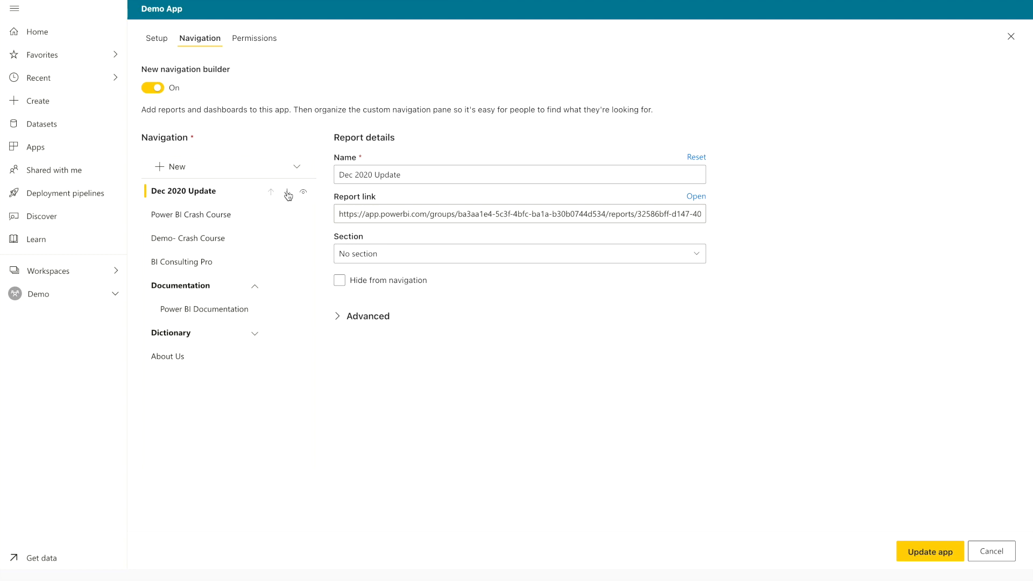
left_click(287, 192)
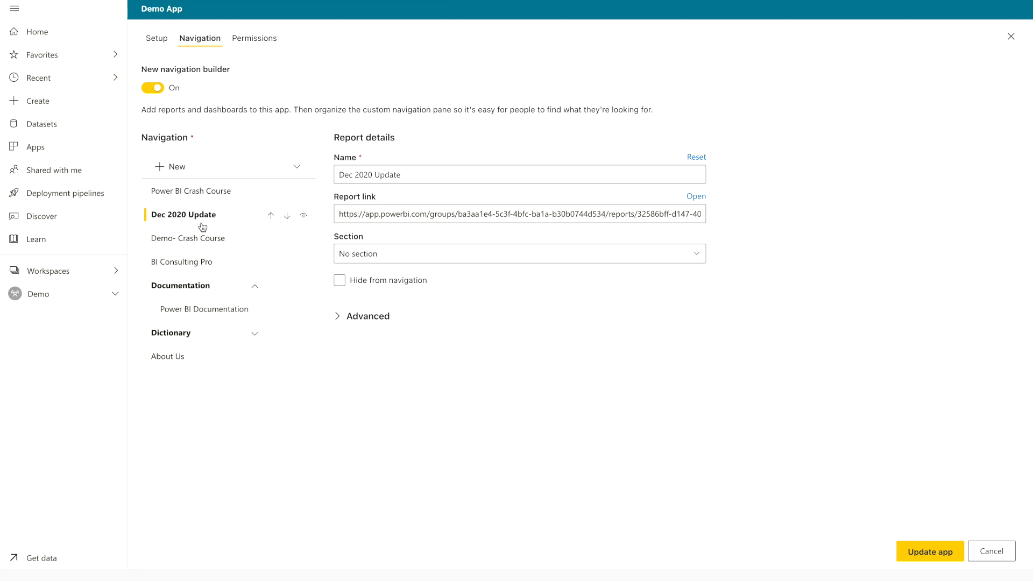
mouse_move(302, 280)
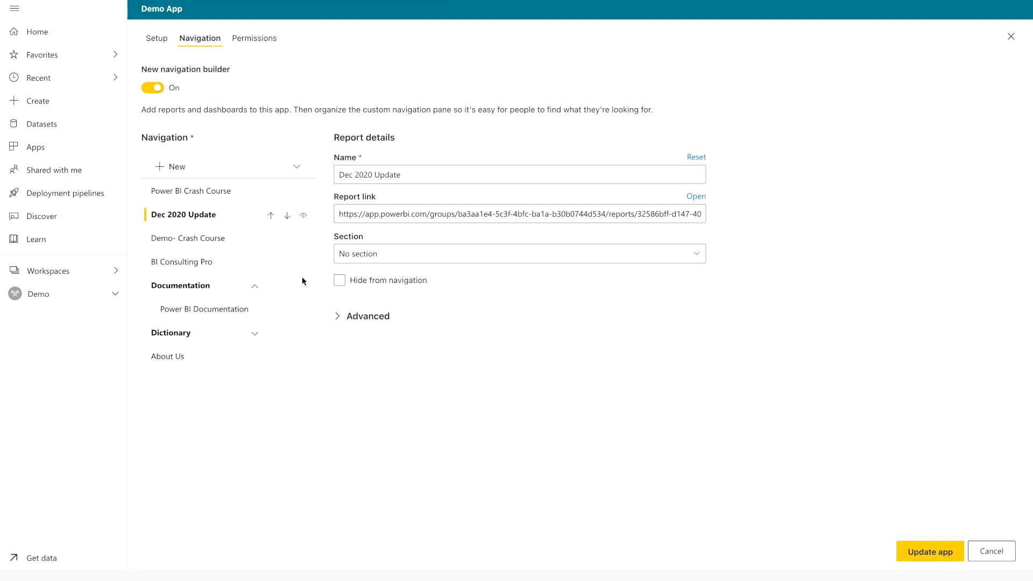
mouse_move(241, 90)
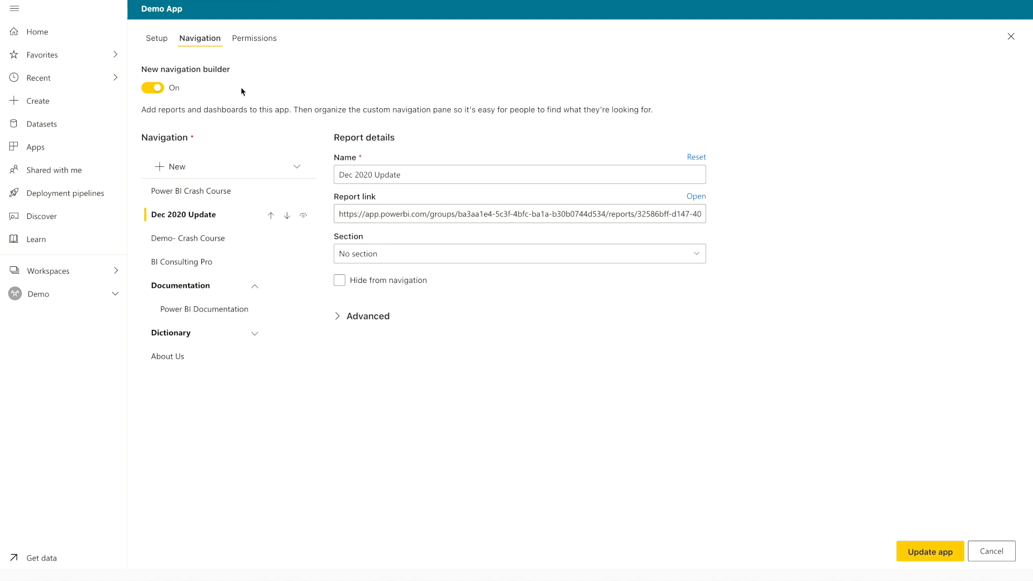
Review the Demo App's access permissions and reveal its shareable app link
left_click(254, 37)
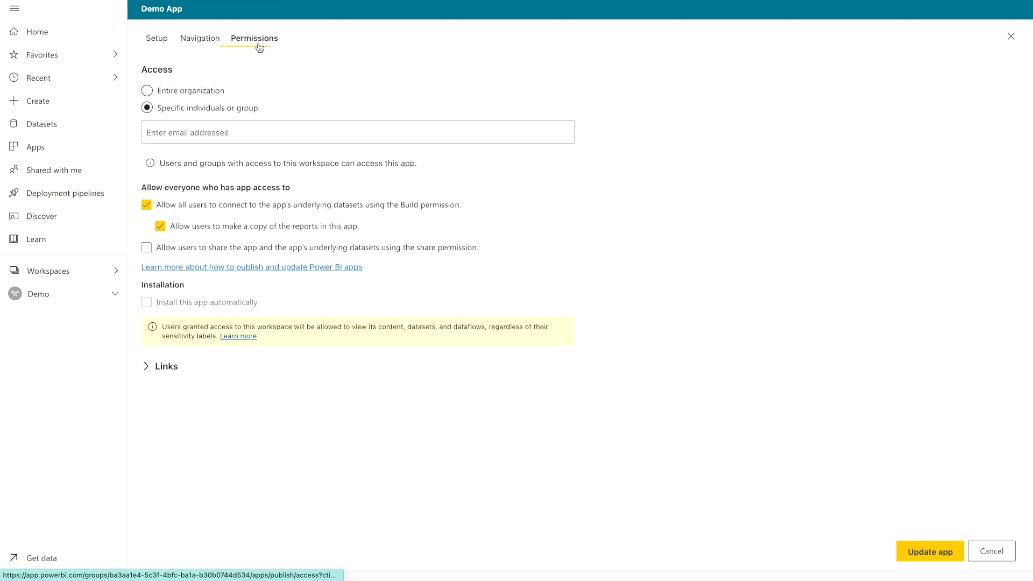
mouse_move(149, 104)
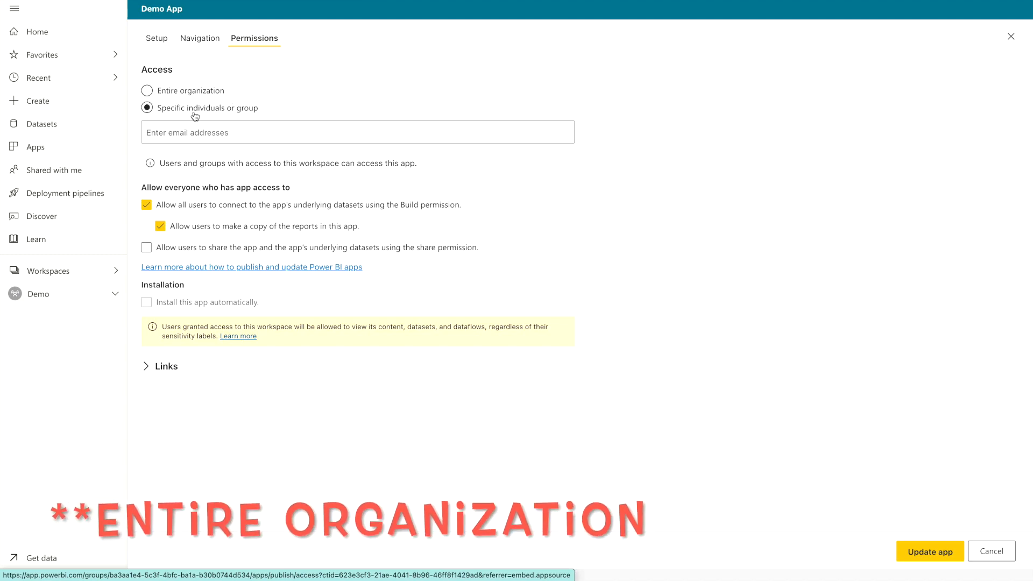
mouse_move(241, 119)
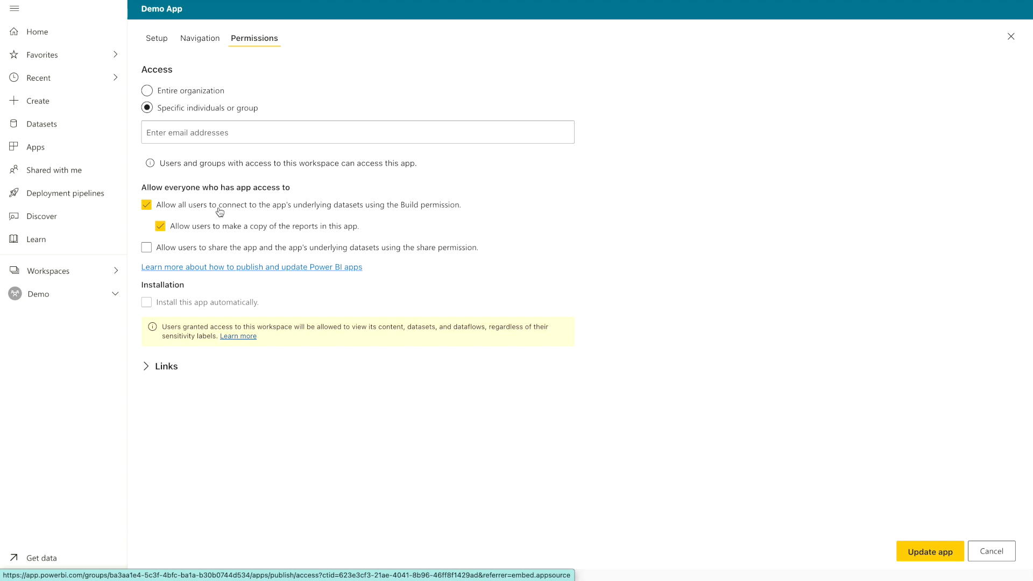
mouse_move(228, 204)
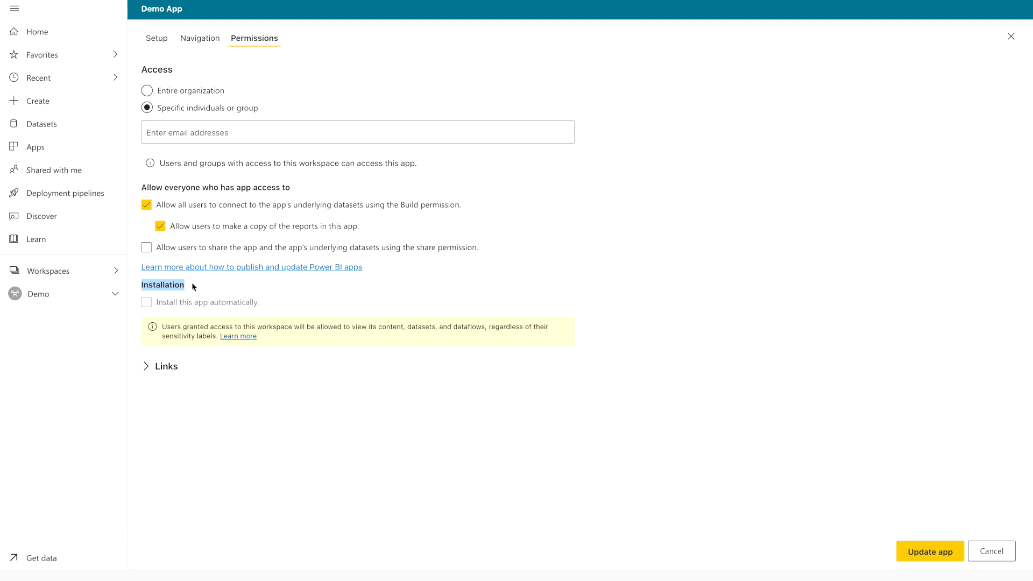
mouse_move(187, 378)
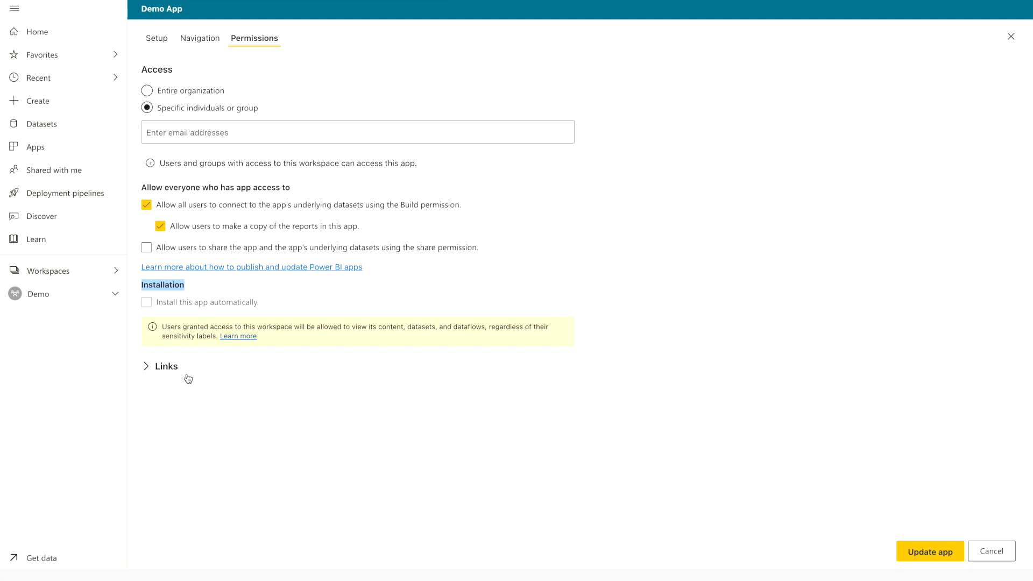
left_click(160, 366)
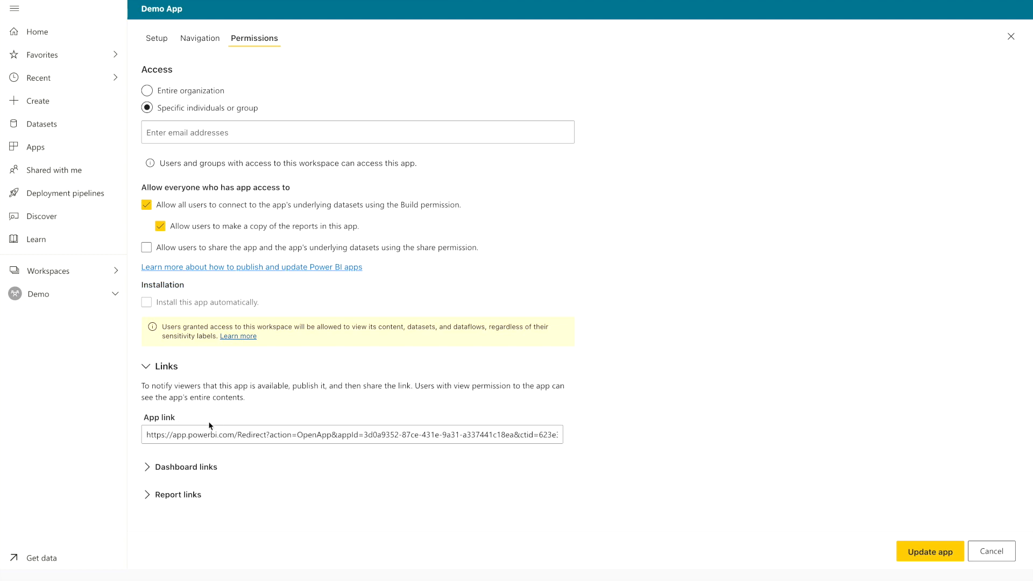
mouse_move(222, 437)
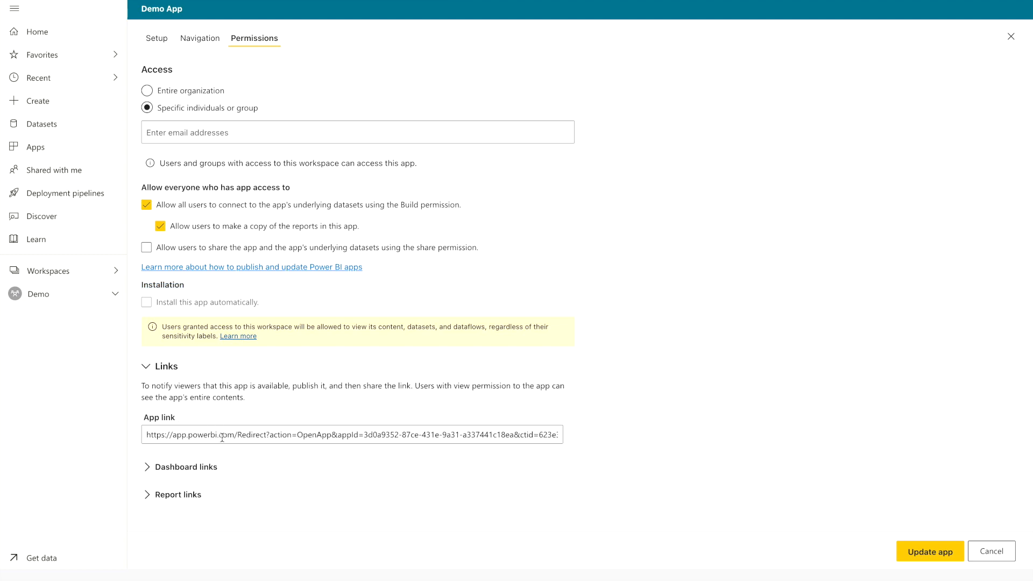
mouse_move(903, 480)
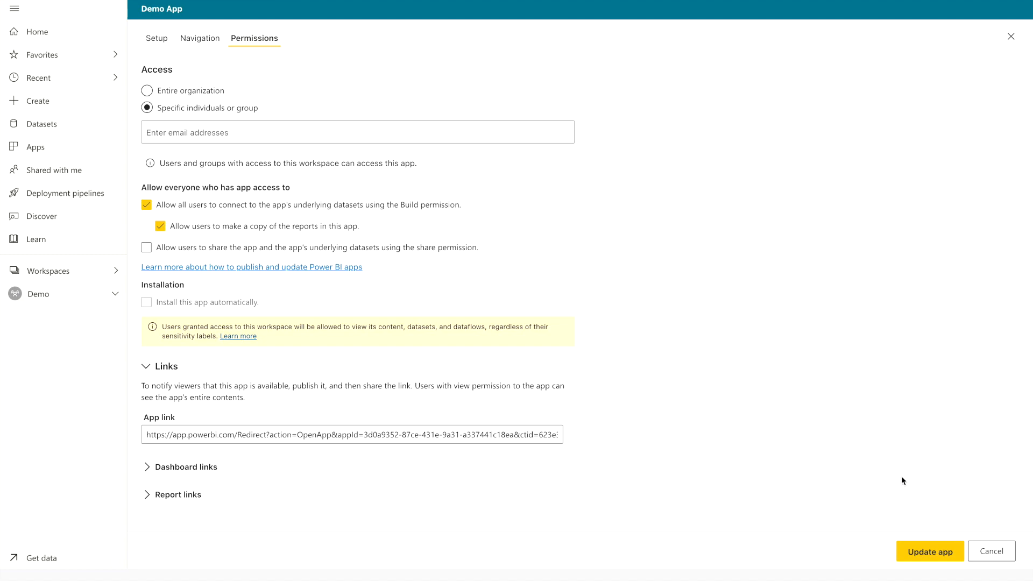
Publish the Demo App update, copy its app link, and go to the published app
left_click(929, 551)
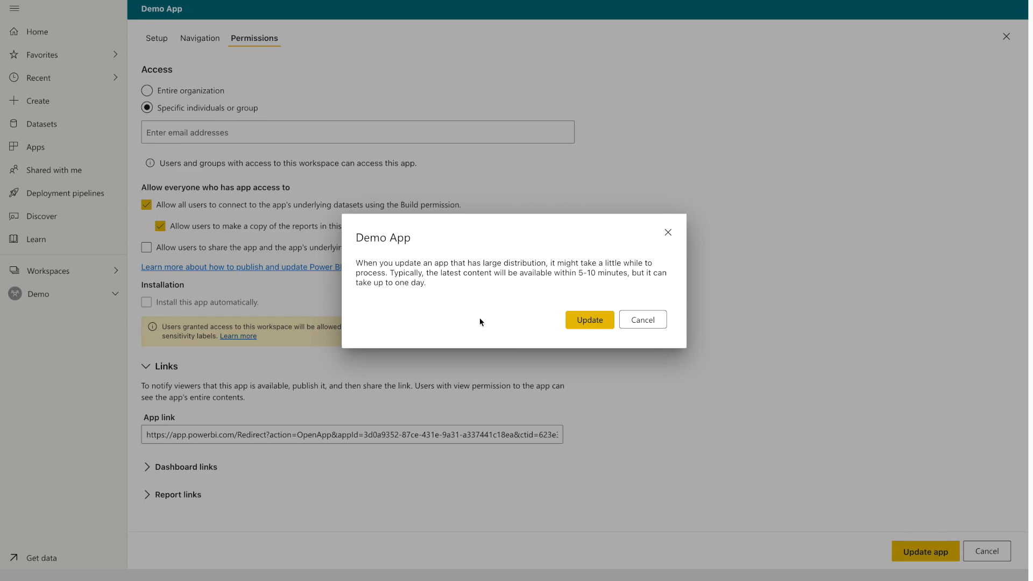
left_click(588, 320)
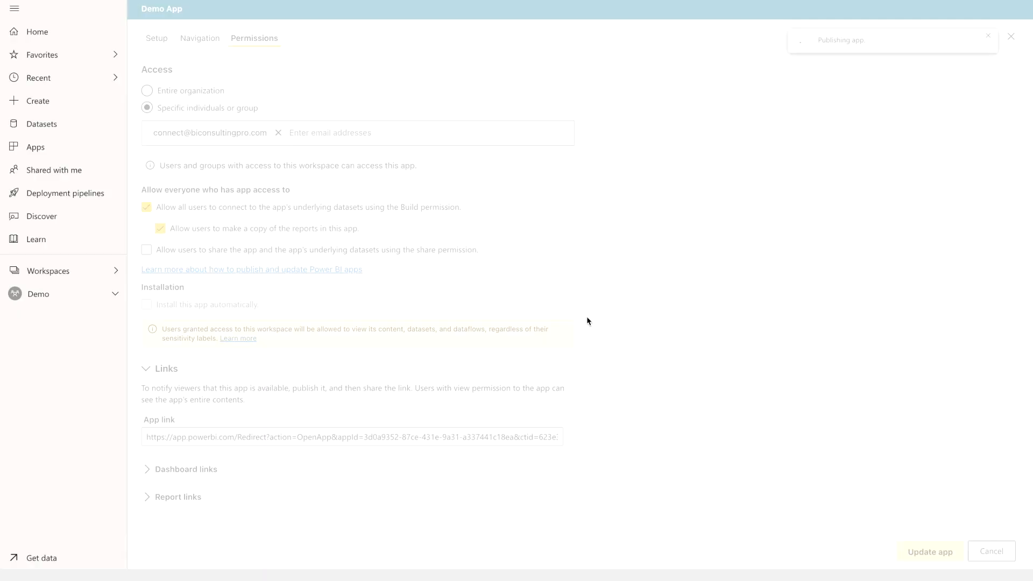
left_click(928, 551)
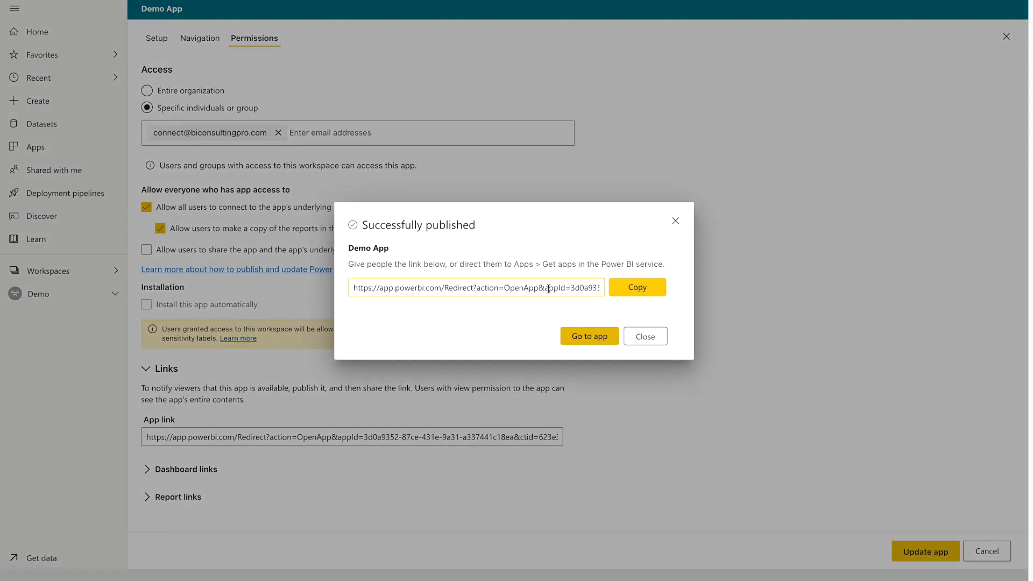
left_click(634, 288)
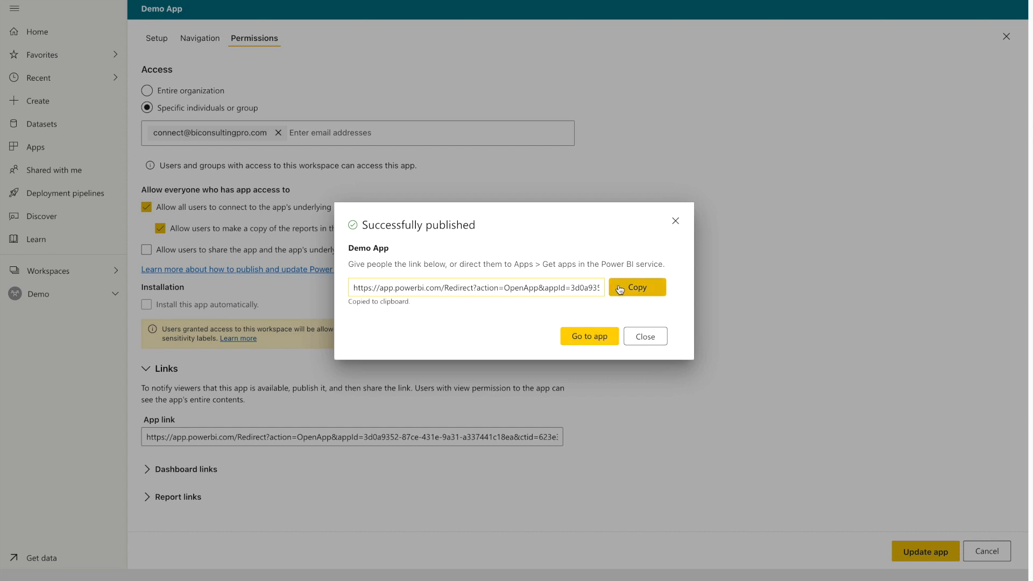
left_click(588, 335)
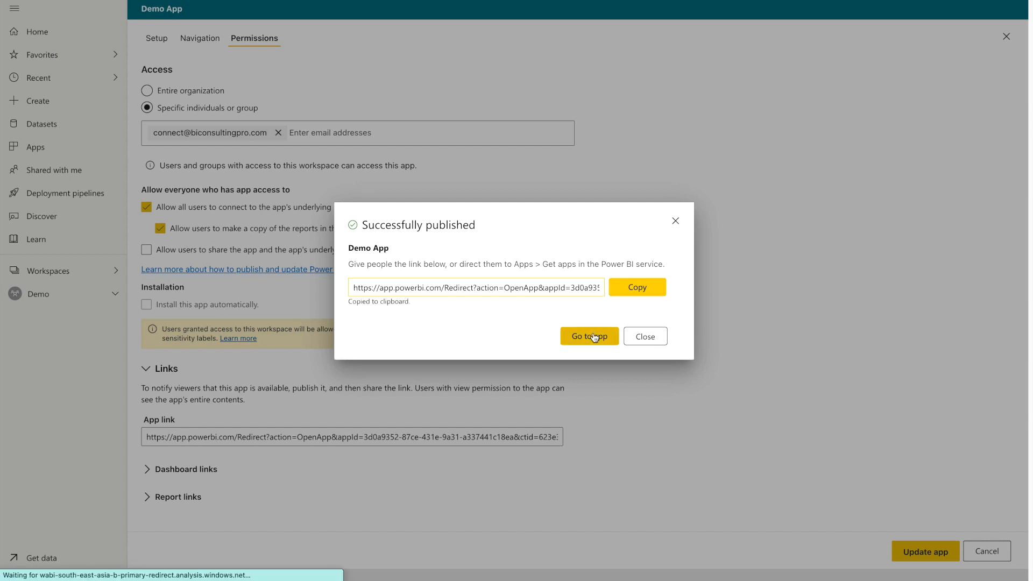
left_click(589, 335)
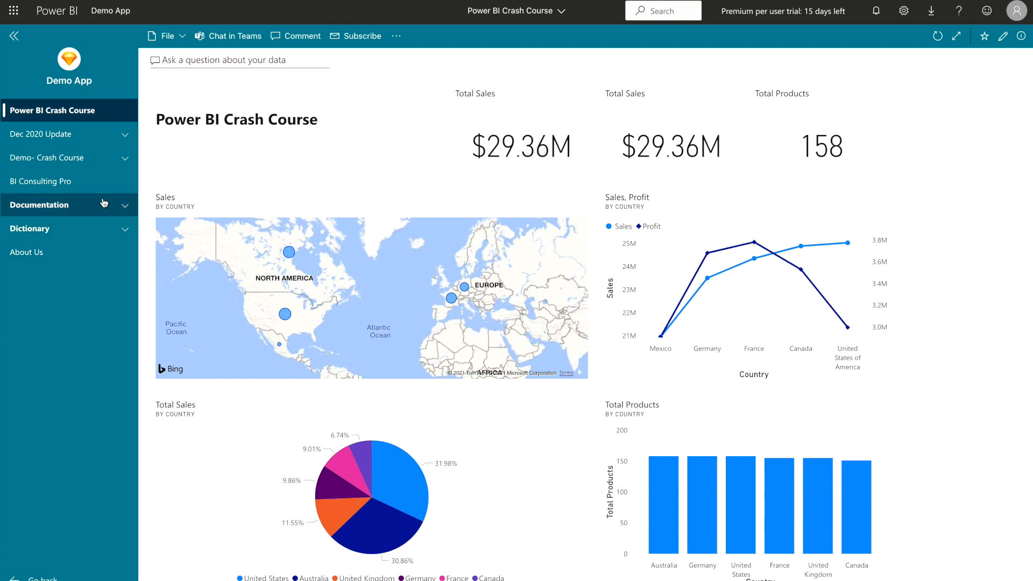
mouse_move(77, 119)
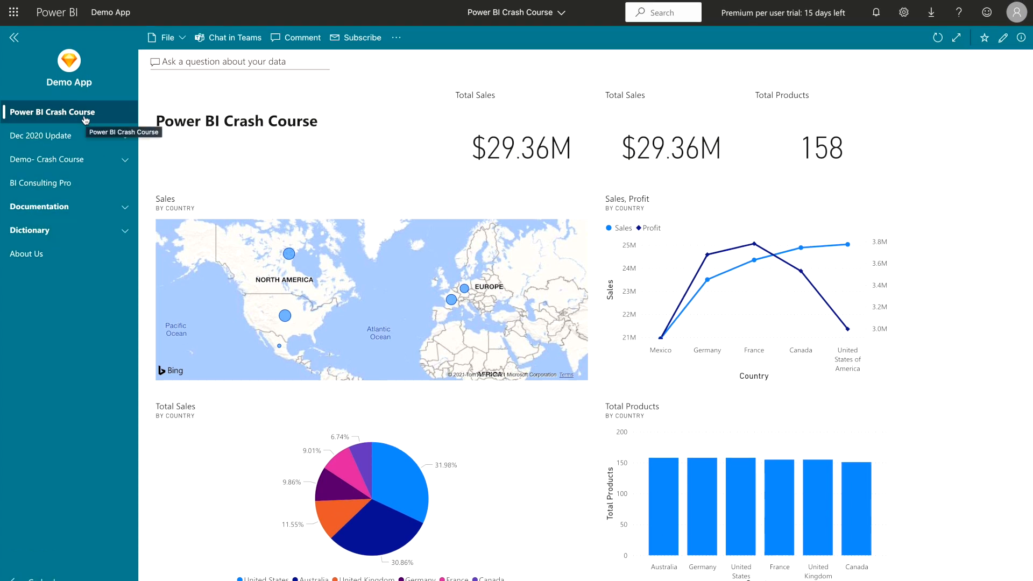
Visit the Dec 2020 Update and Demo- Crash Course reports, then the Documentation link
left_click(42, 136)
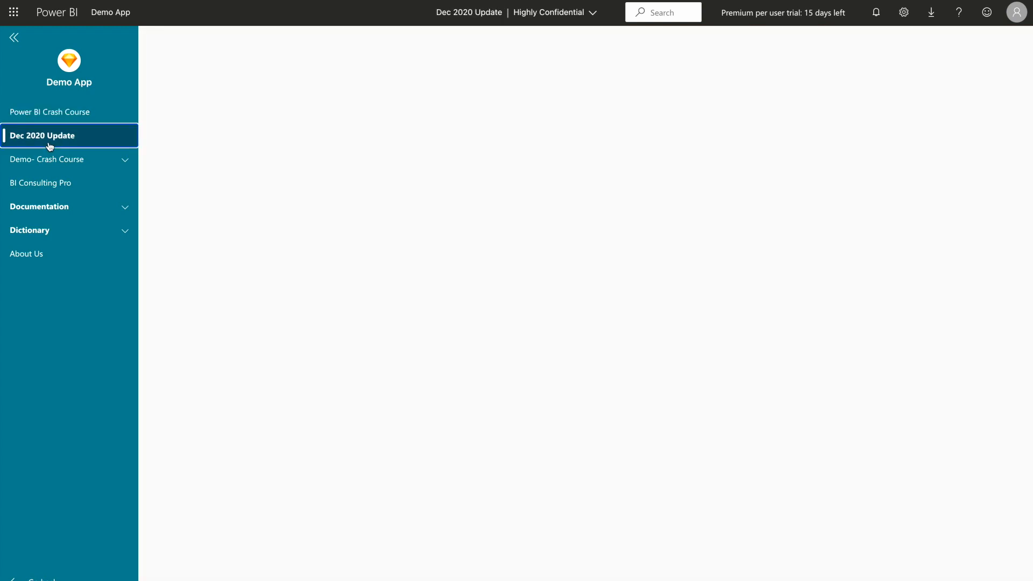
left_click(48, 159)
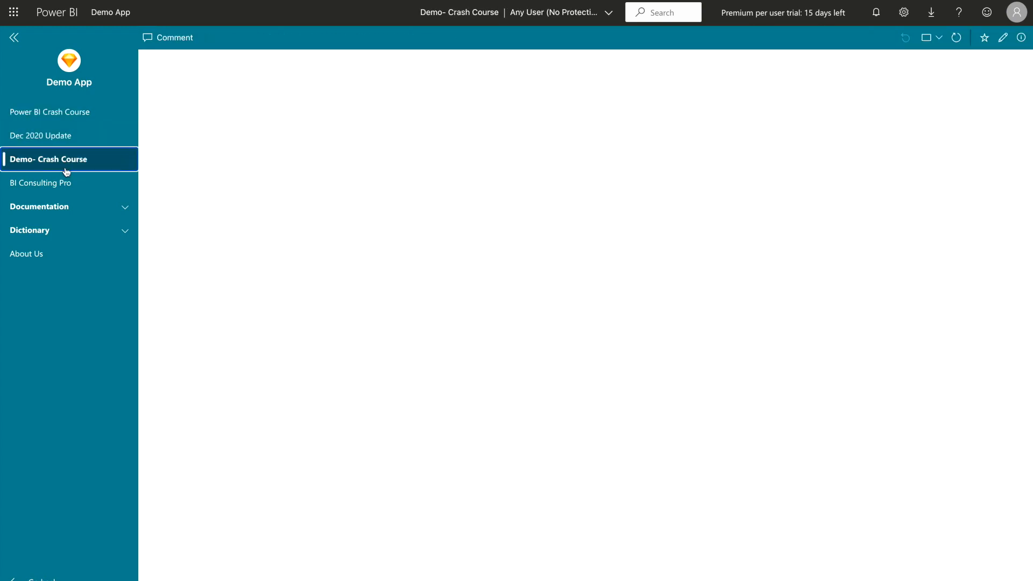
left_click(48, 159)
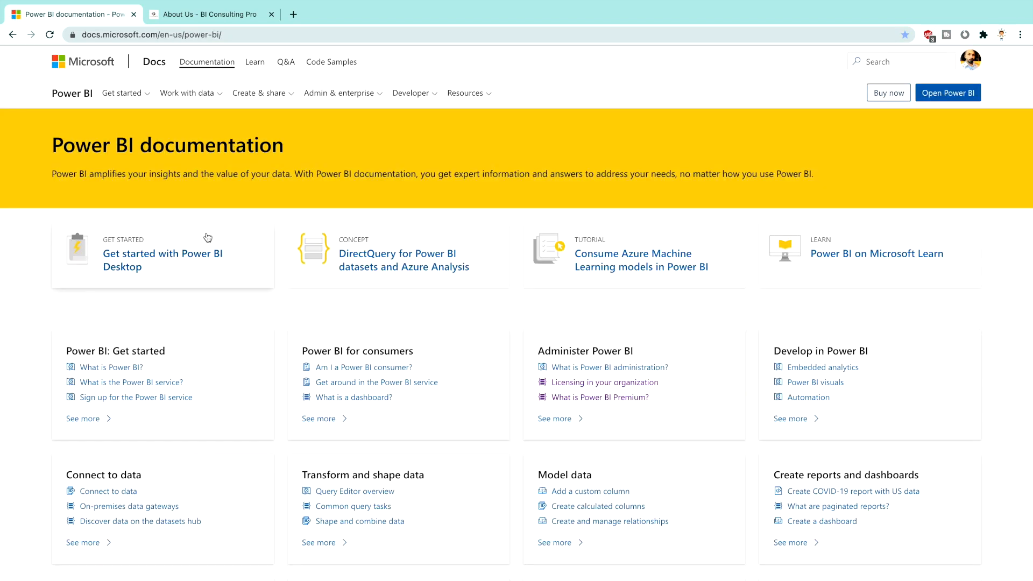
mouse_move(11, 46)
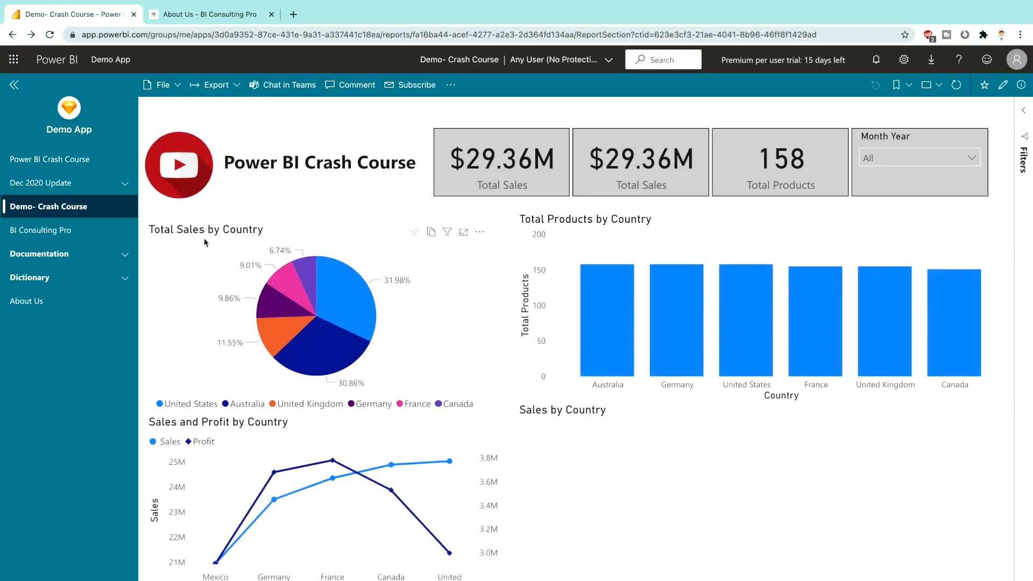
Expand and collapse the Documentation group in the app's left pane
left_click(40, 254)
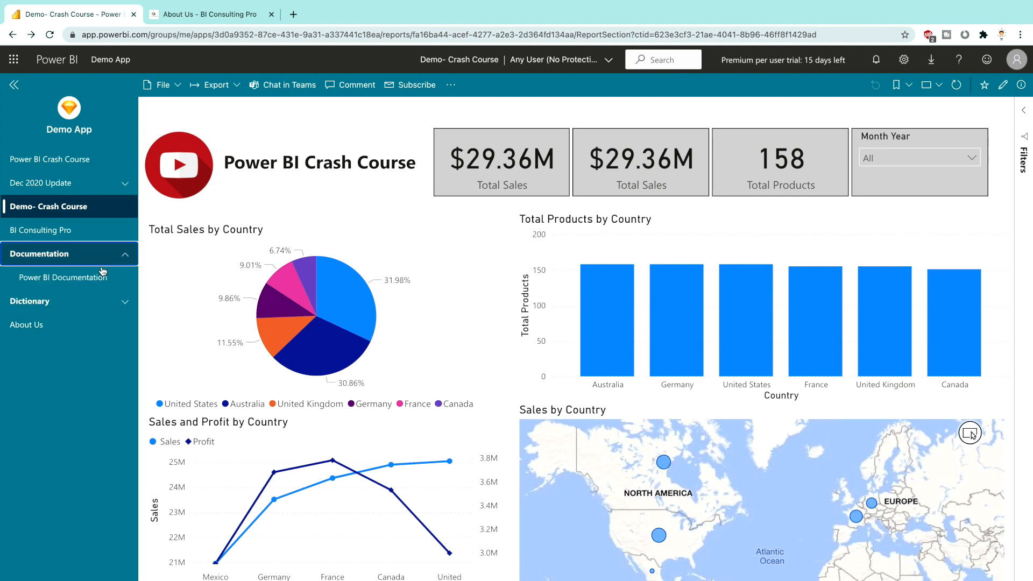
left_click(63, 277)
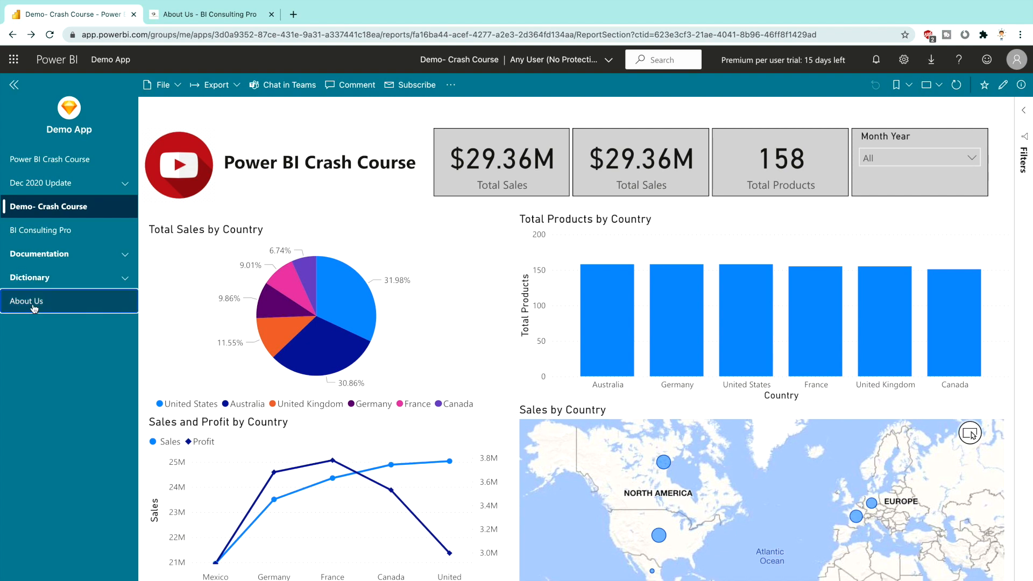
Load the embedded BI Consulting Pro about page via the app's About Us item
left_click(27, 300)
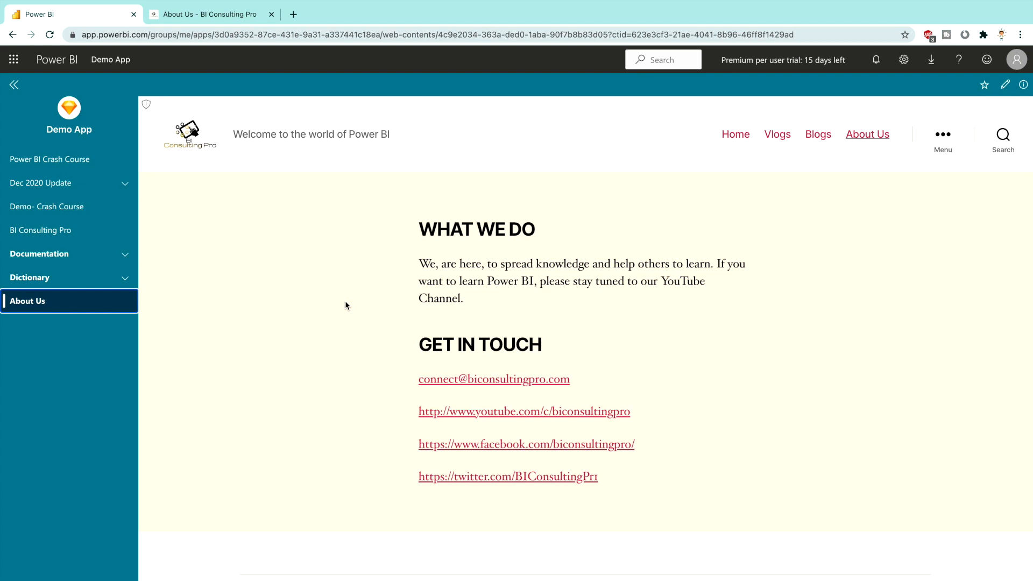
mouse_move(734, 133)
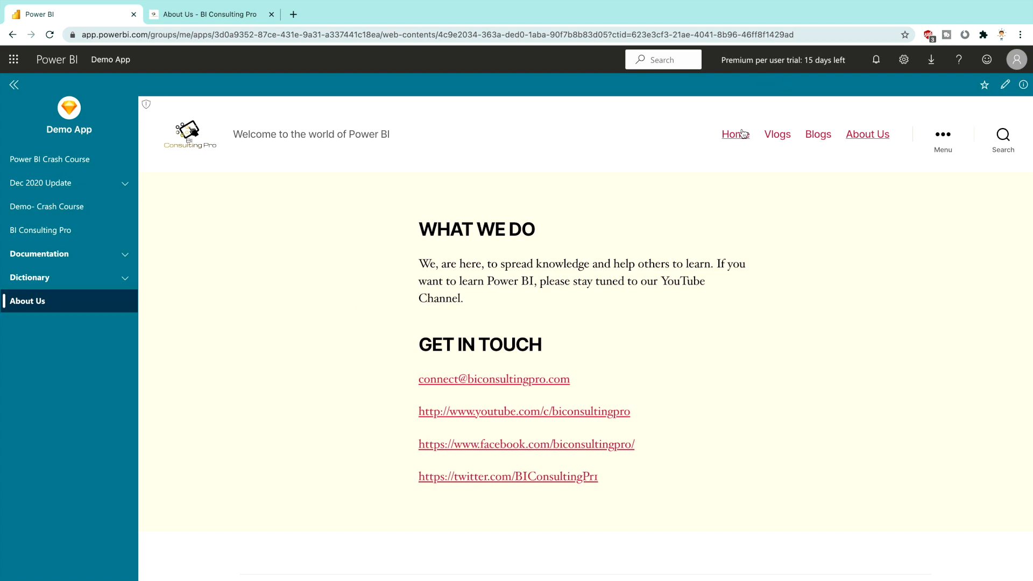